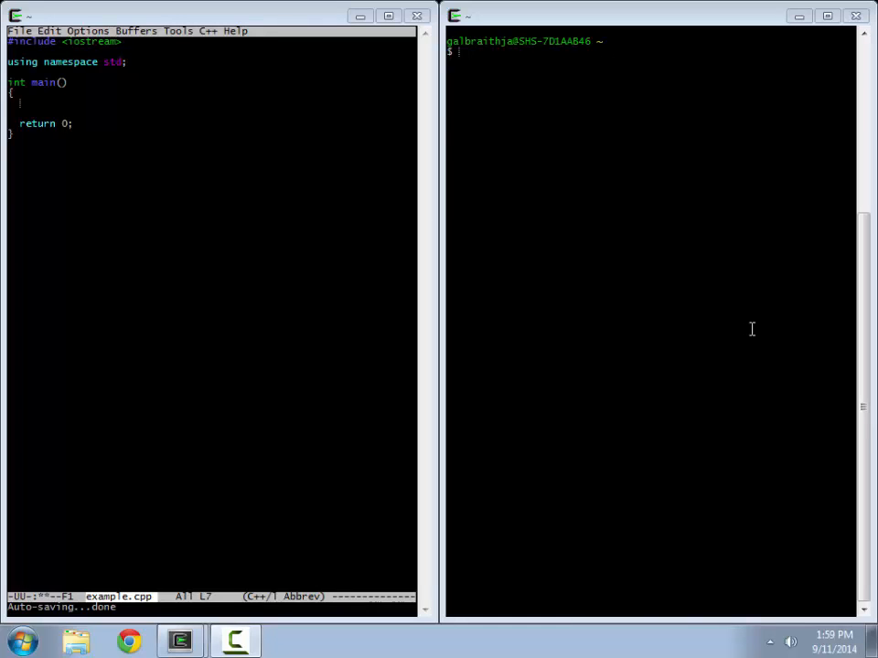
mouse_move(761, 159)
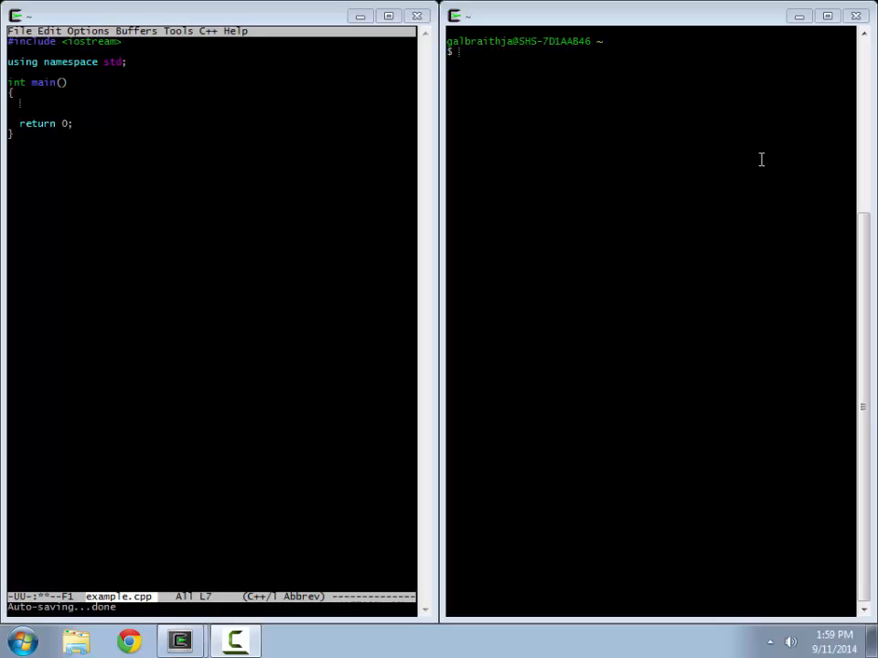
mouse_move(541, 262)
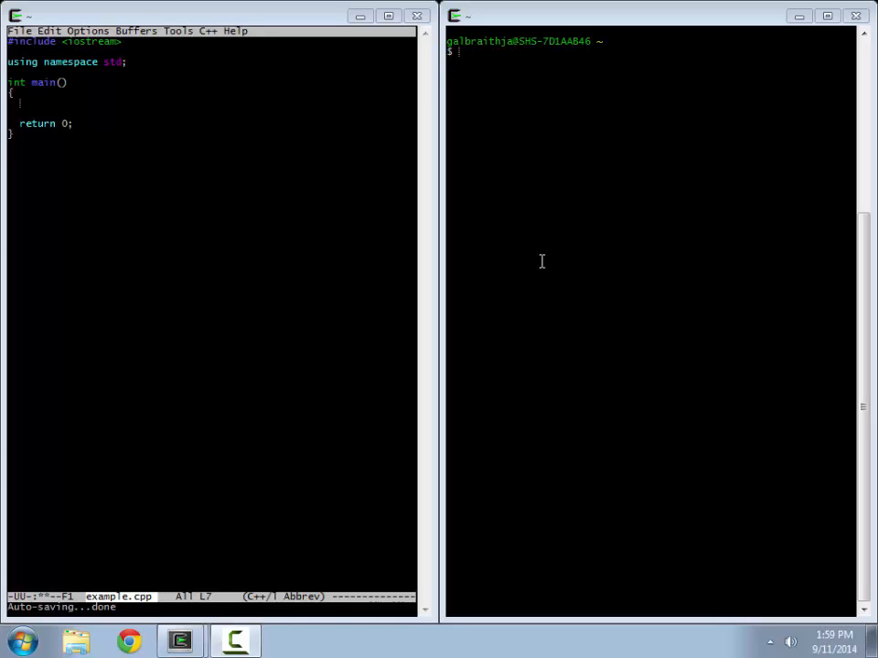
mouse_move(594, 271)
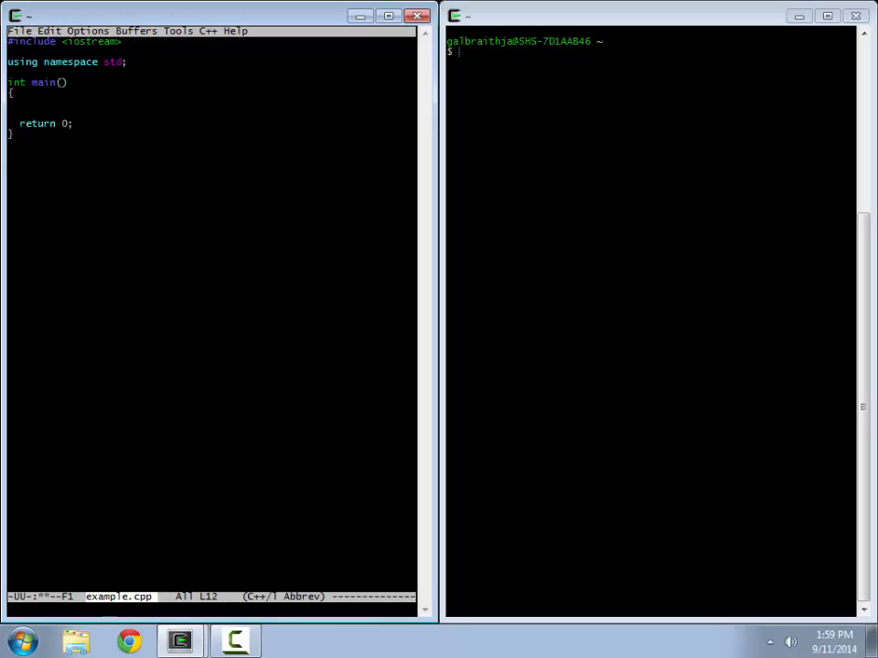
Add the signature float pow(float a, int x) below main and start its body.
text(float pow)
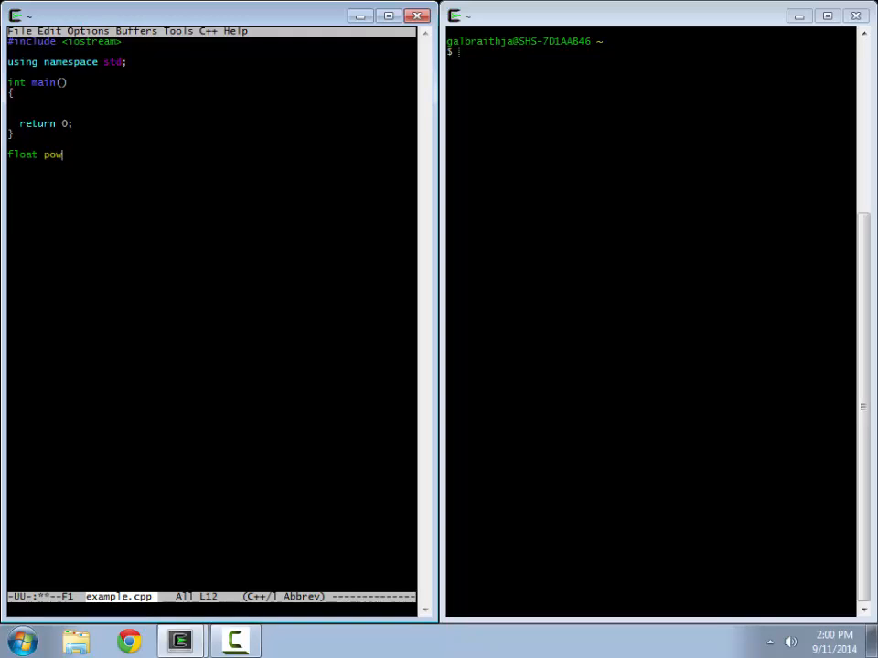
text(()
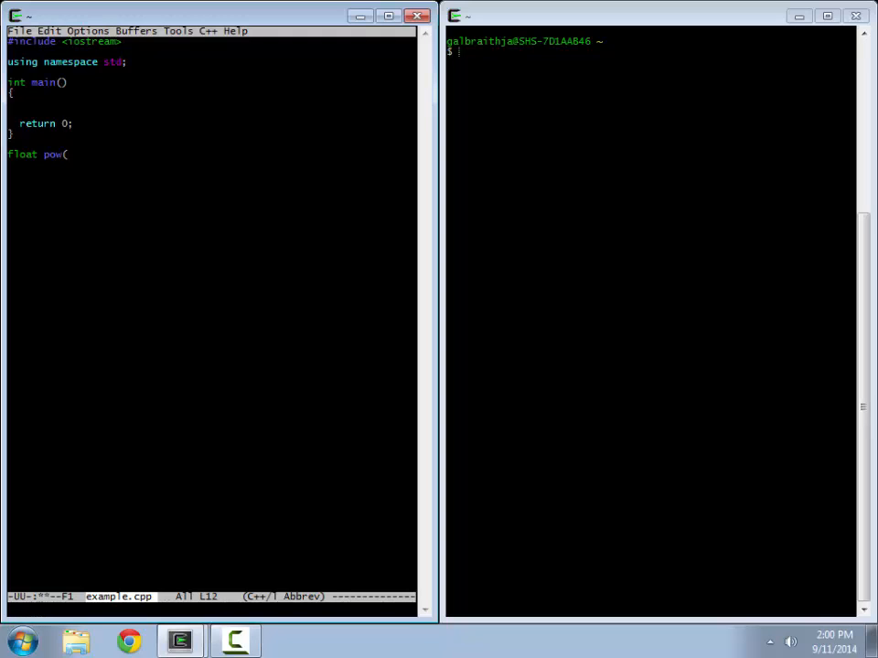
text(float a,)
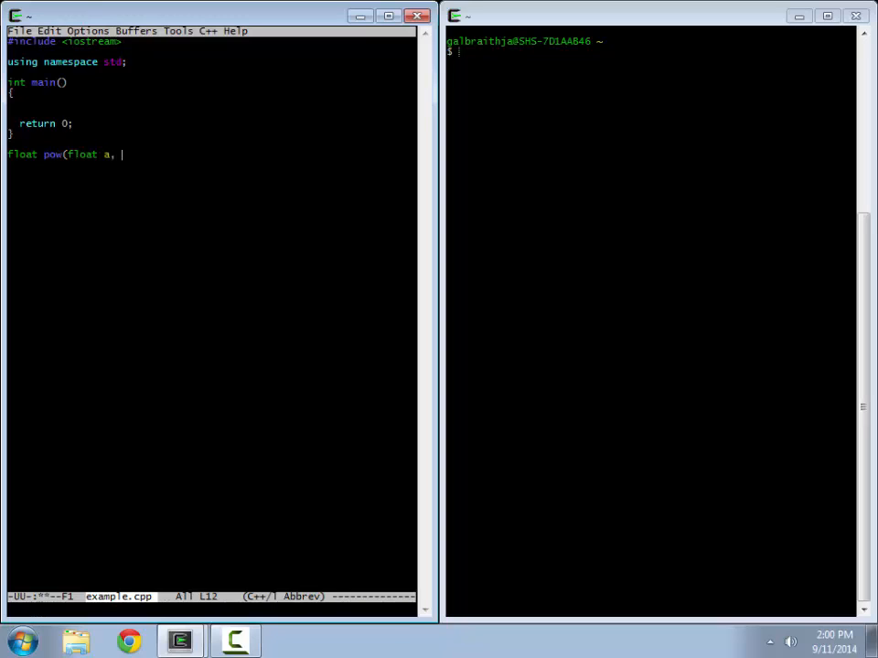
text(int x) {)
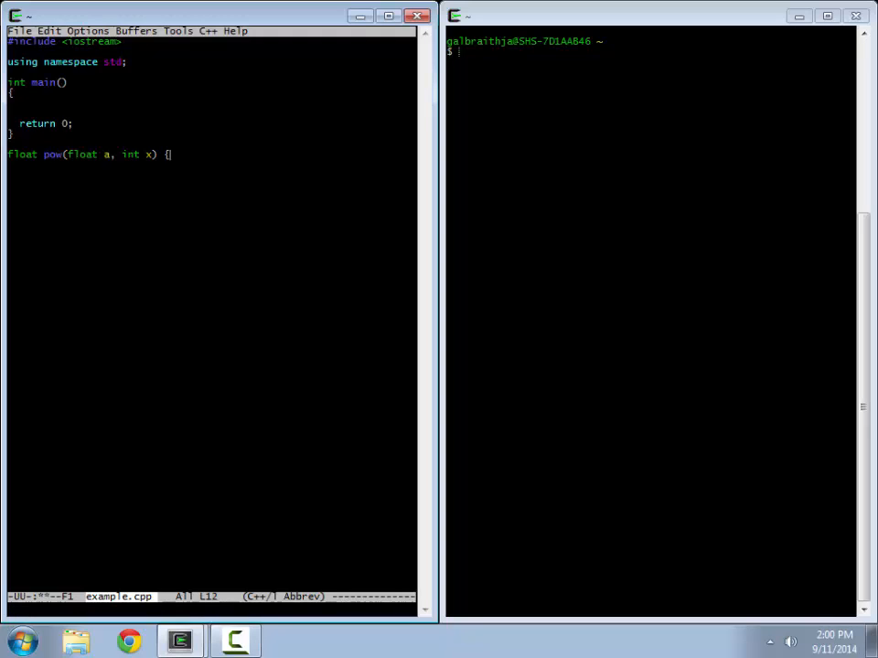
key(Return)
text(})
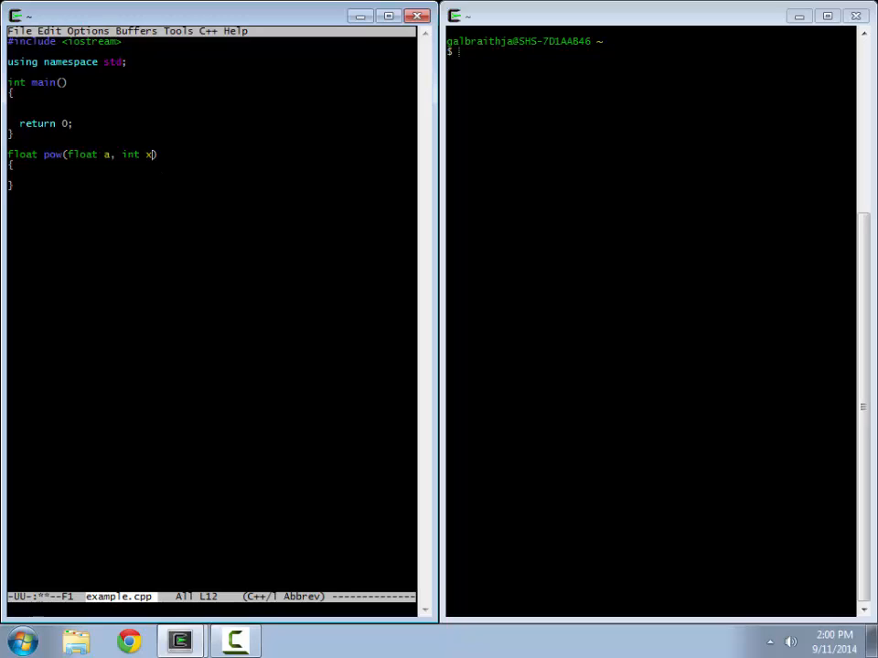
key(BackSpace)
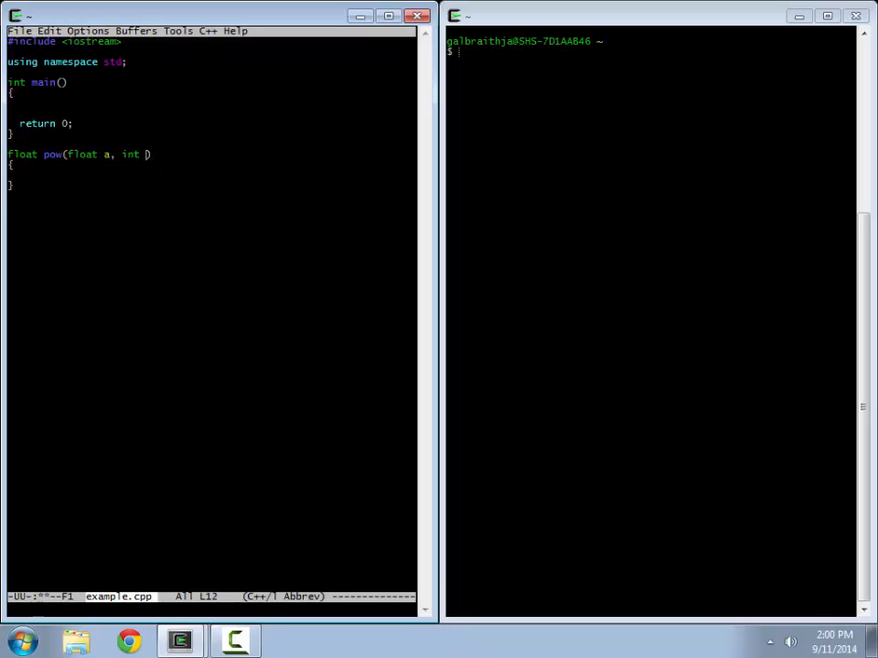
key(BackSpace)
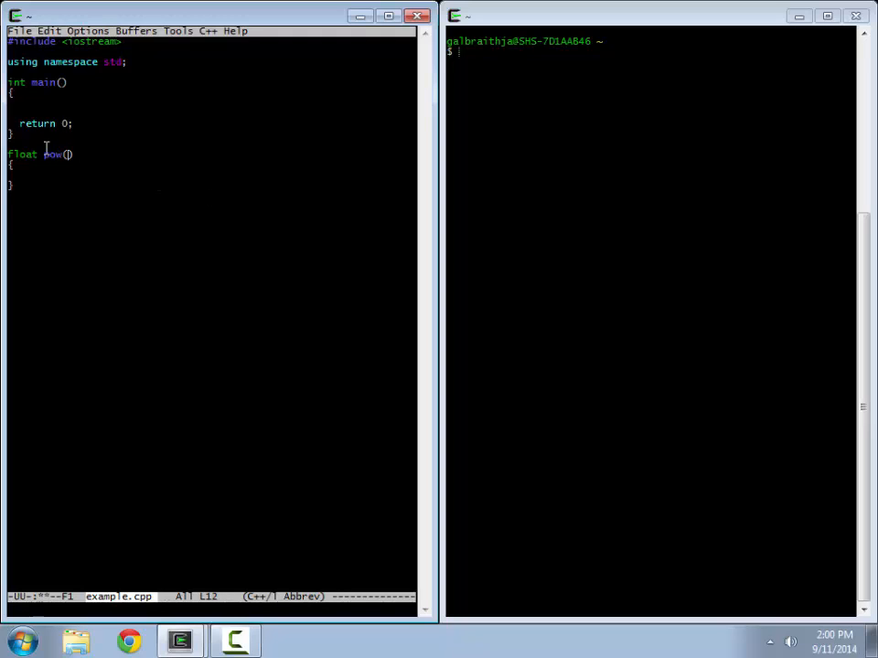
mouse_move(70, 212)
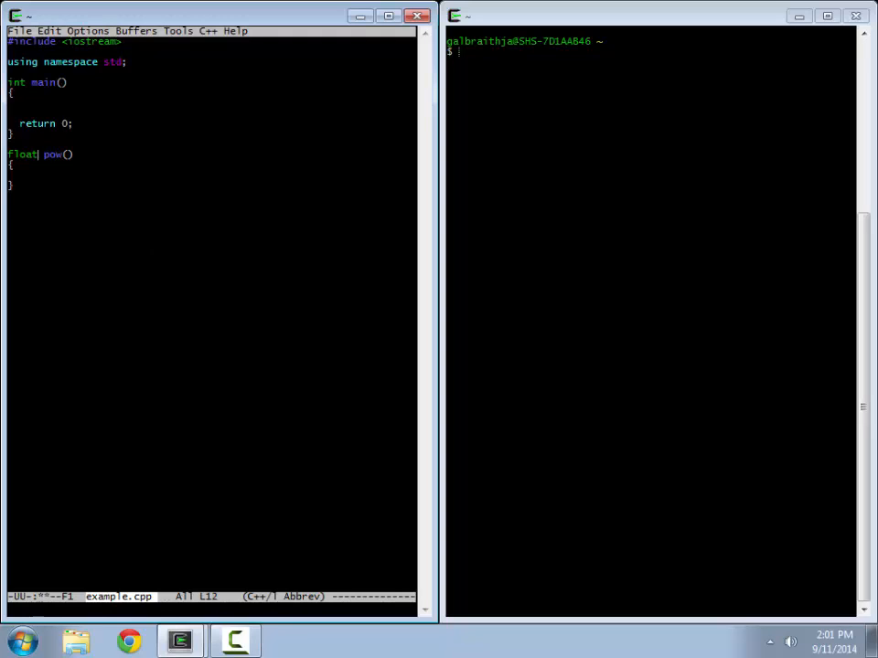
key(BackSpace)
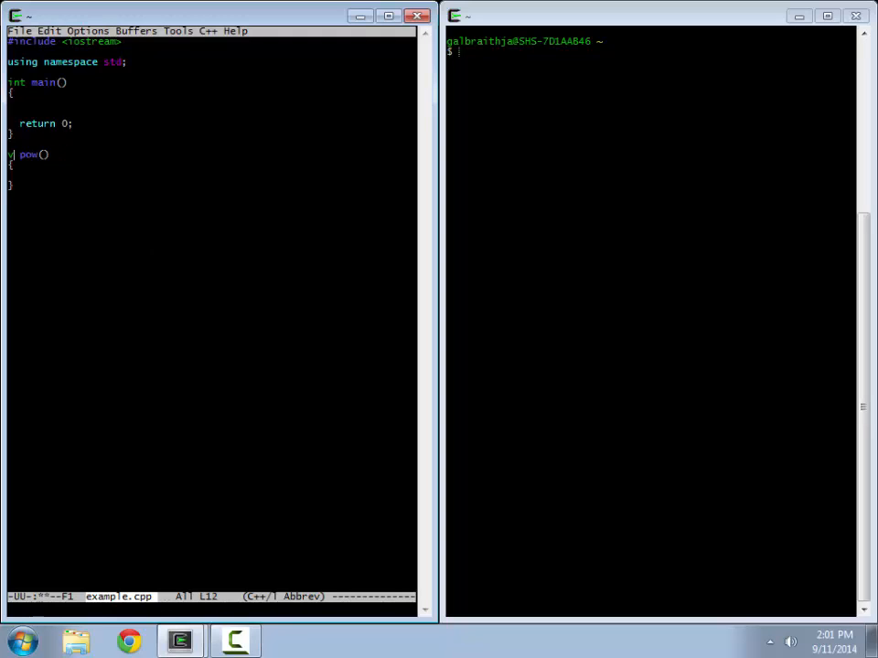
text(voi)
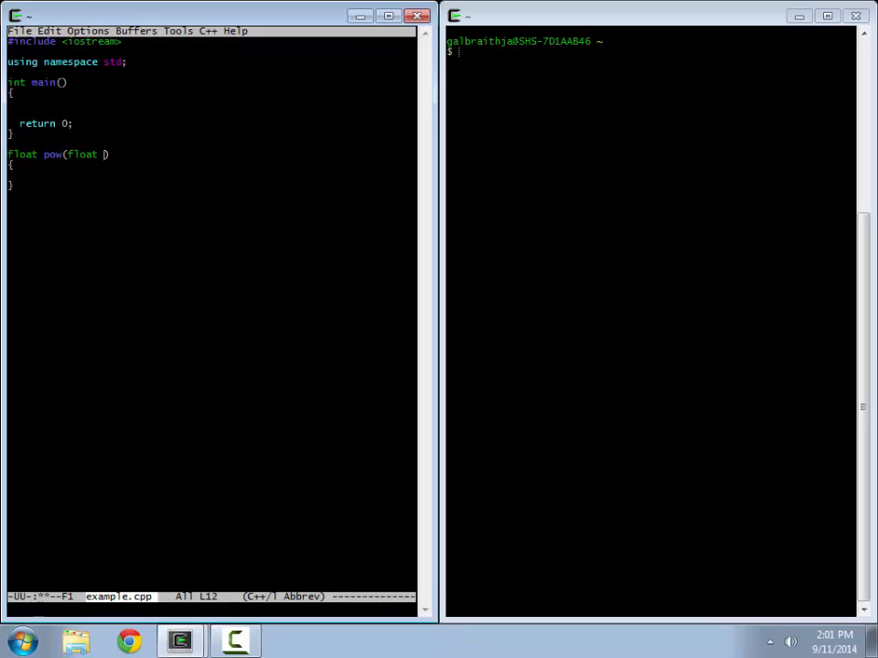
text(a,)
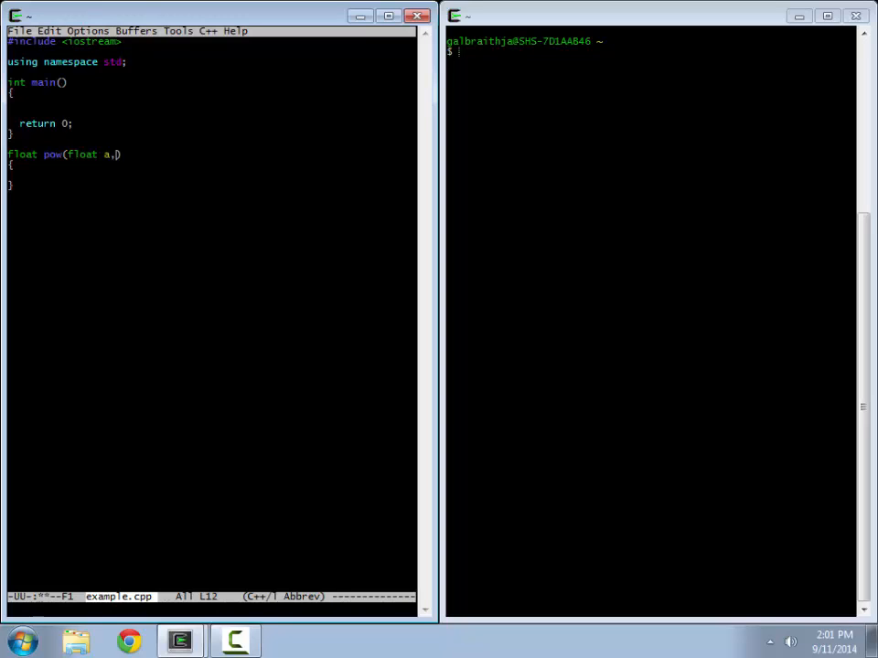
text(int x))
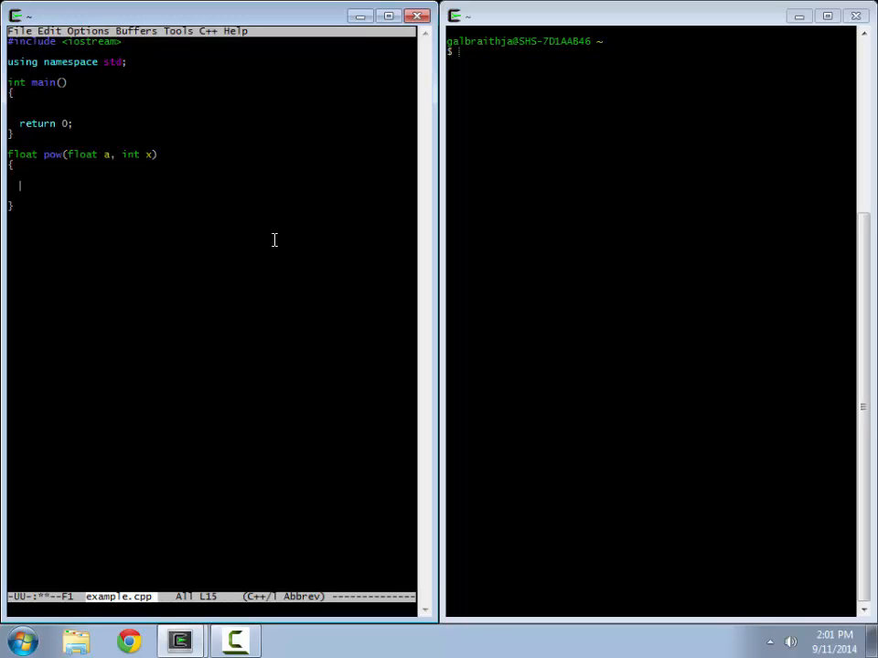
Write the loop header for (int i = 0; i < x; i++) with its opening brace.
text(for ()
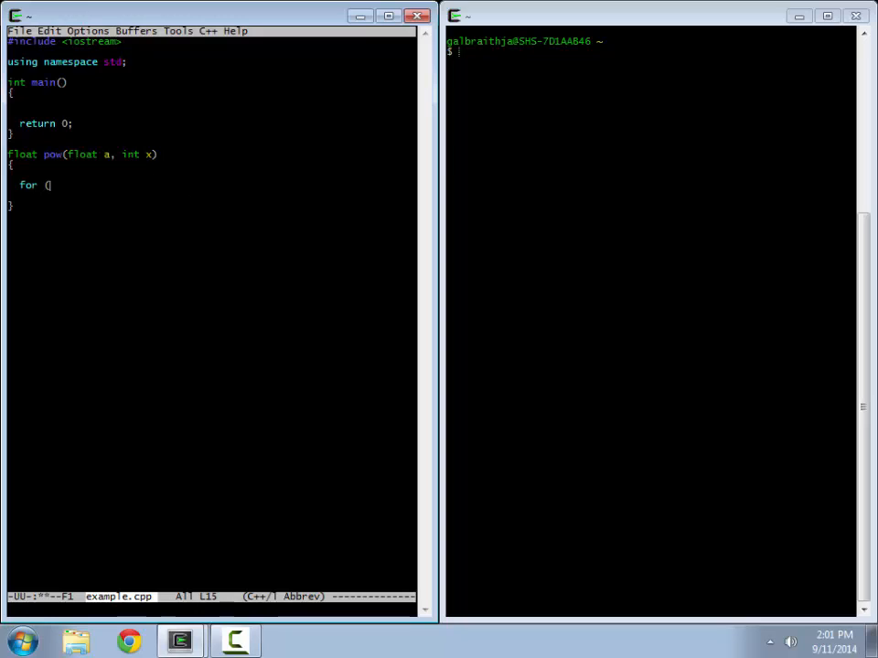
text(in)
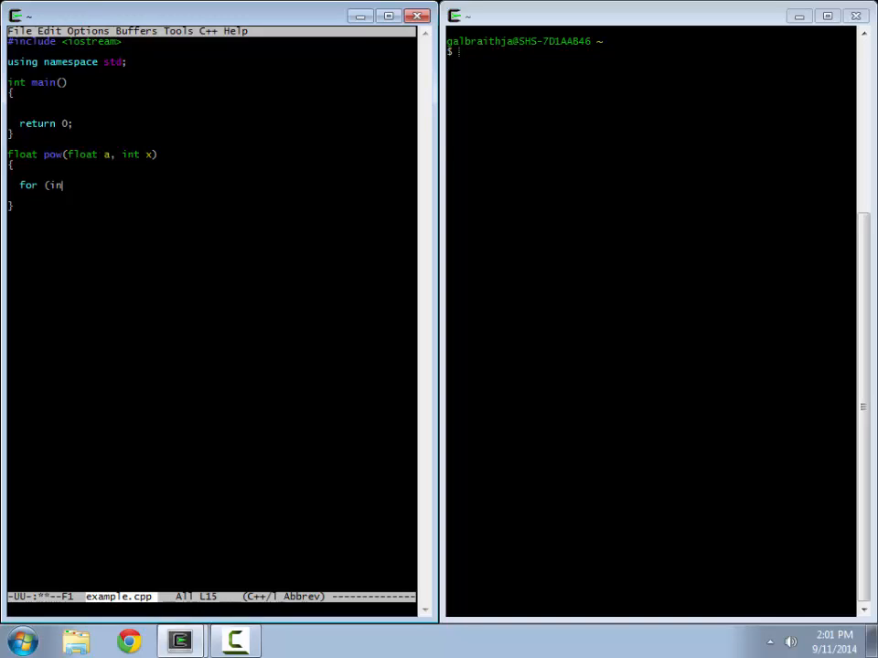
text(t i)
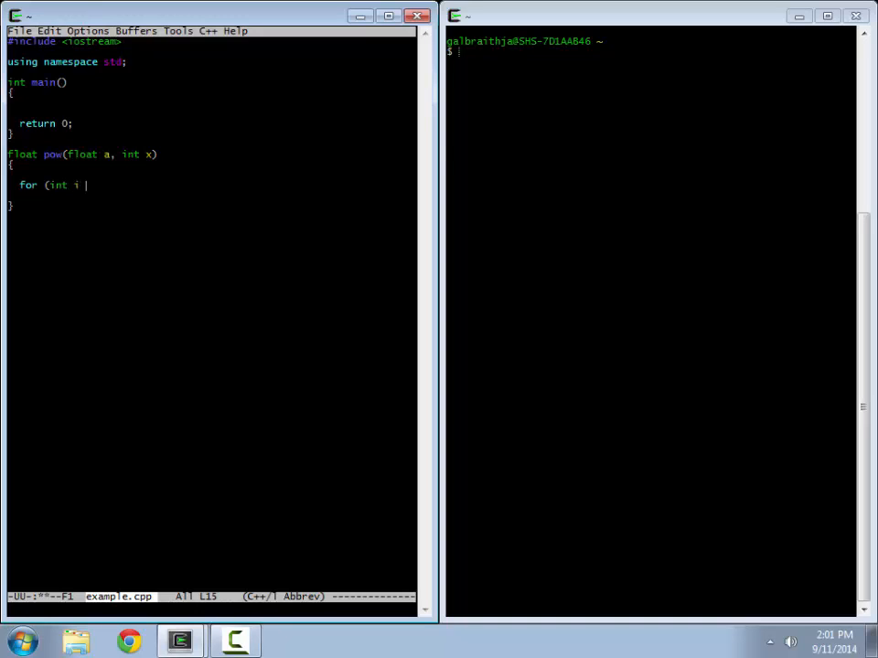
text(= 0; i <)
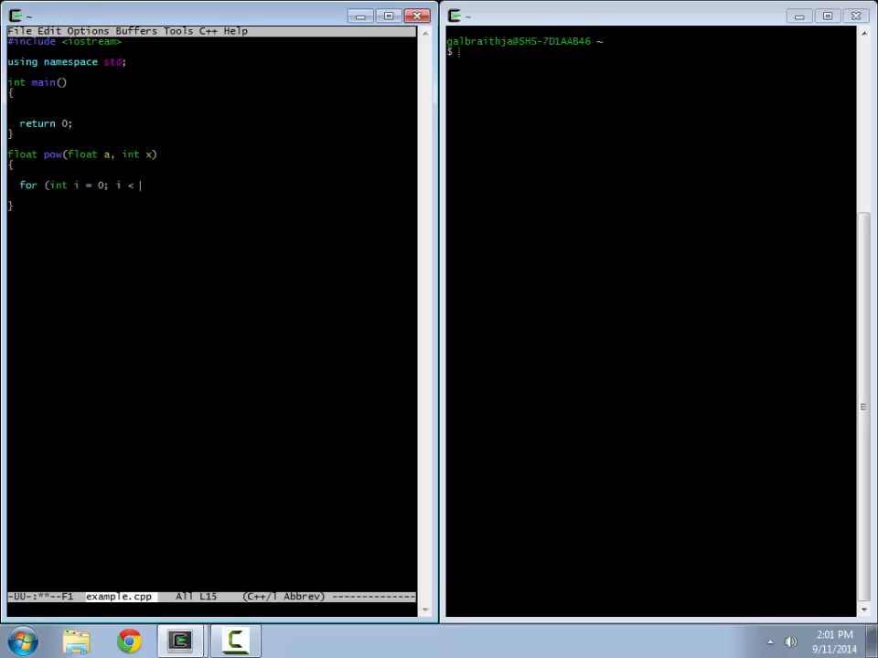
text(x; i++))
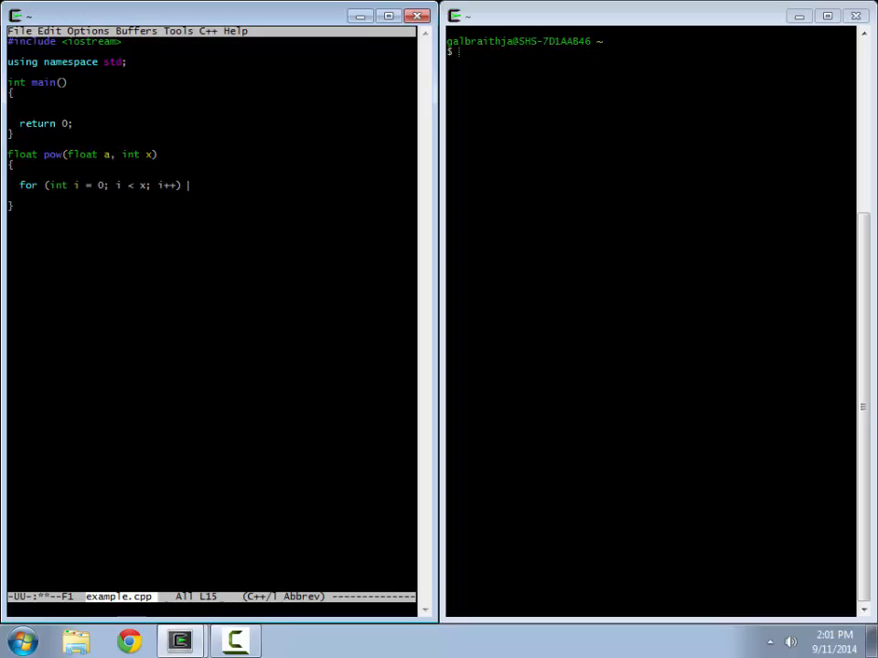
text({)
text(})
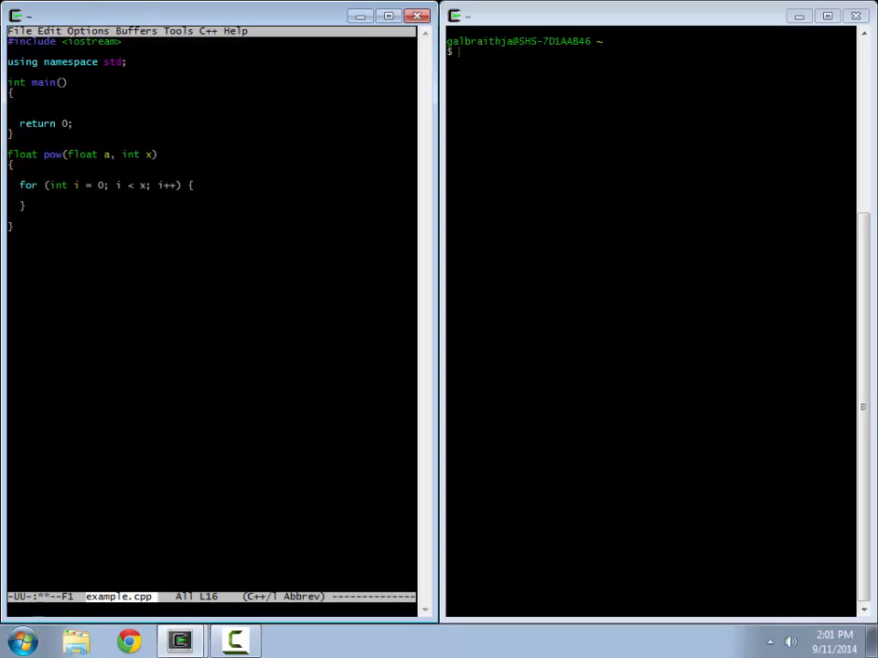
Declare float answer initialised to a rather than 0.
text(float)
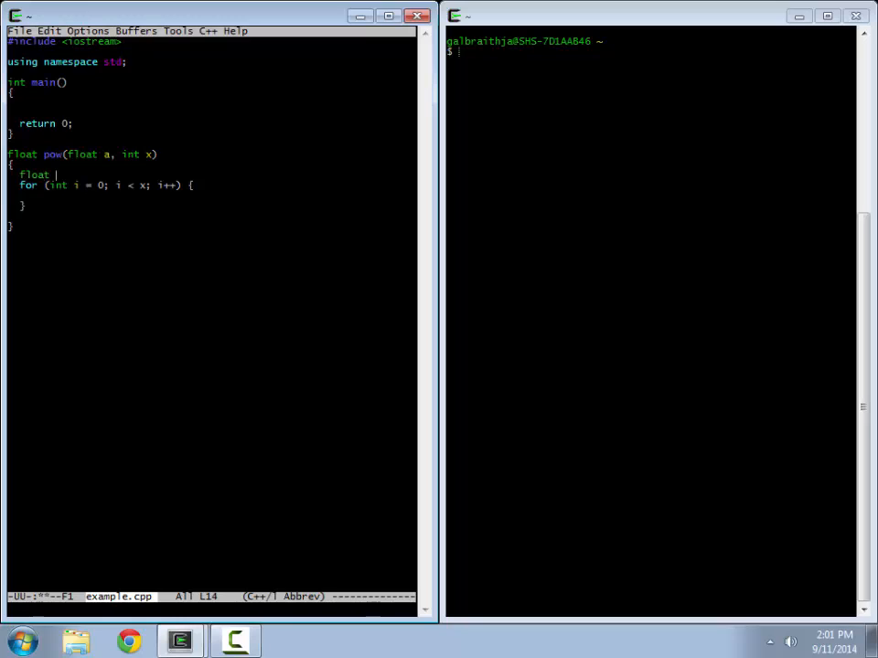
text(answer;)
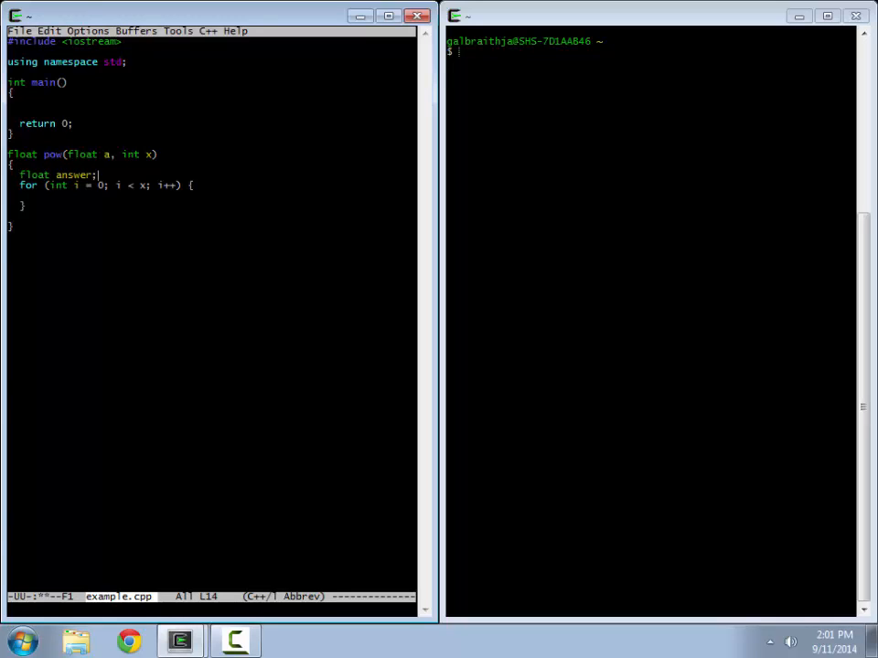
text(= 0)
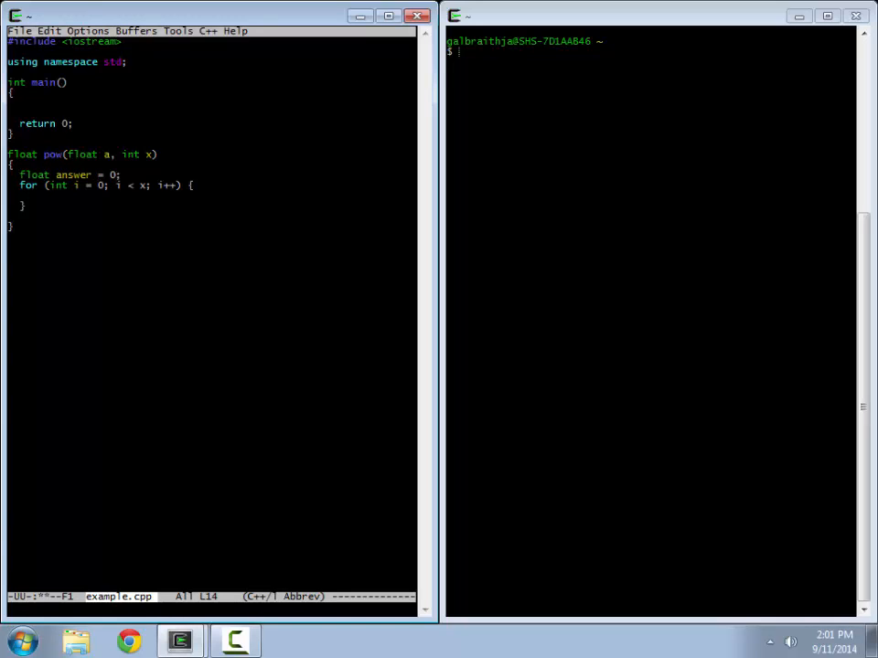
key(BackSpace)
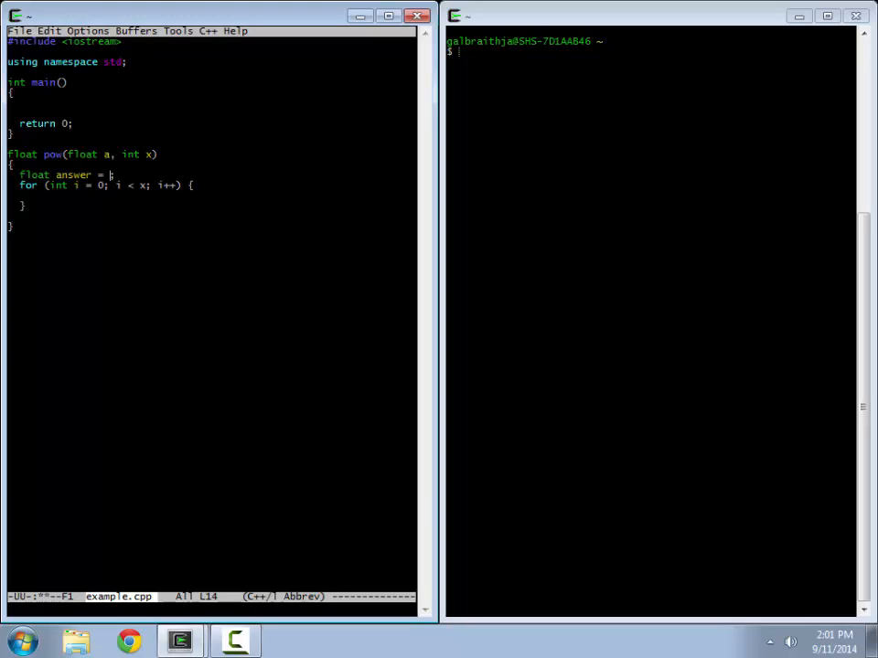
text(a)
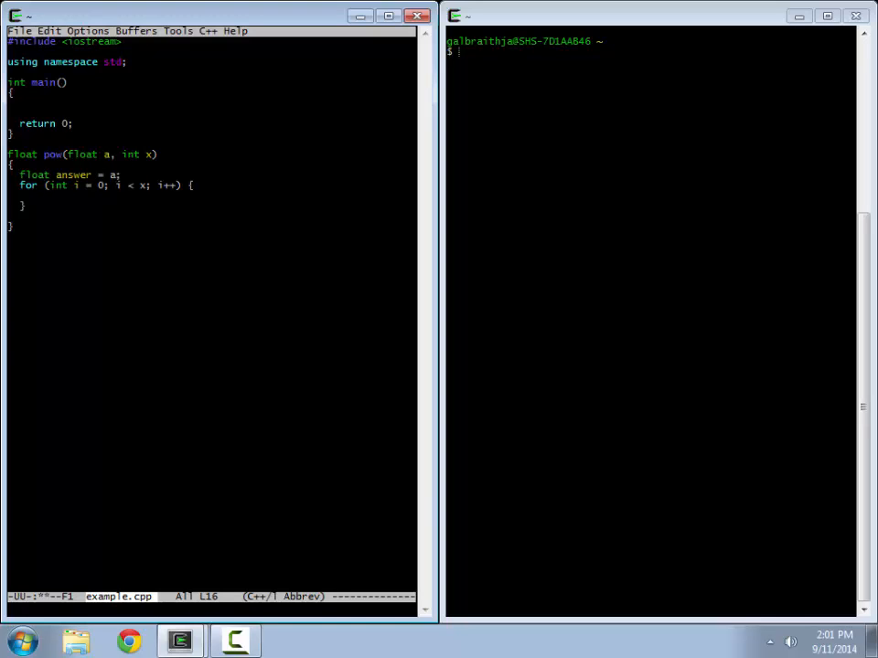
Multiply answer by a inside the loop and return answer after it.
text(a)
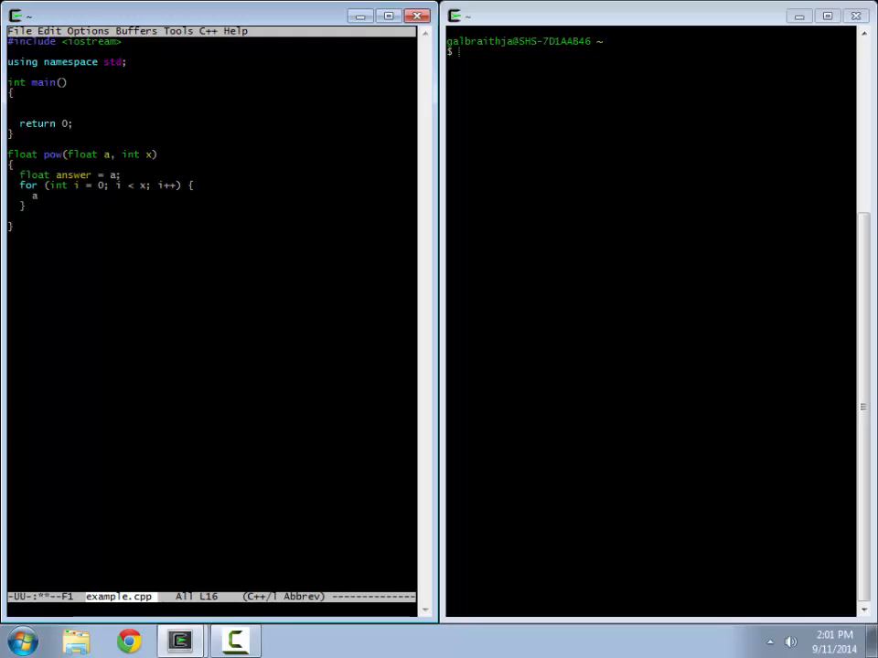
text(nswer =)
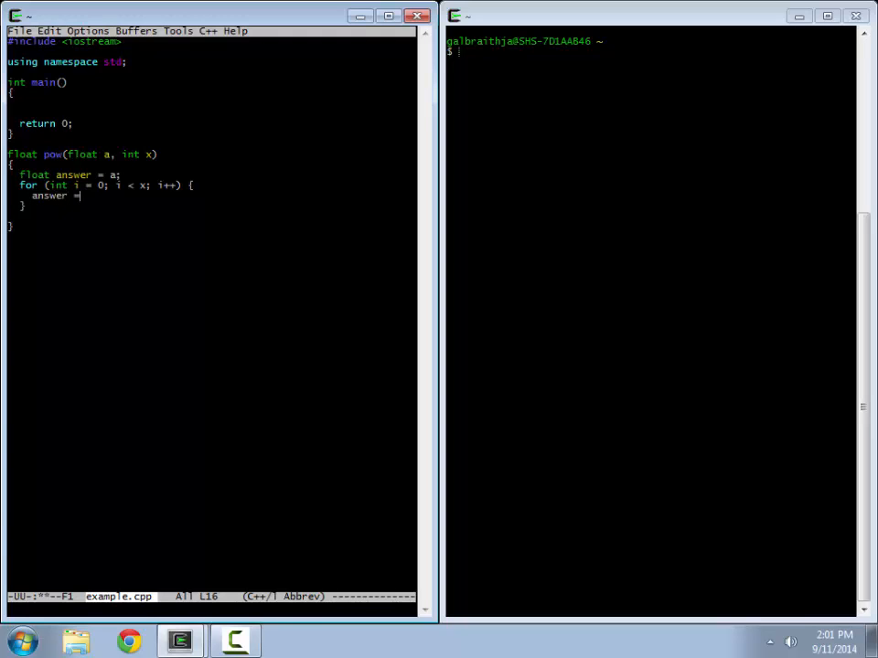
text(answer)
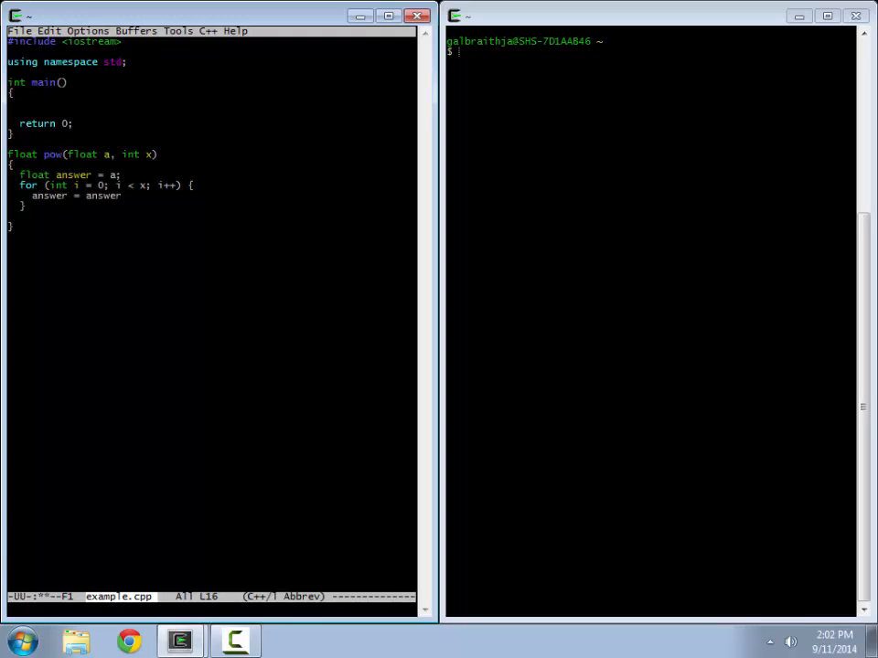
text(* a;)
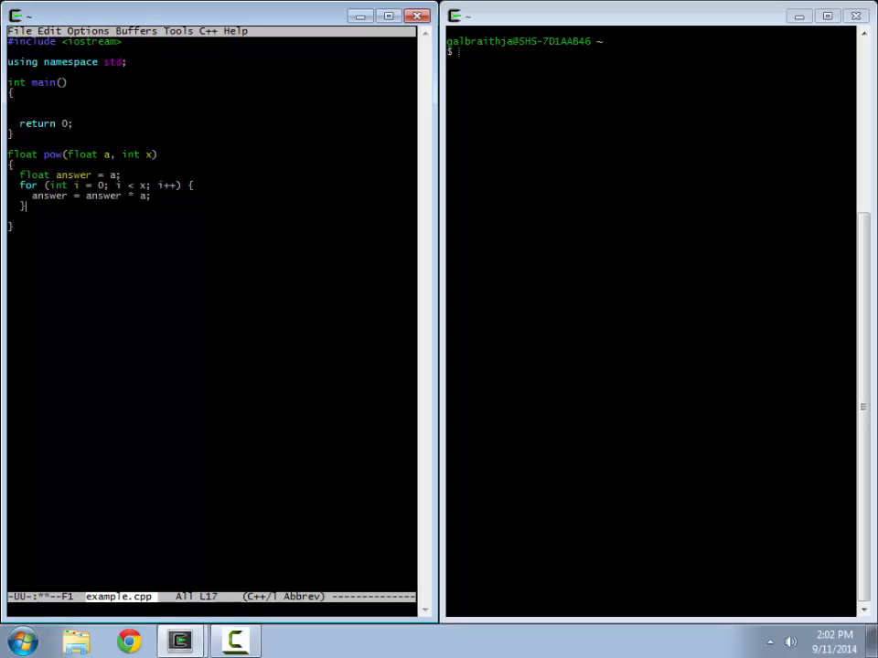
key(Return)
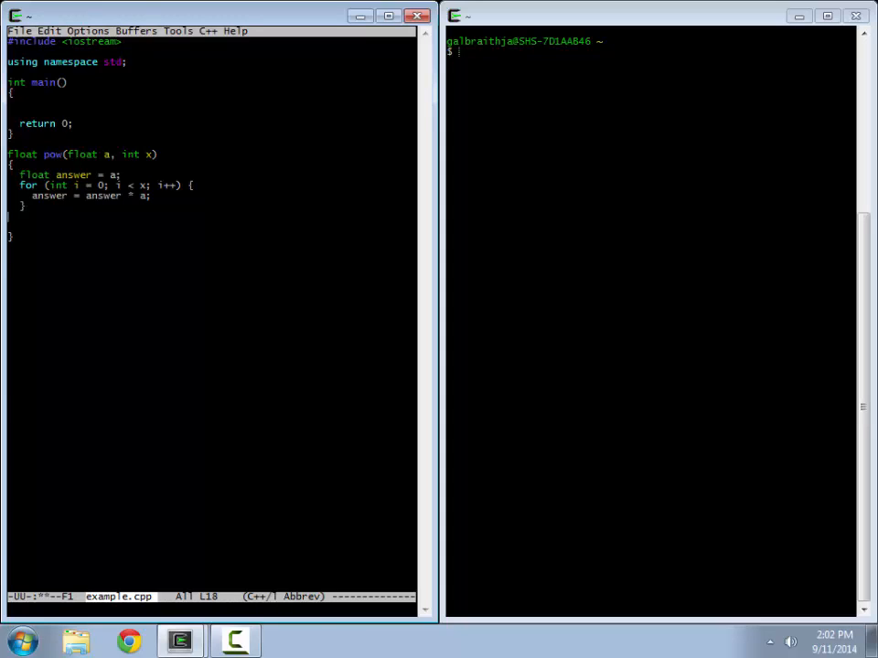
text(return)
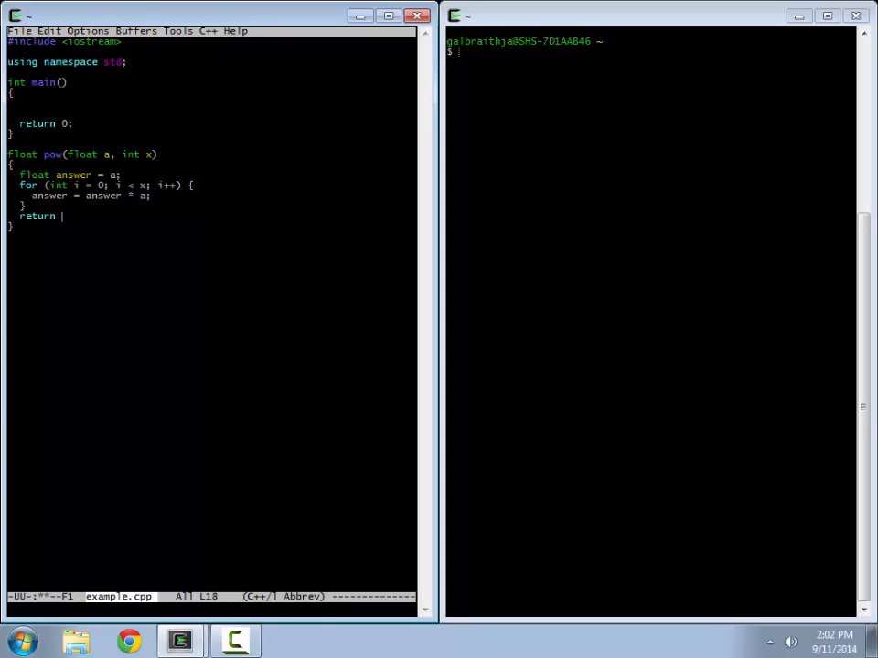
text(answer;)
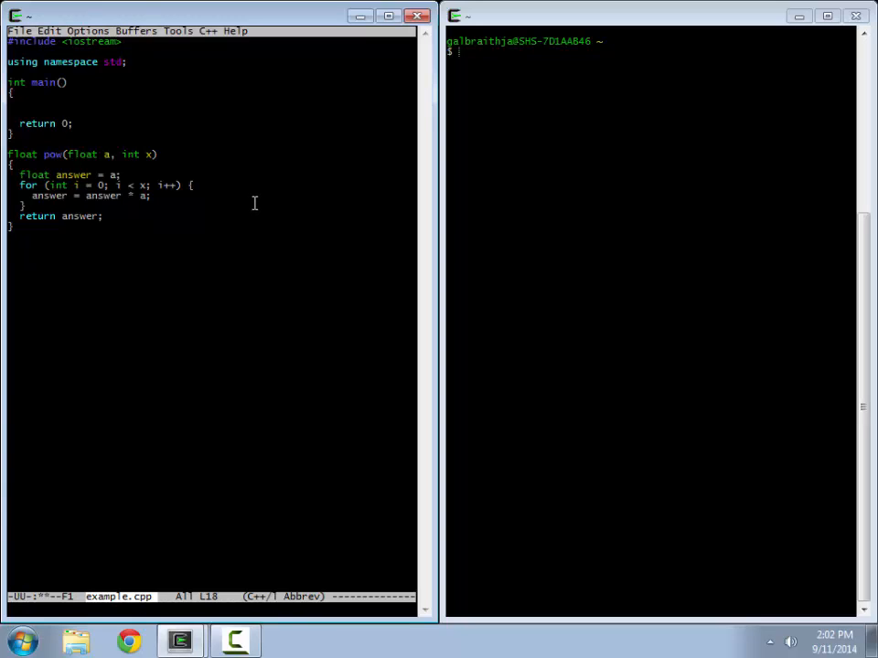
mouse_move(145, 113)
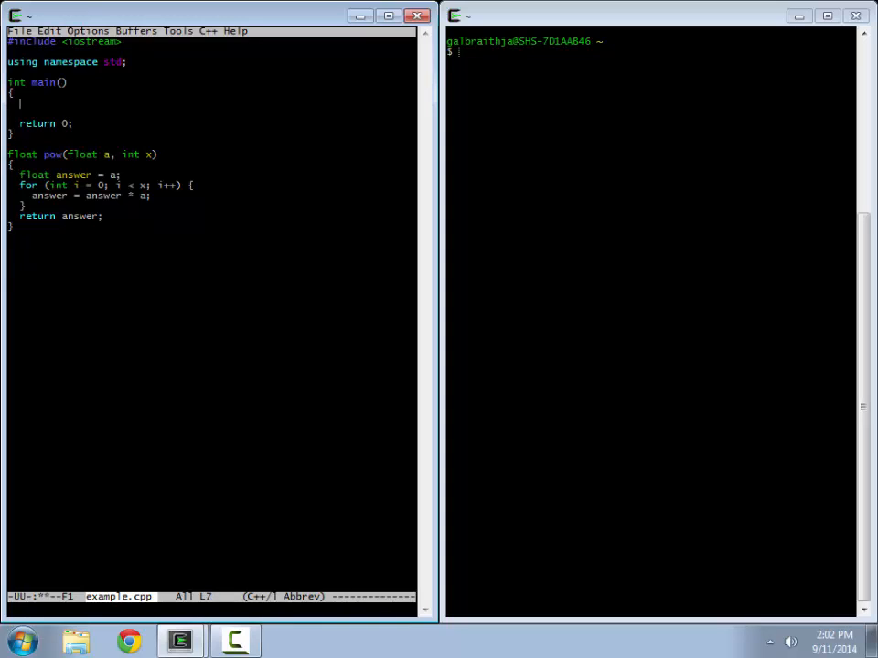
Declare float number = 3.0 and int power = 2 in main.
text(p)
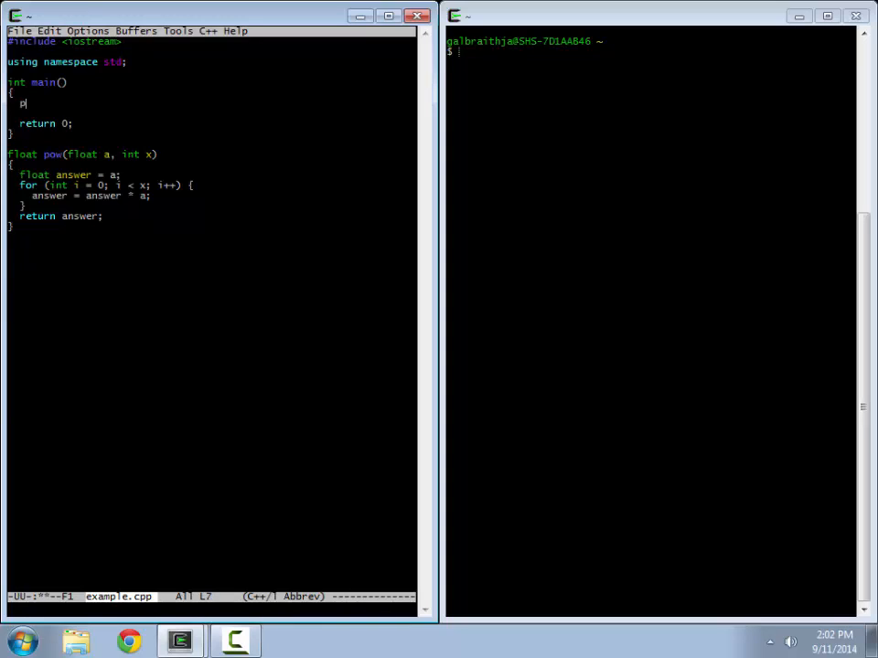
text(ow)
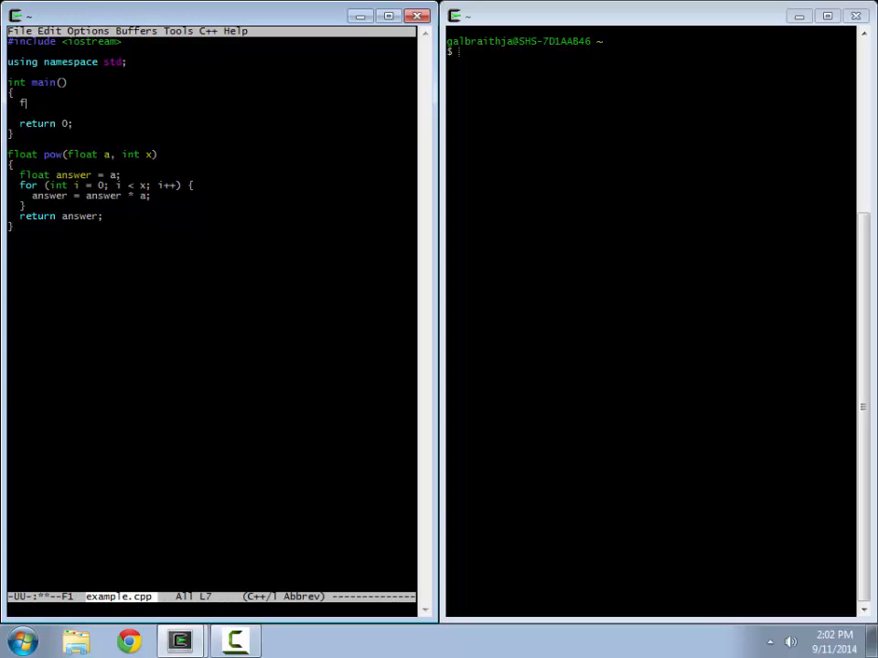
text(loat)
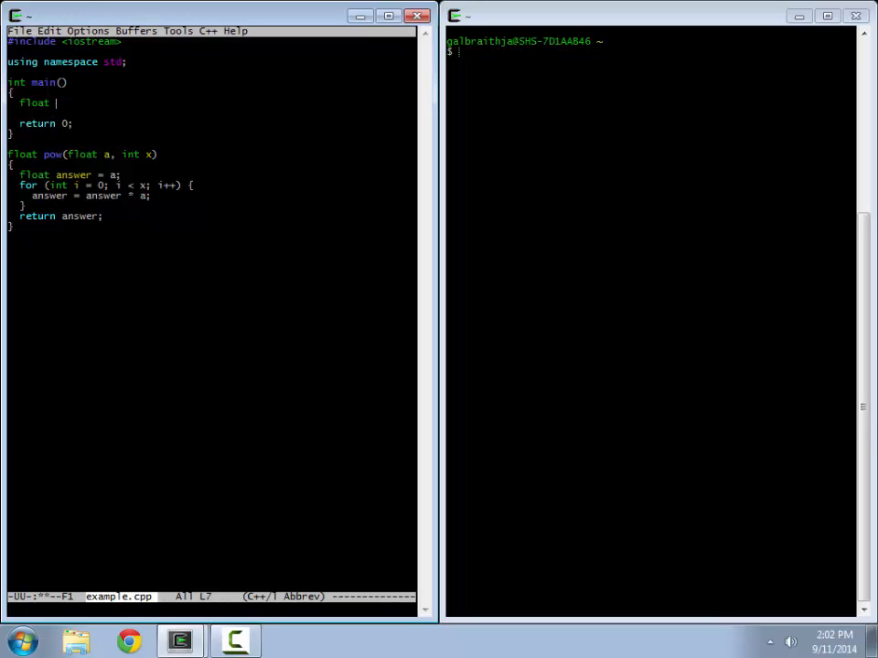
text(number =)
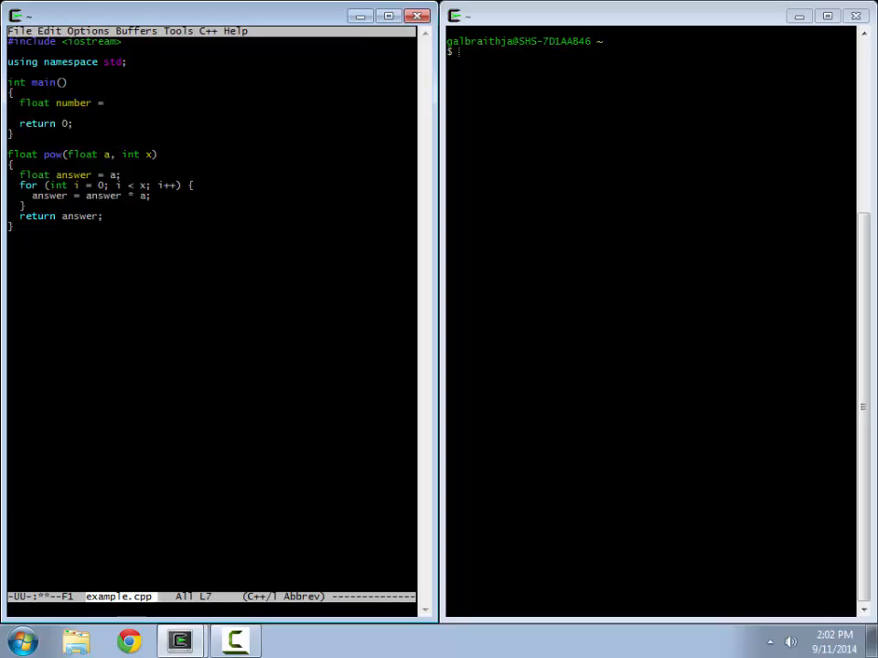
text(3.0;)
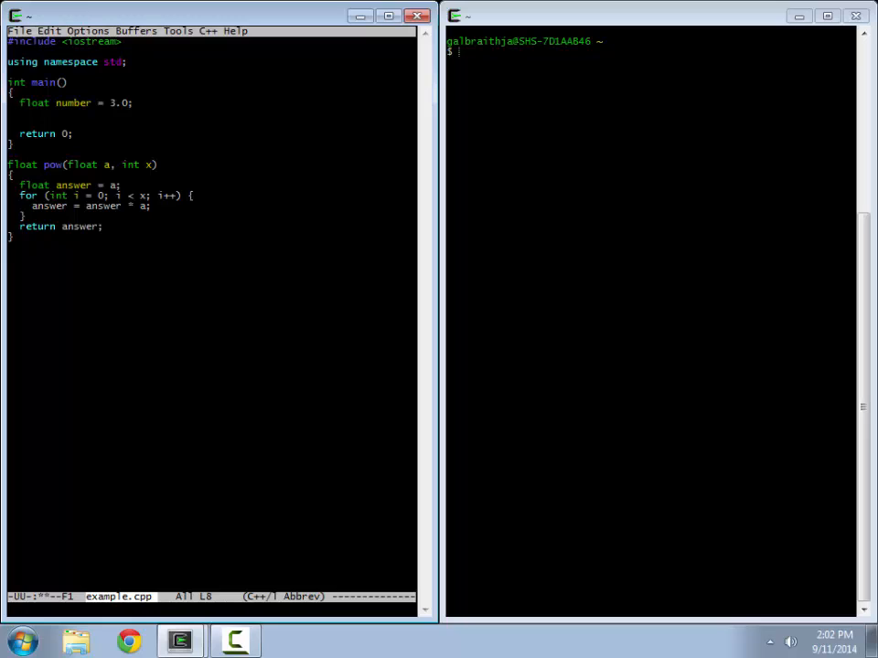
text(float po)
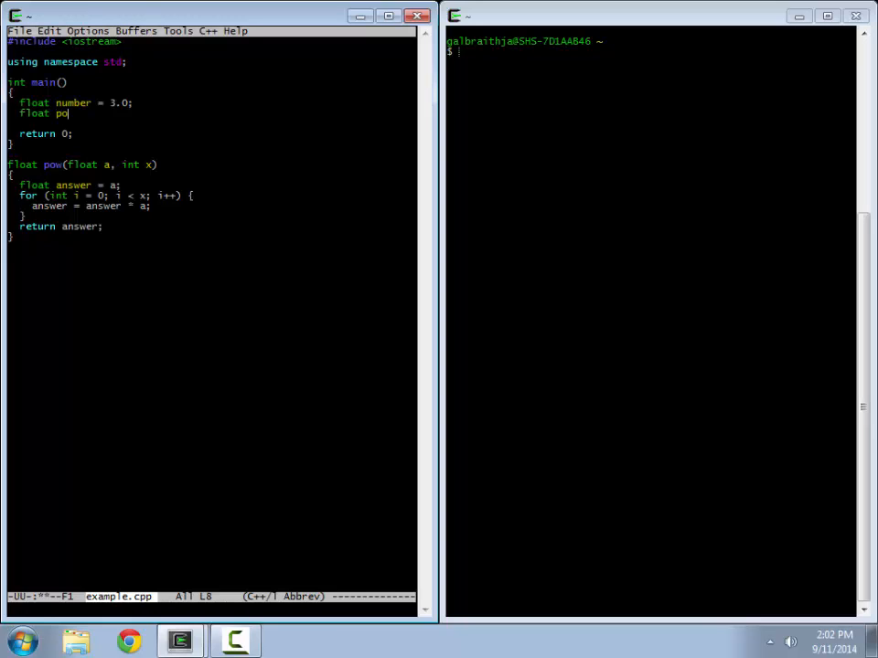
text(wer =)
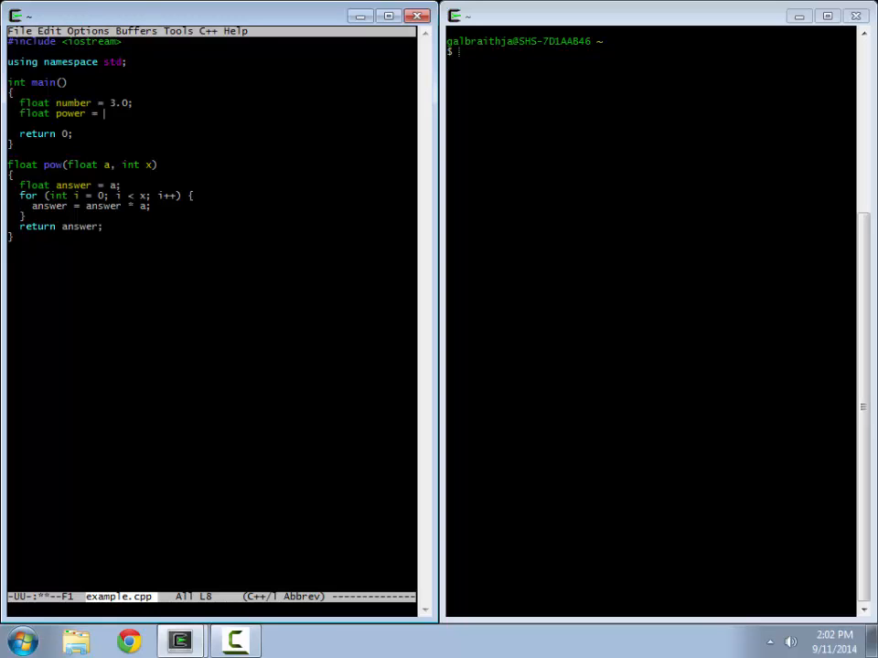
text(2;)
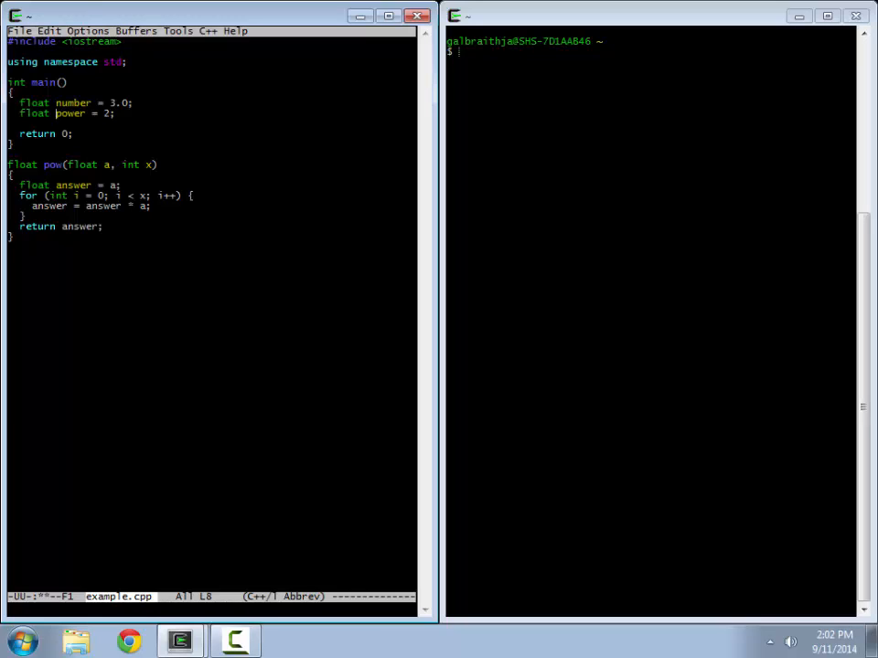
text(int)
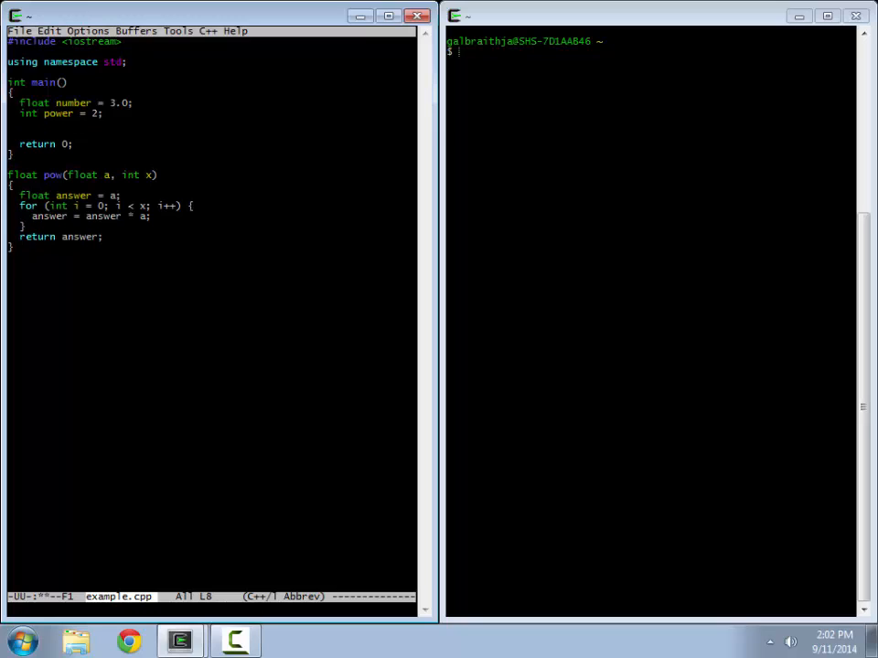
Store pow(number, power) in float result and print it with cout << result << endl.
text(float resul)
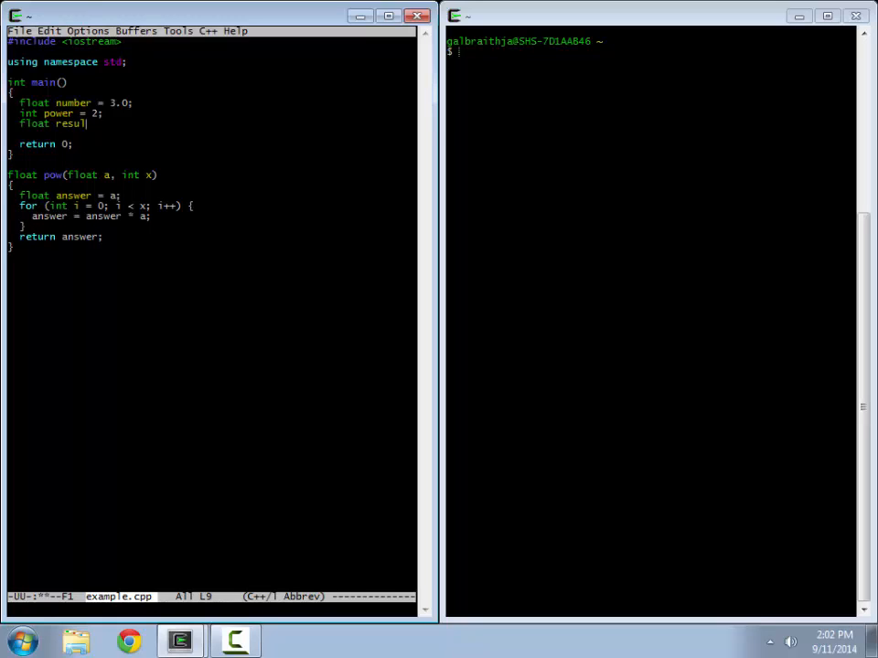
text(t = pow)
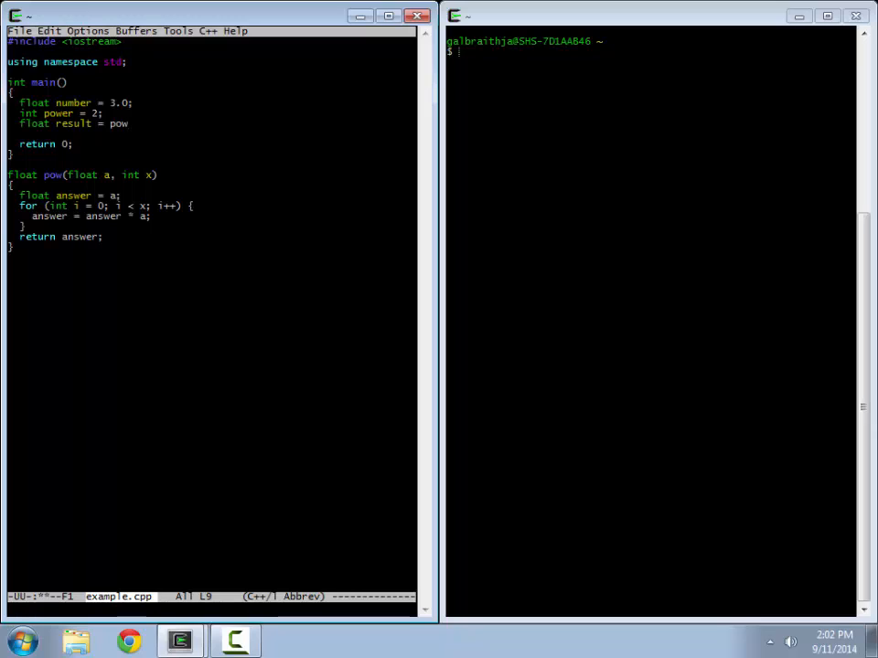
text(()
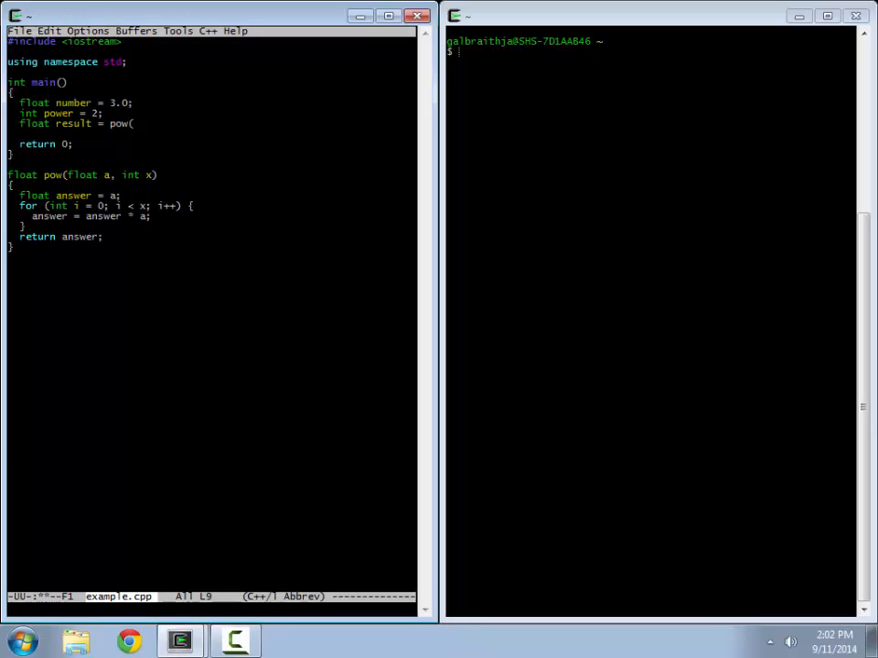
text(number, power);)
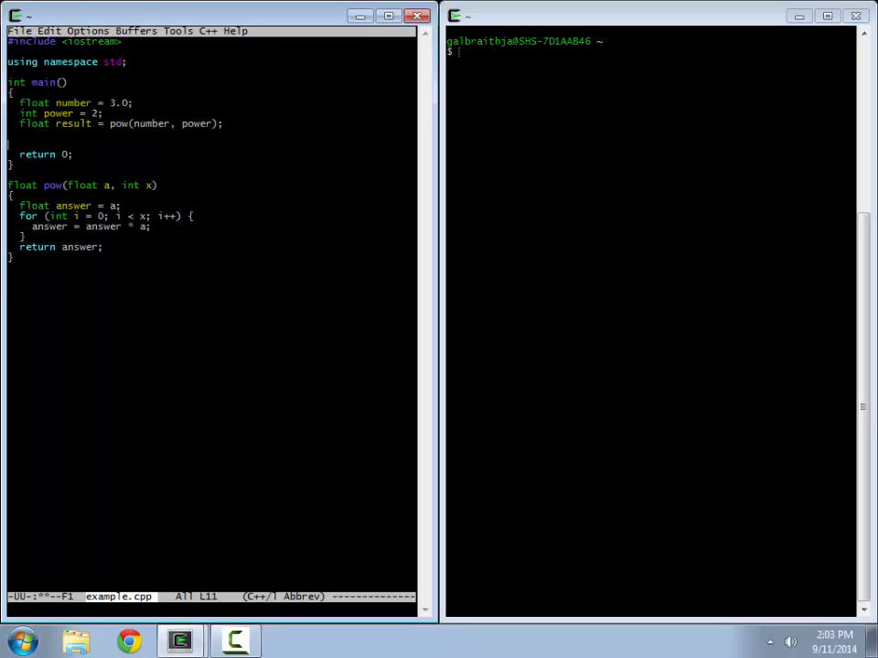
text(cout)
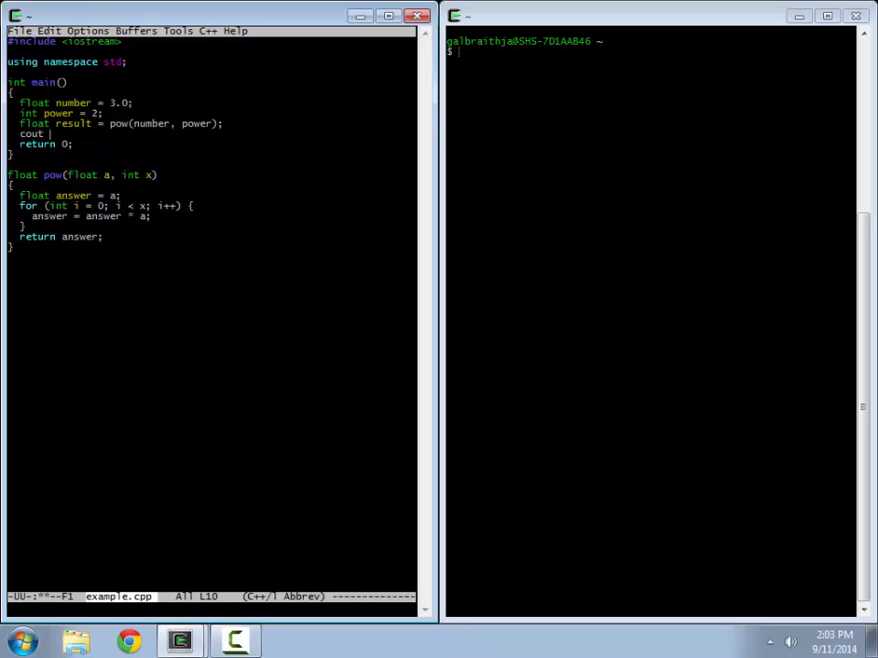
text(<< result << end)
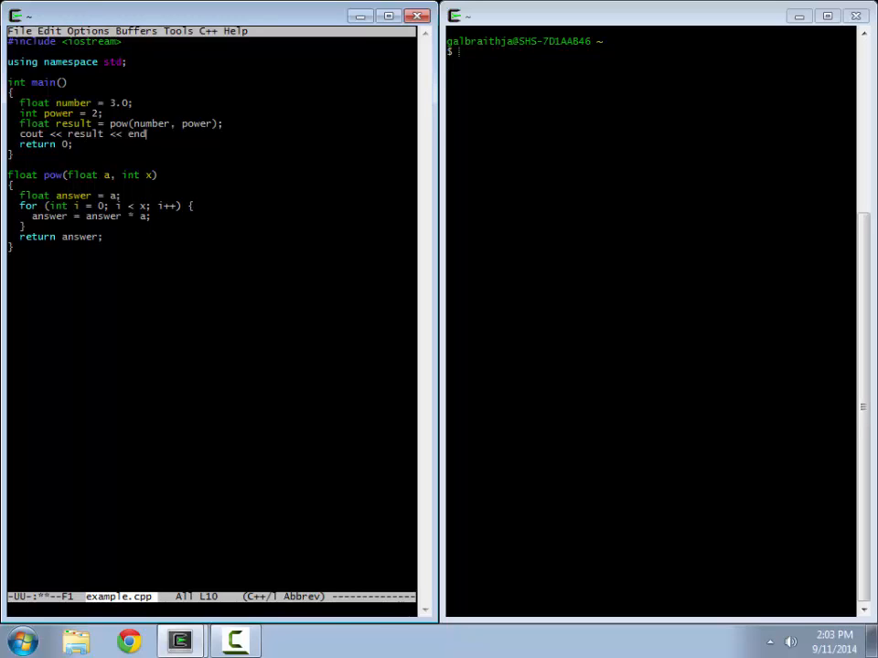
text(l;)
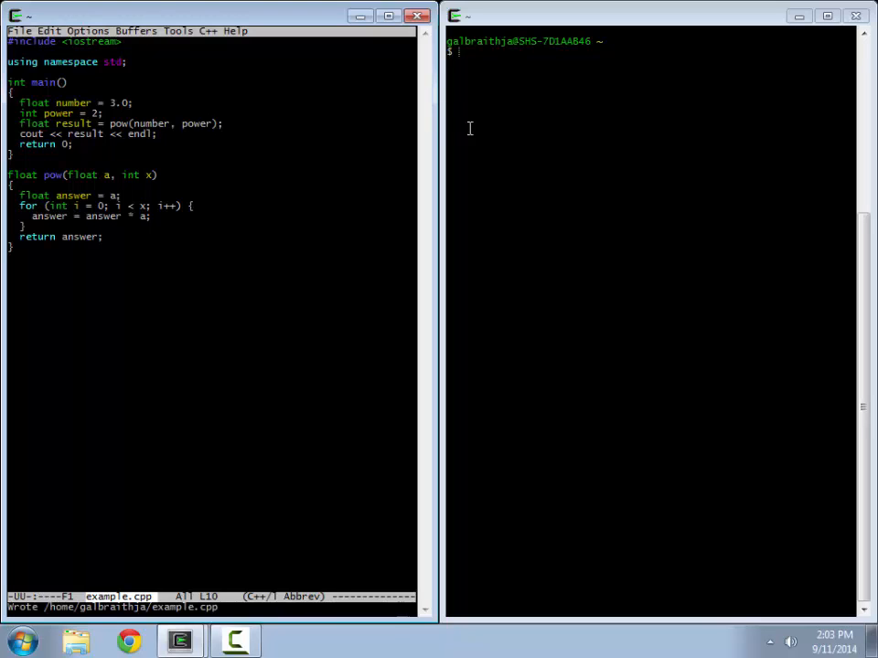
Run g++ -o example example.cpp, which fails because pow is not declared in main's scope.
text(g)
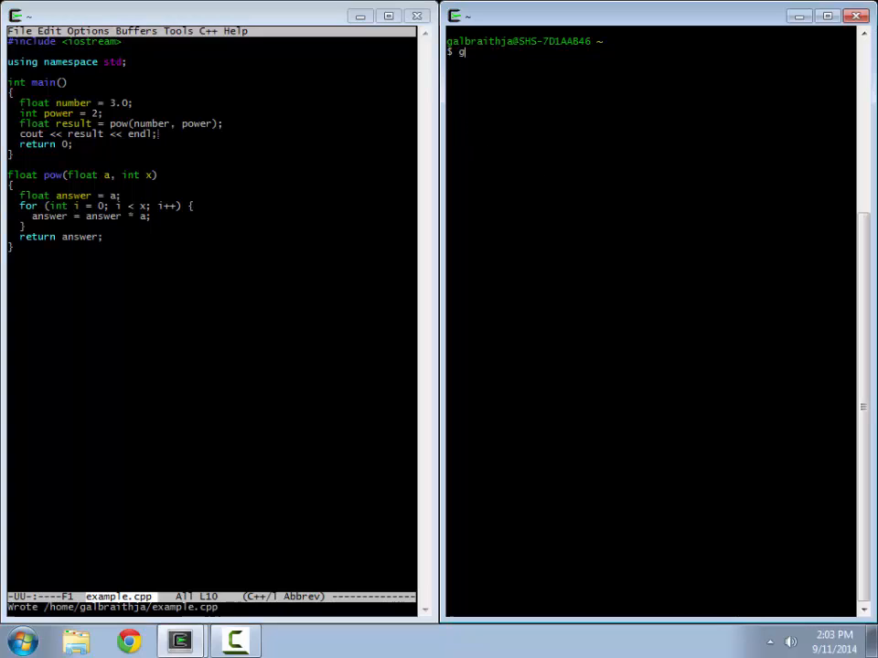
text(++ -o exampl)
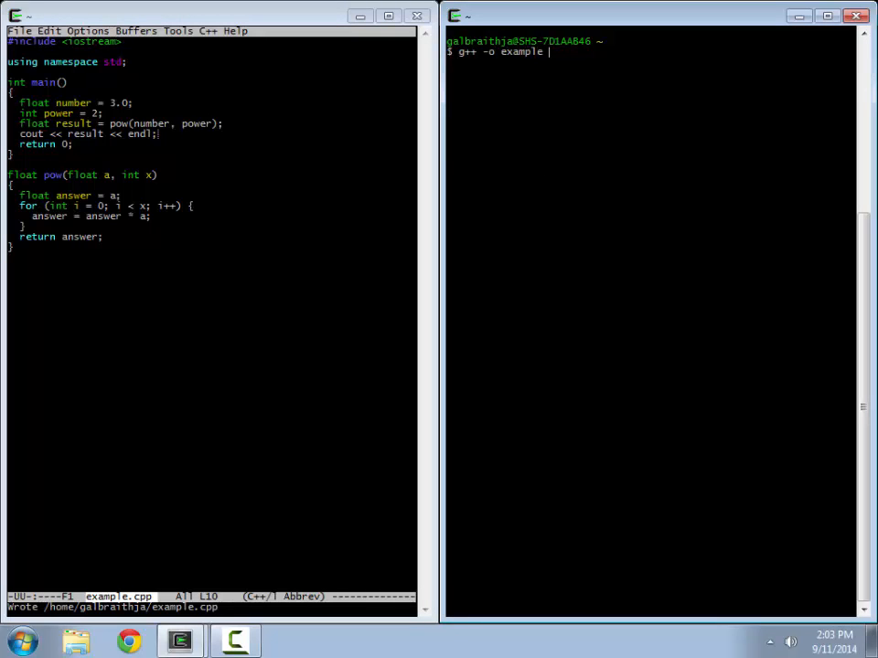
text(example.cpp)
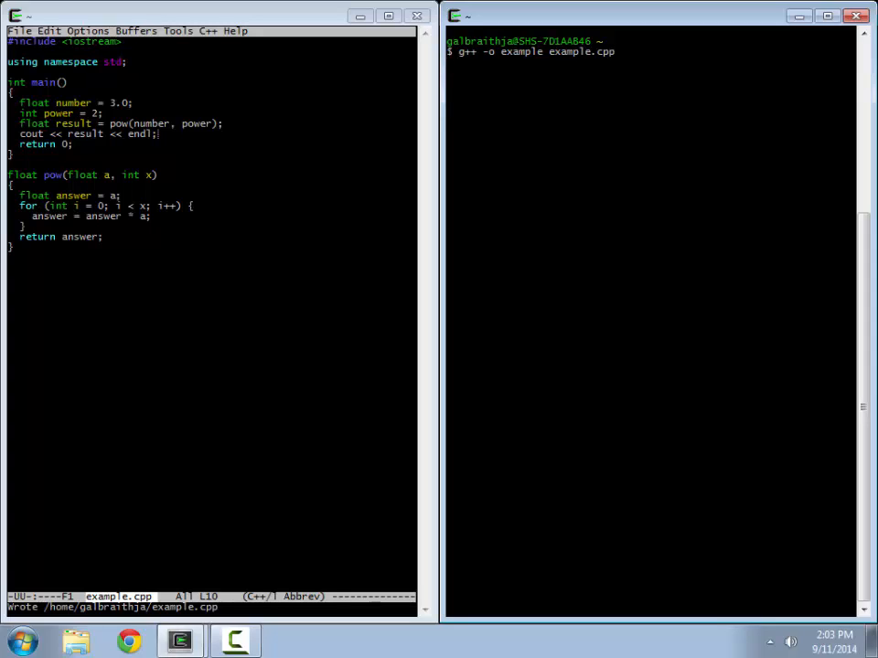
key(Return)
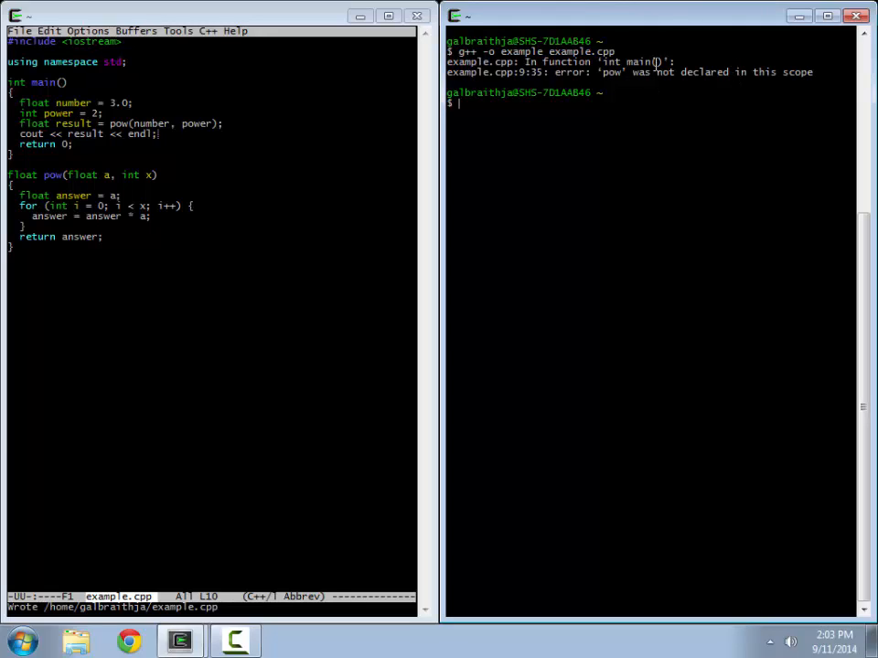
mouse_move(320, 271)
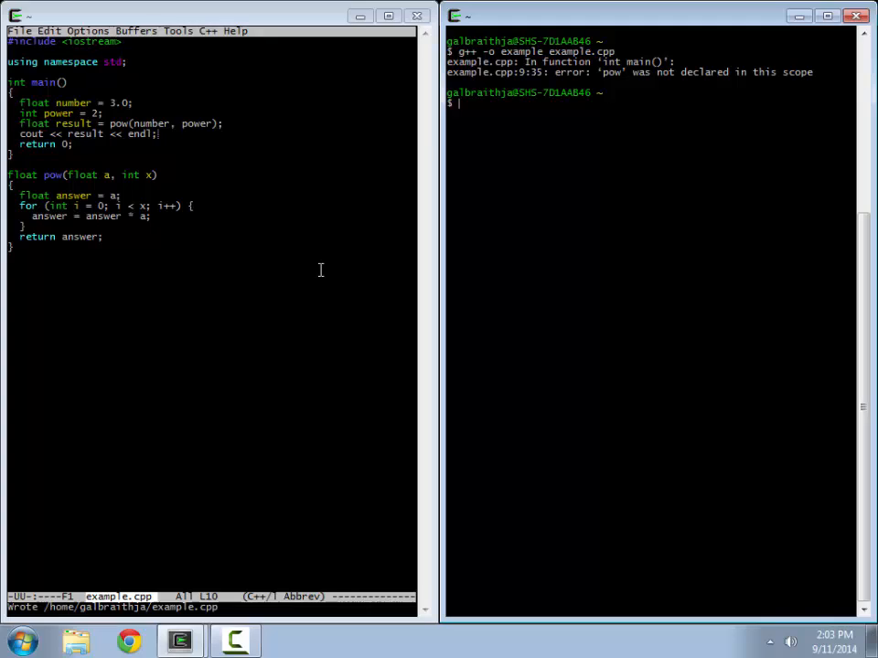
mouse_move(161, 271)
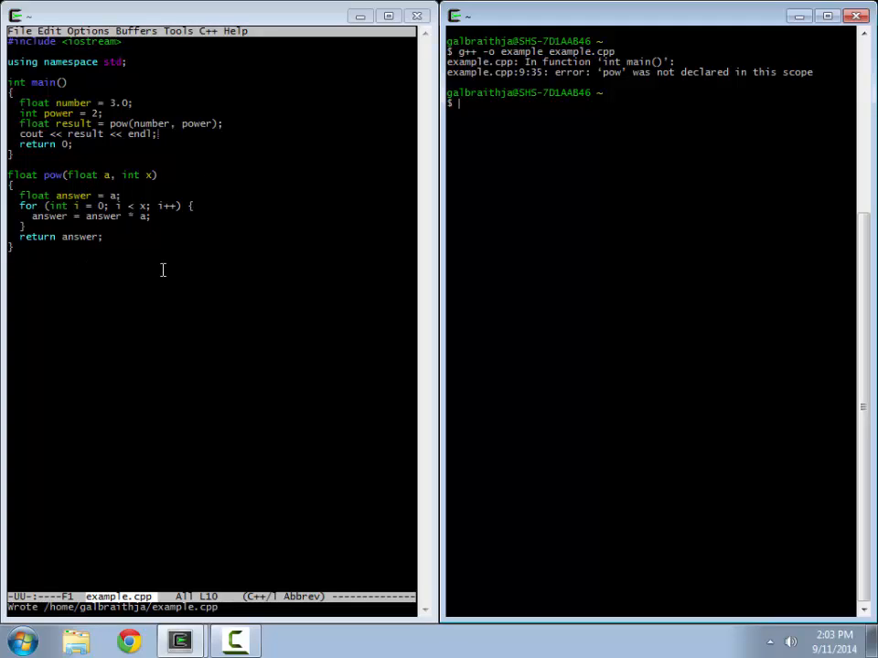
mouse_move(150, 221)
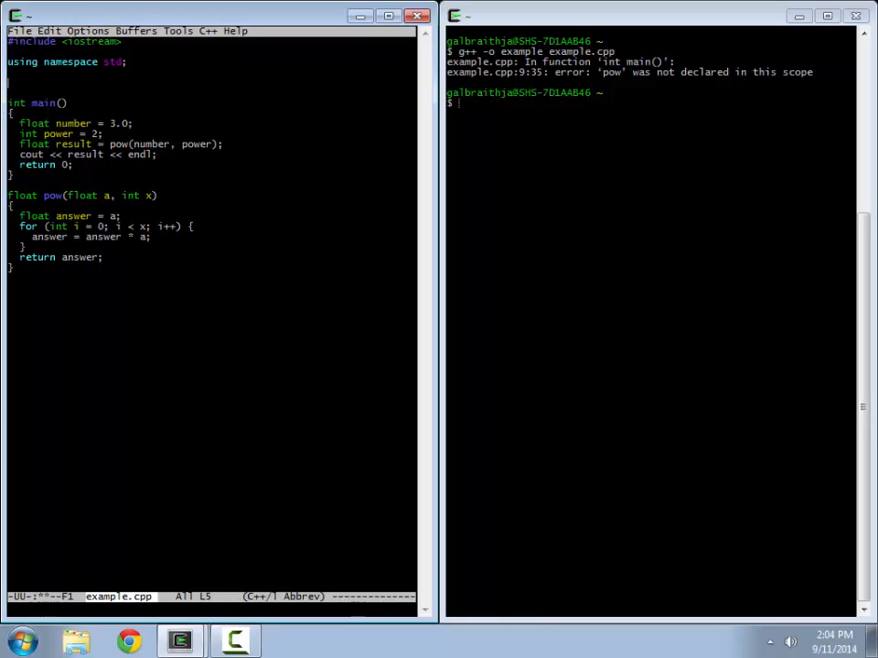
mouse_move(187, 204)
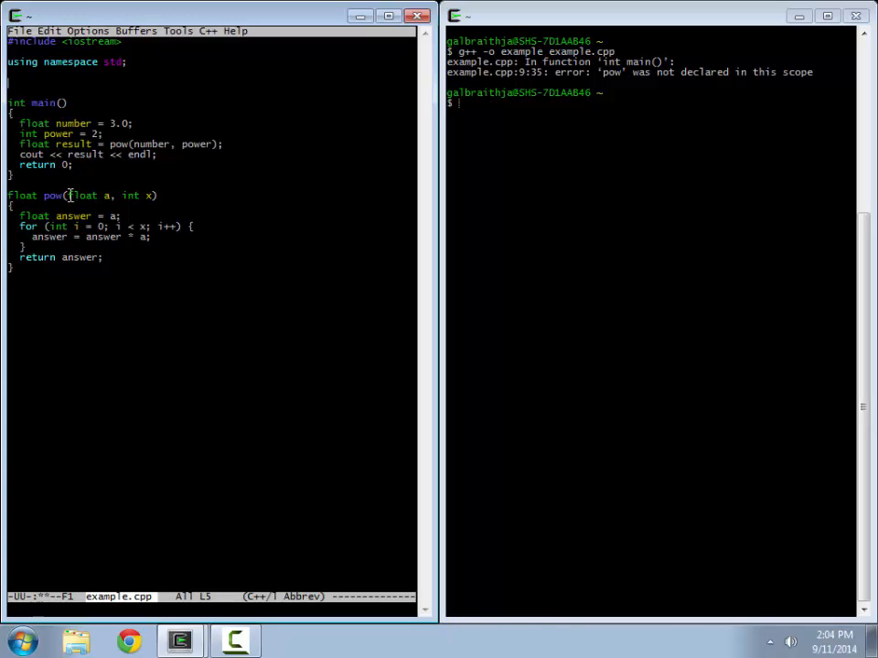
Write the prototype float pow(float a, int x); on a line above int main().
double_click(132, 196)
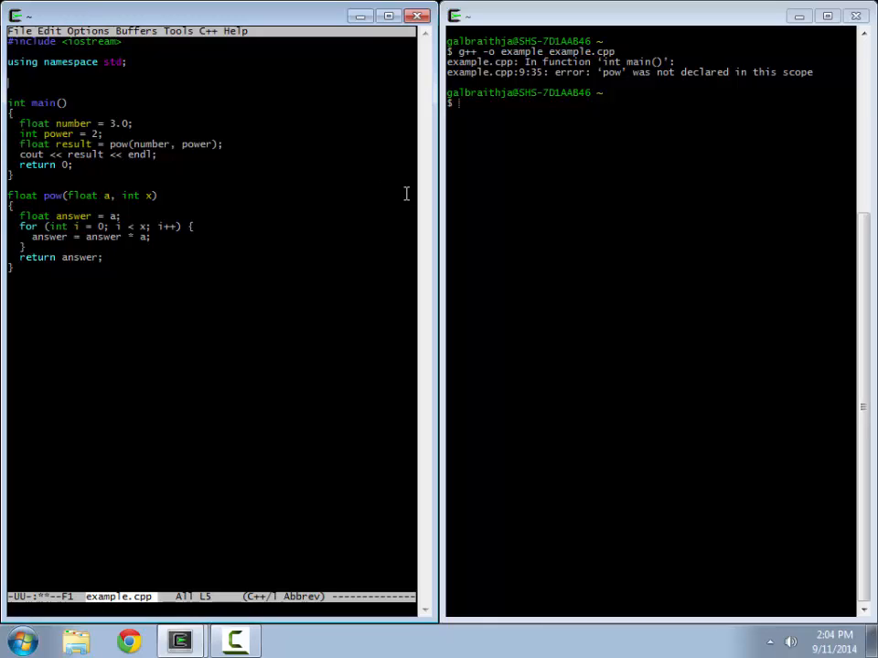
text(float)
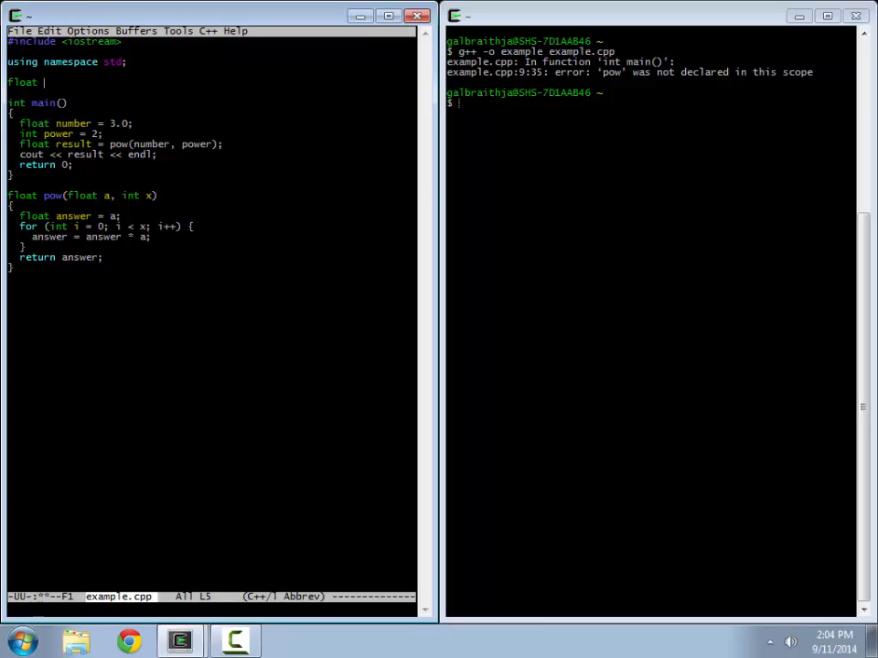
text(pow()
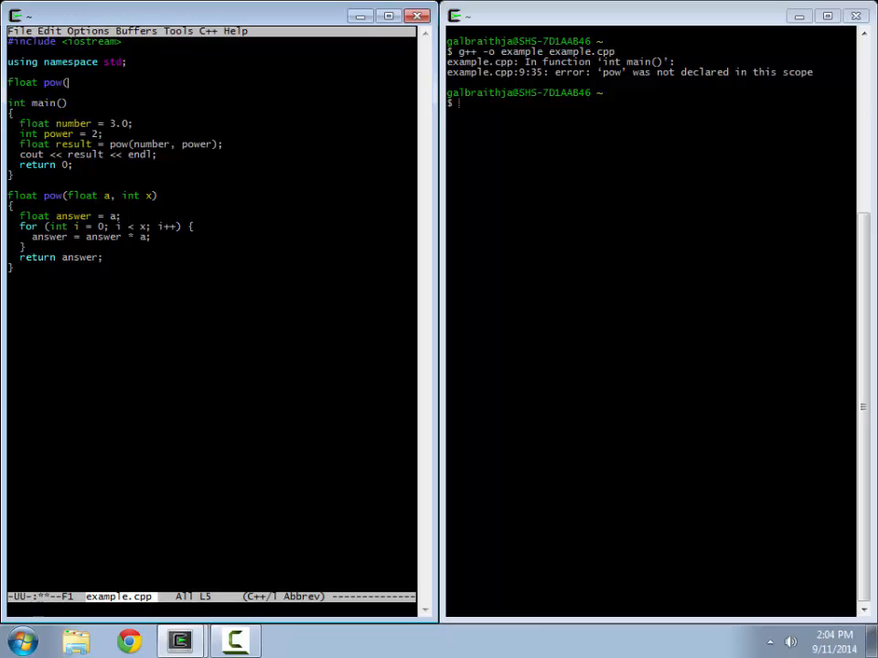
text(float a,)
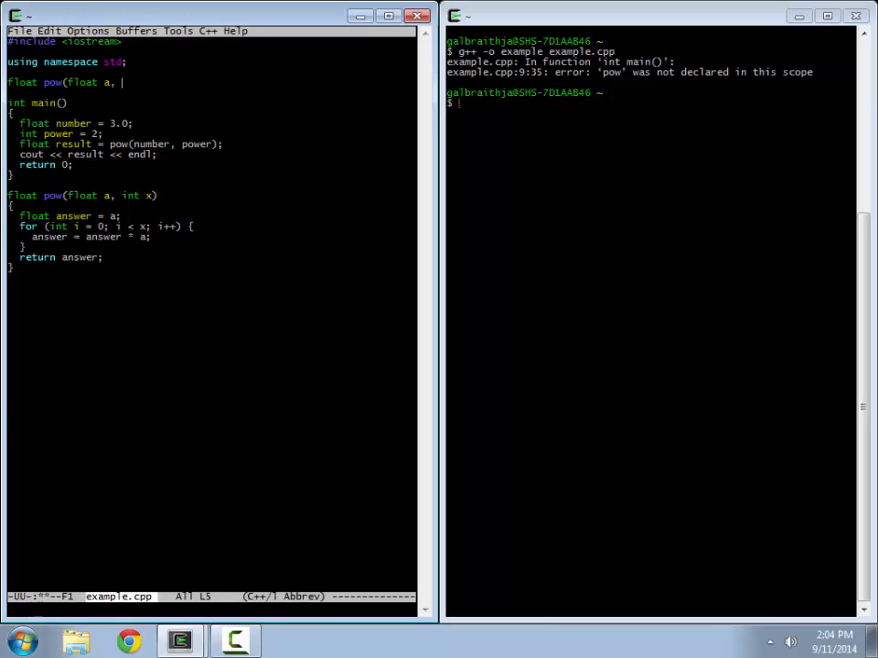
text(int x);)
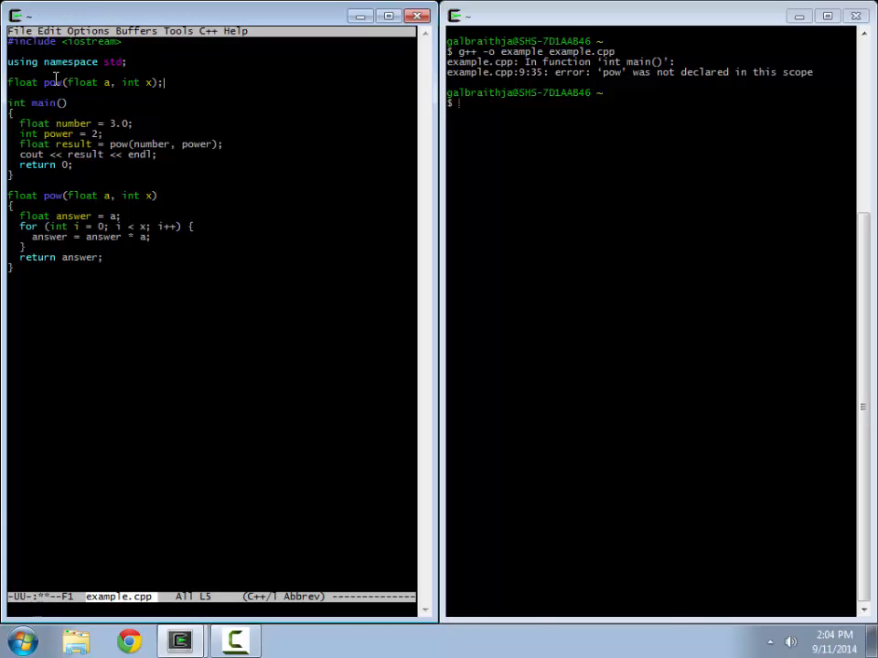
mouse_move(408, 194)
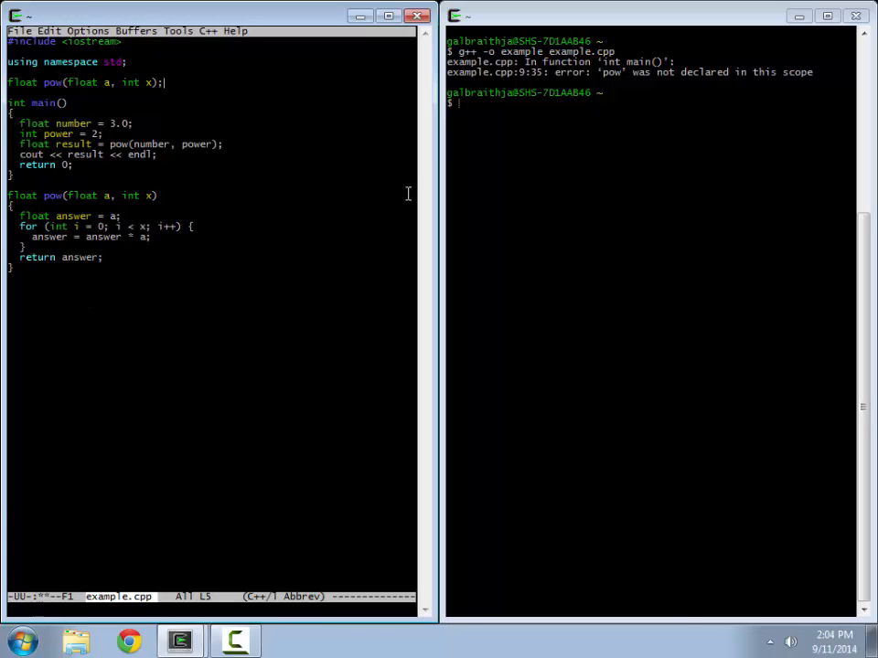
Save, rebuild with g++ -o example example.cpp and run ./example.exe, which prints 27.
key(ctrl+s)
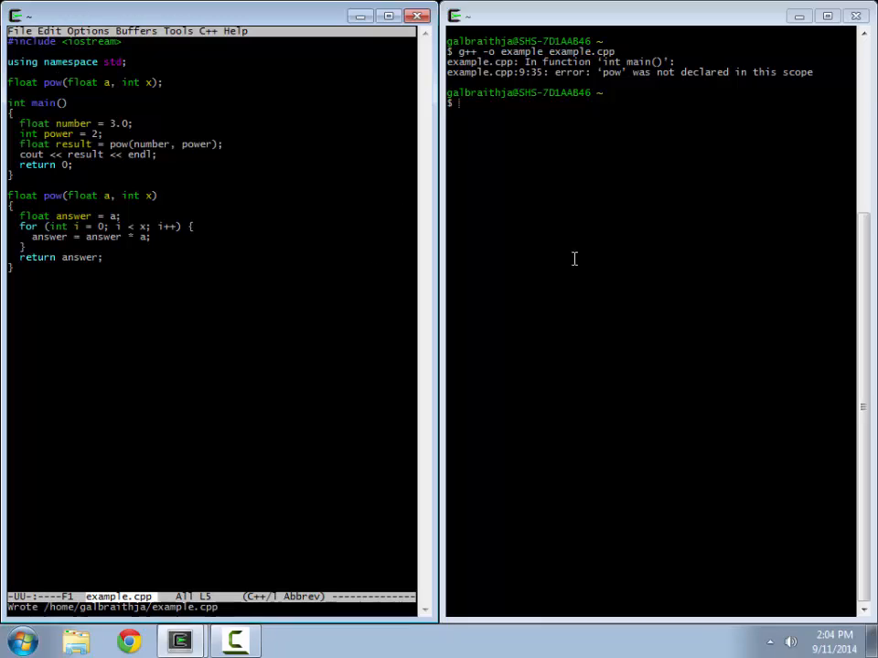
text(g++ -o example example.cpp)
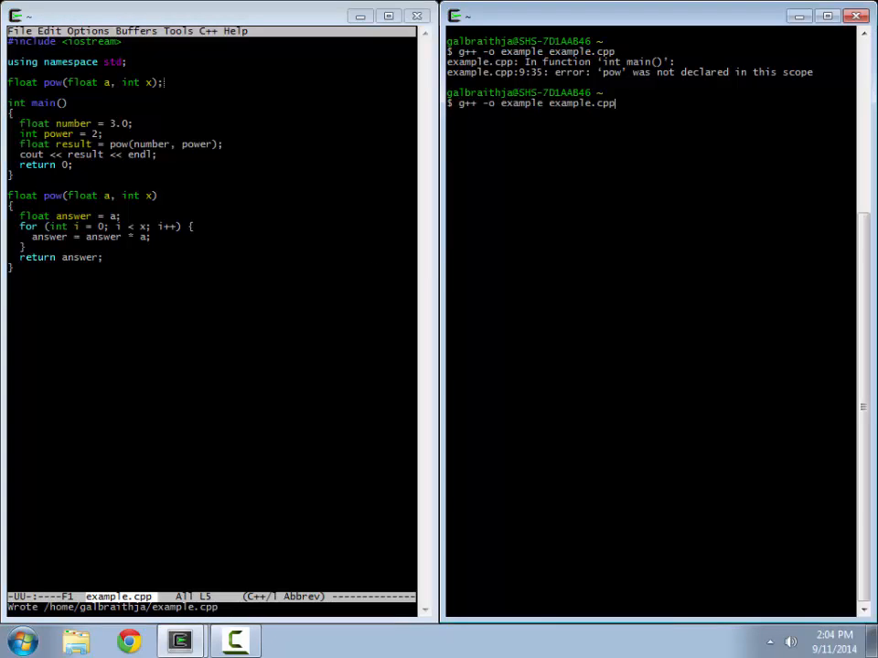
key(Return)
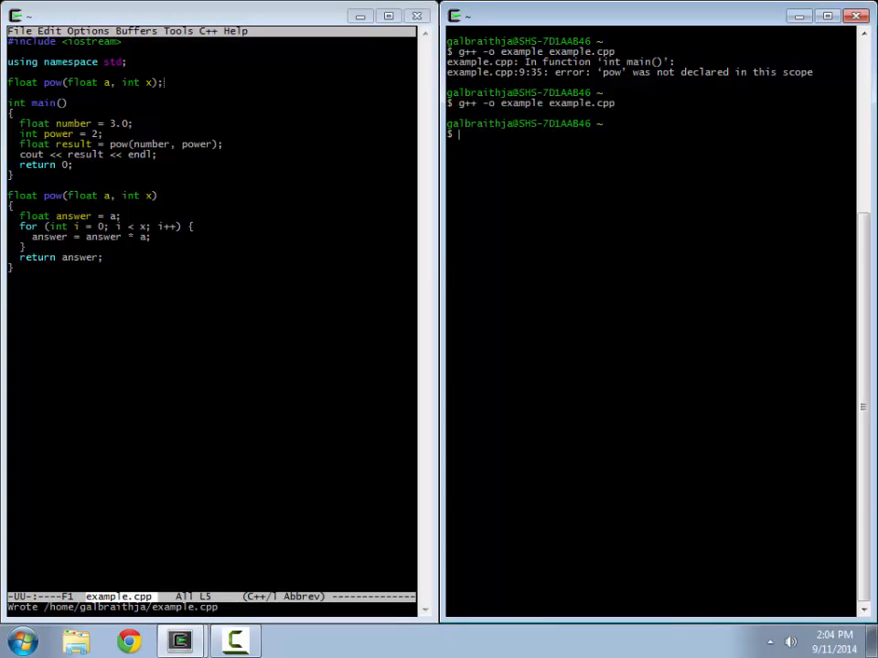
text(./)
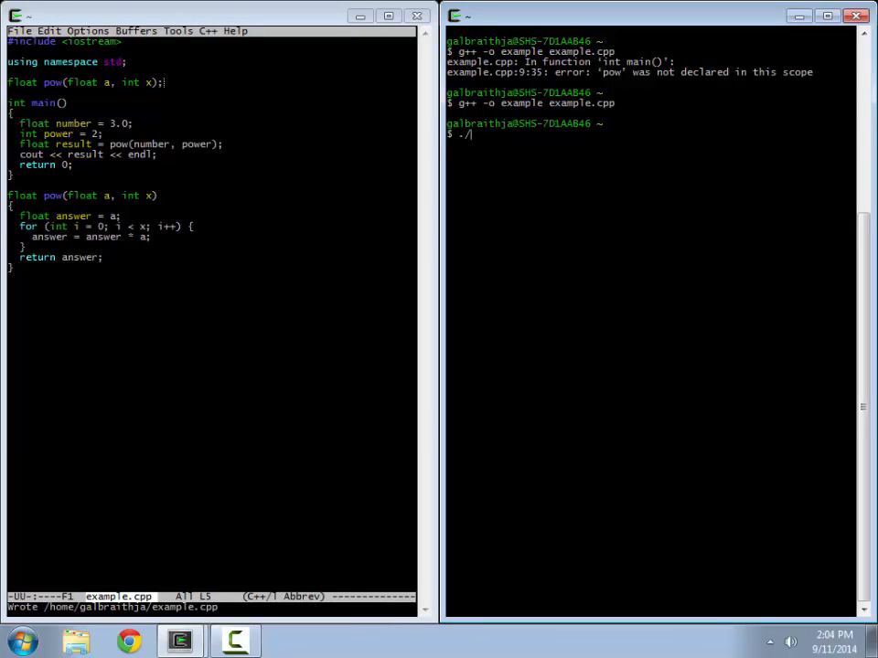
text(example.exe)
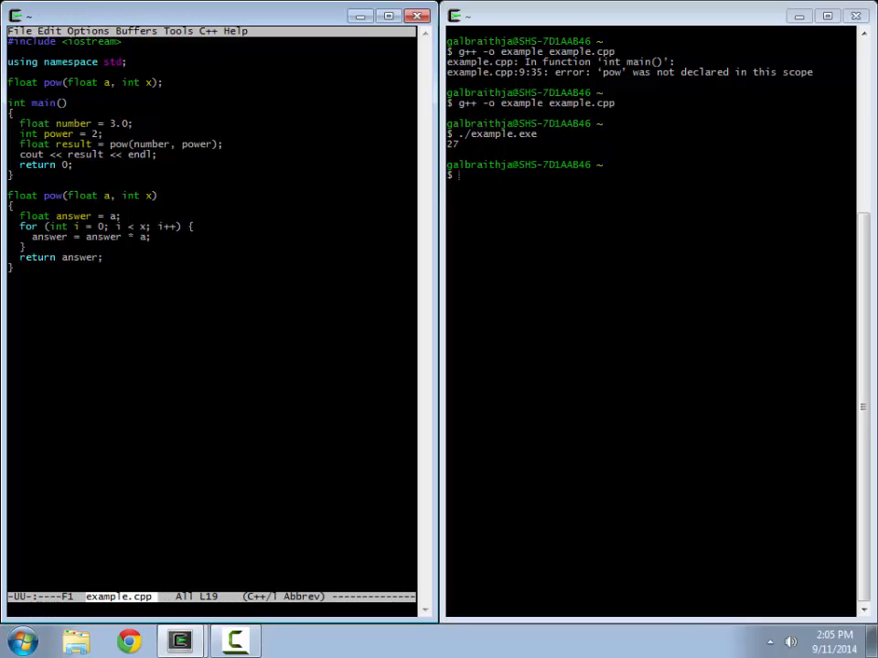
Change the loop bound to i < x - 1, rebuild and rerun, then set power to 3.
text(- 1)
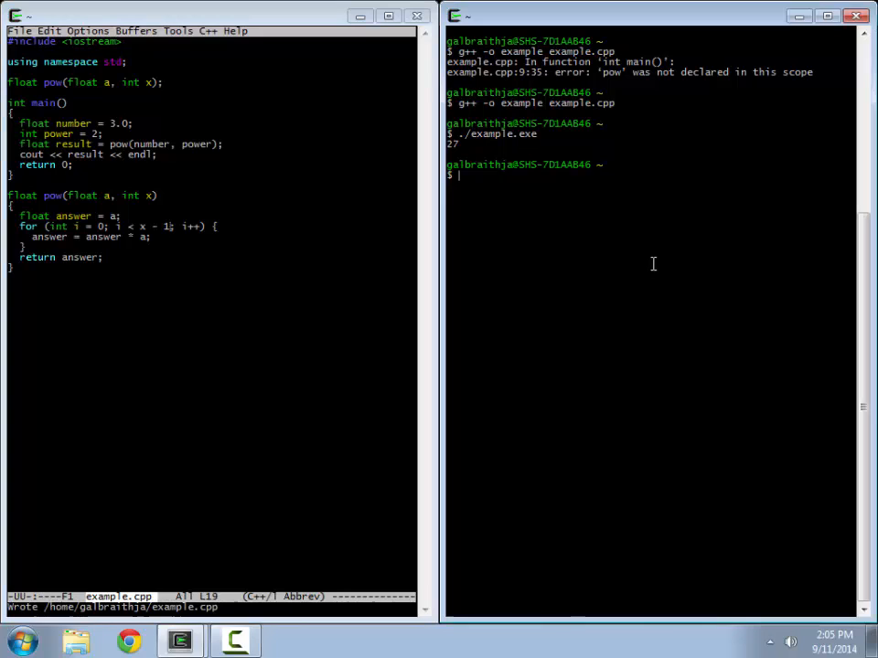
text(g++ -o example example.cpp)
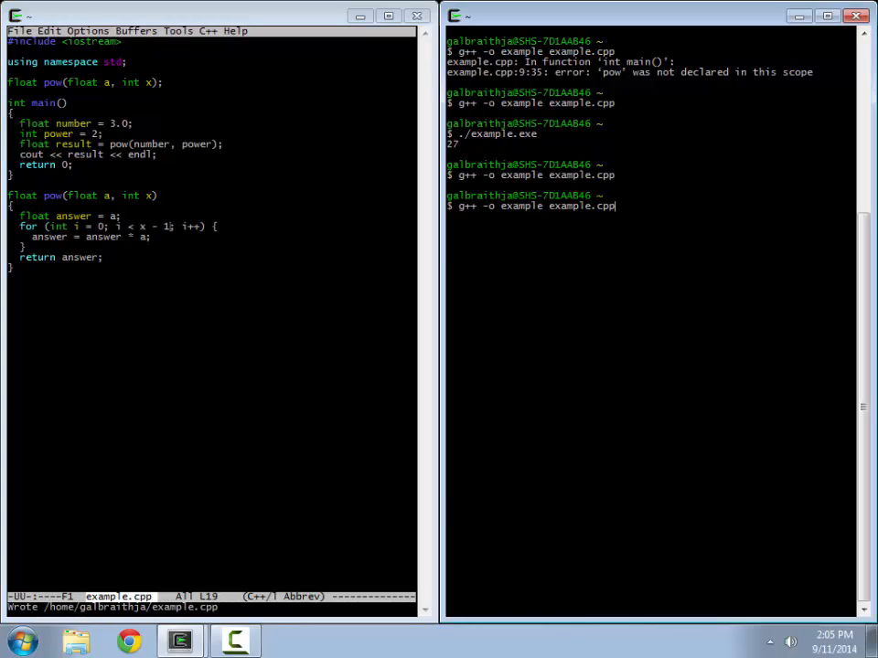
key(Return)
text(./example.exe)
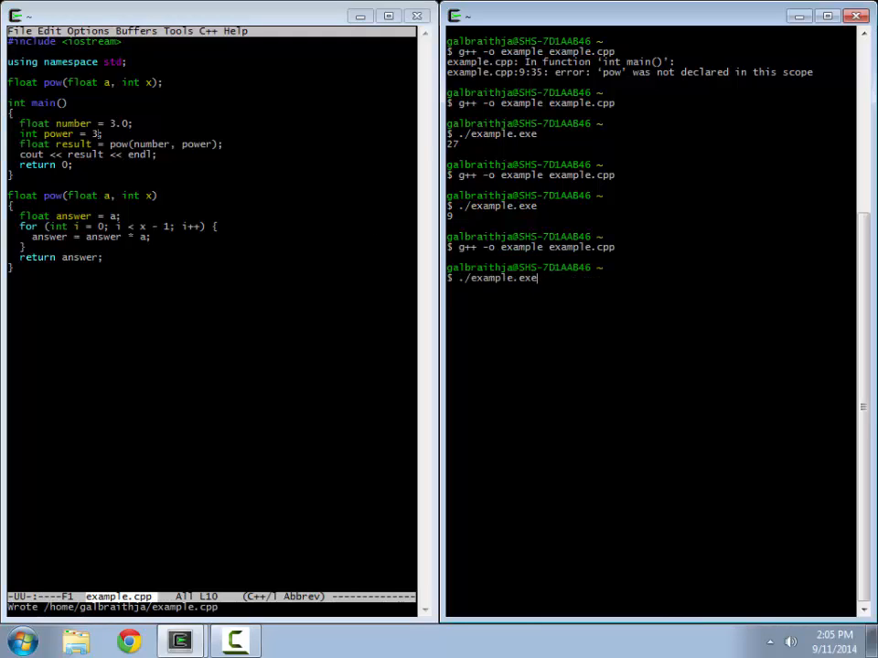
key(Return)
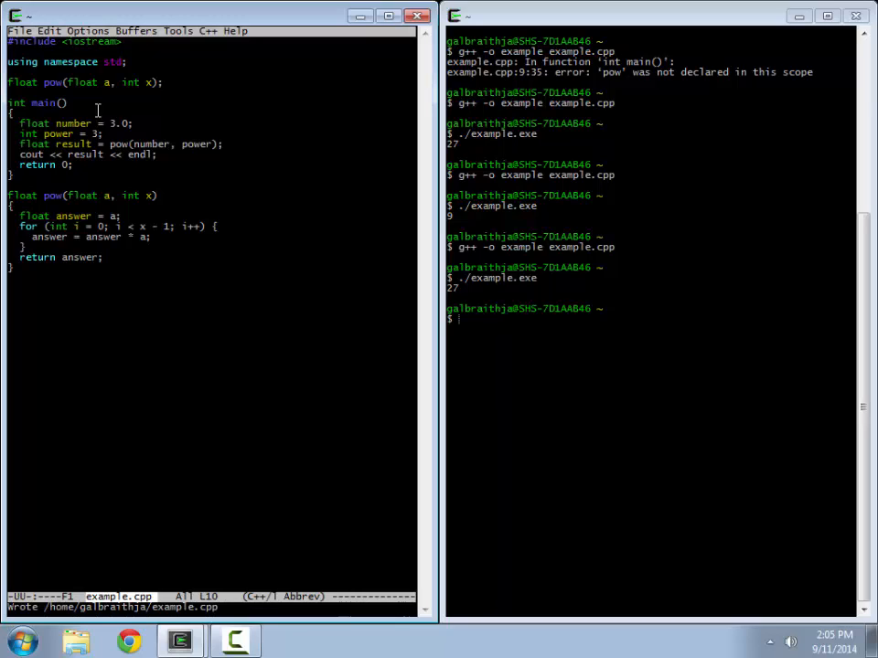
double_click(150, 143)
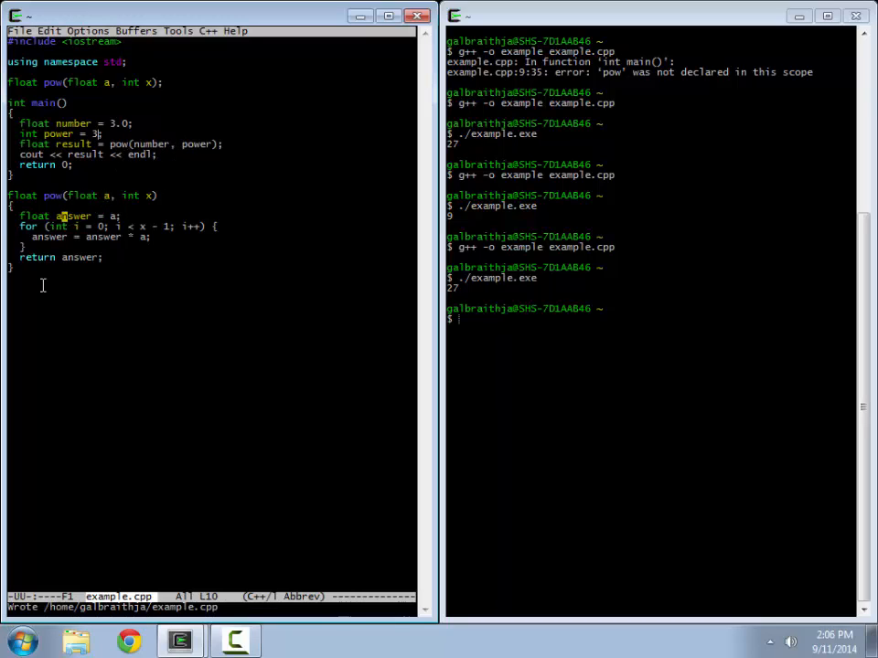
mouse_move(117, 355)
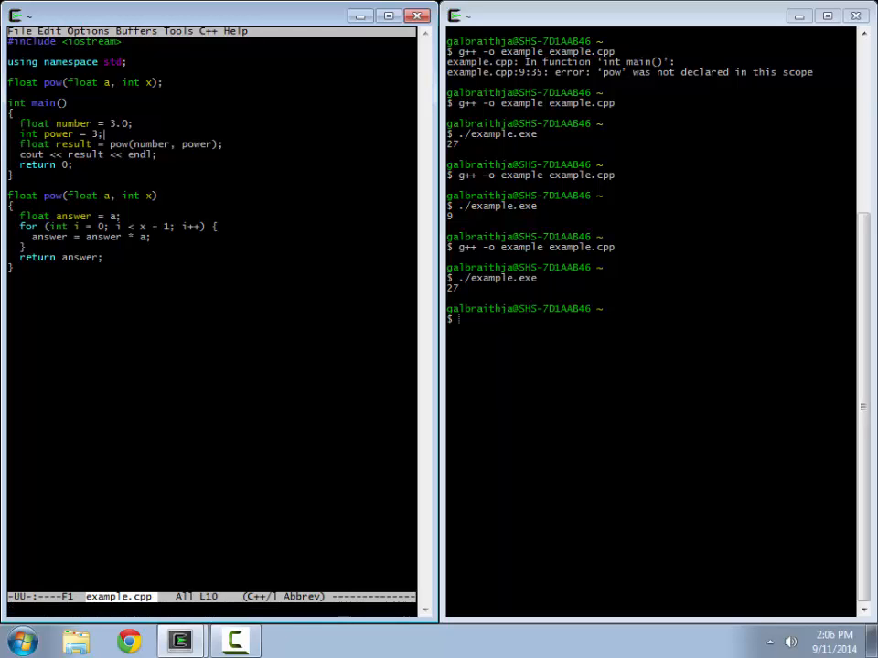
Print "Number is:" << number << endl and relabel the result line "Answer is:".
click(150, 143)
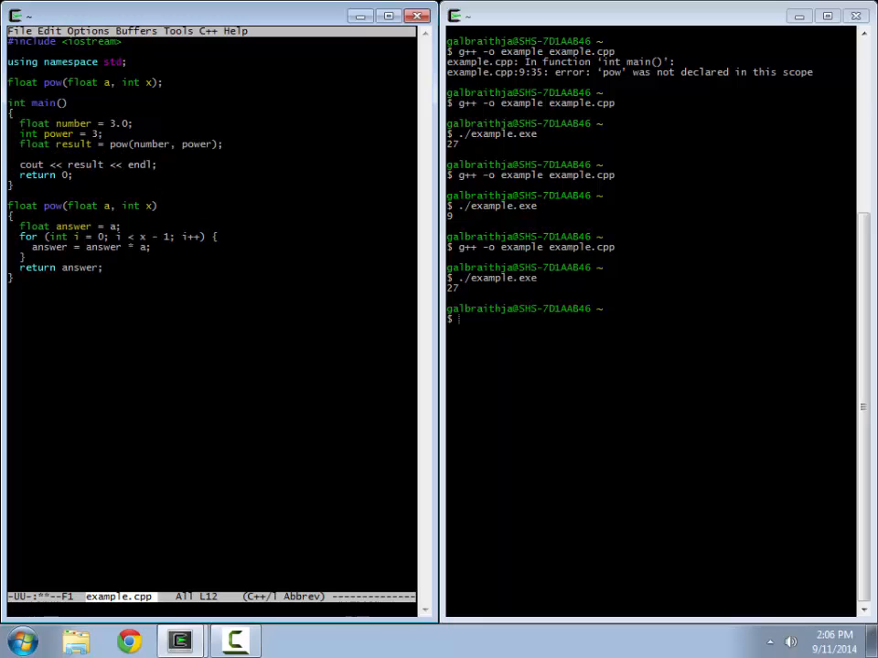
text(cout << "N)
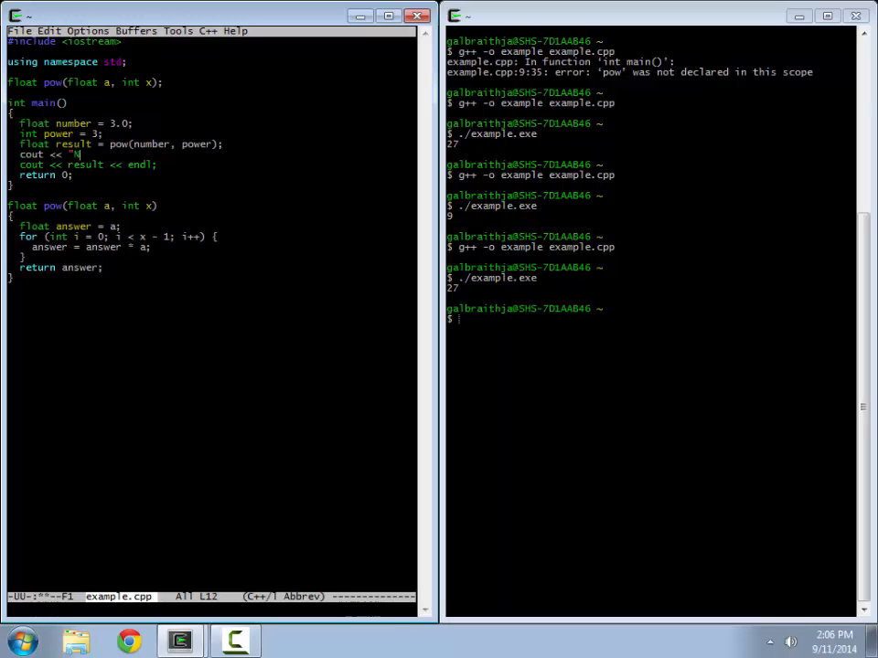
text(Number is:)
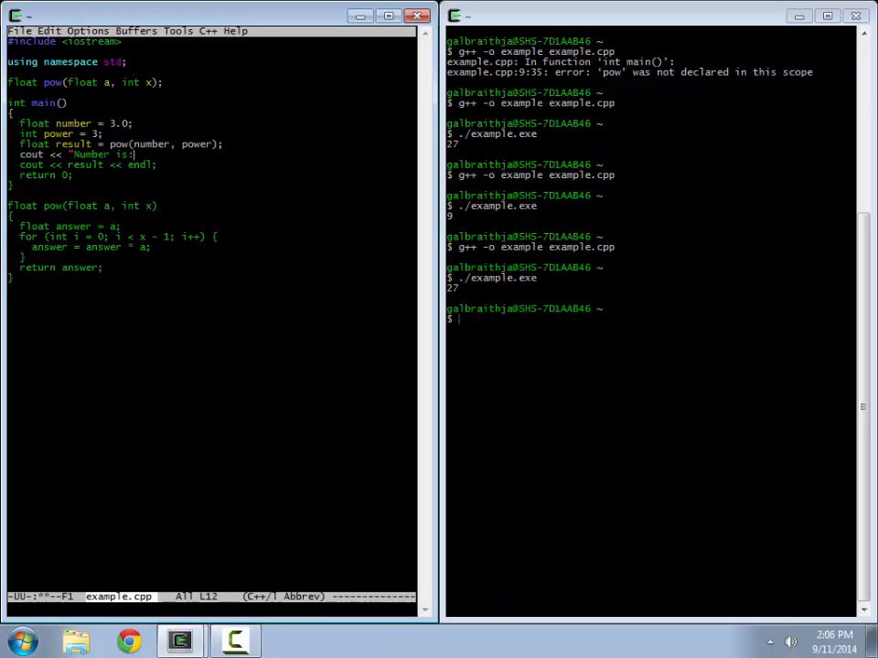
text(<< numbe)
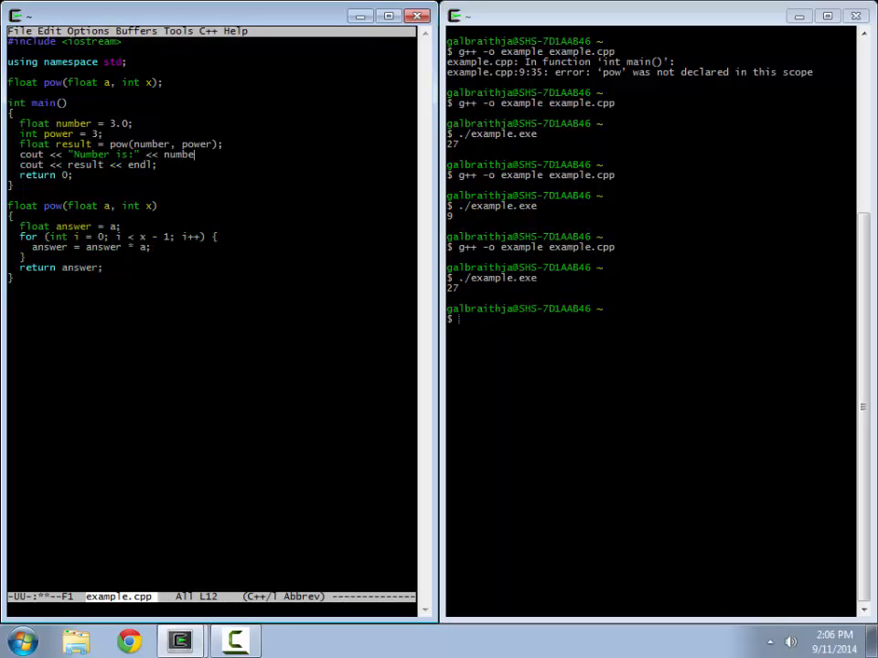
text(<< endl;)
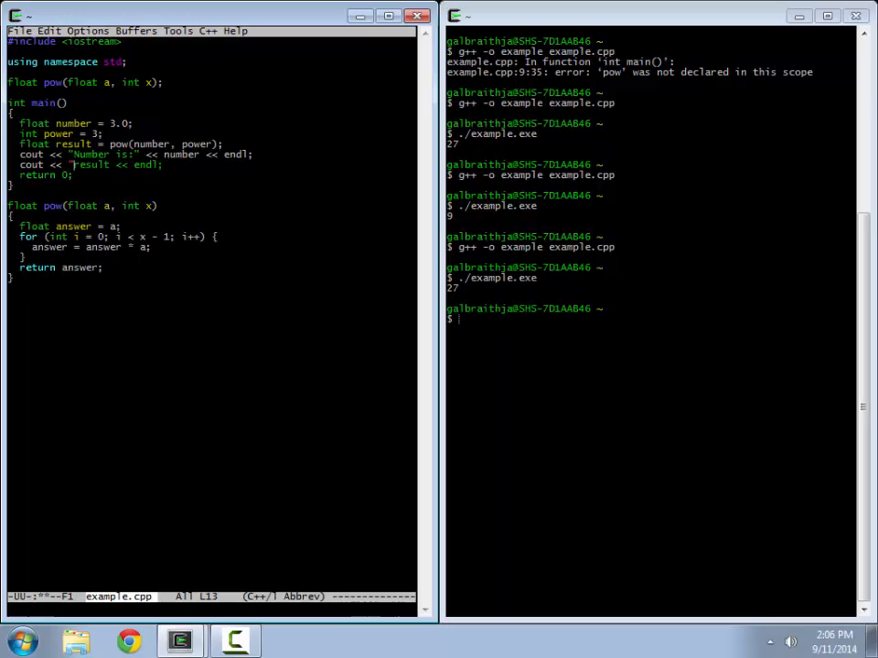
text(Answer is:" <<)
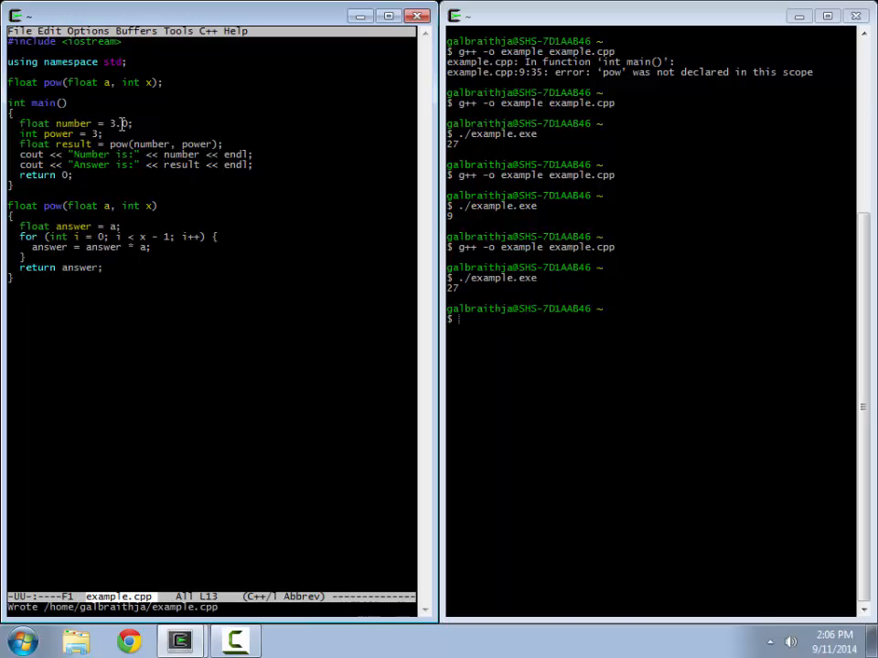
Run ./example.exe to see Number is:3 and Answer is:27.
text(./example.exe)
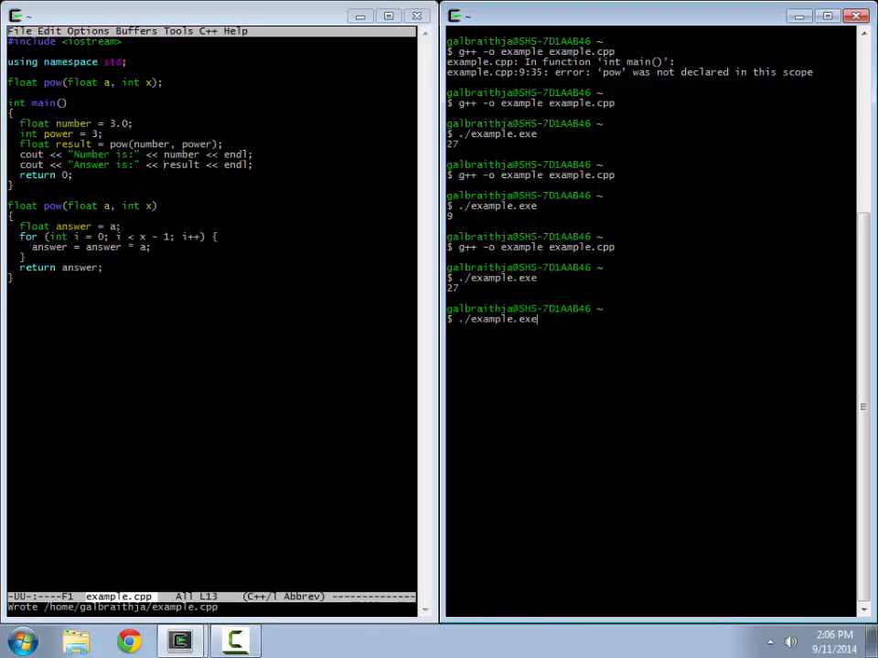
key(Return)
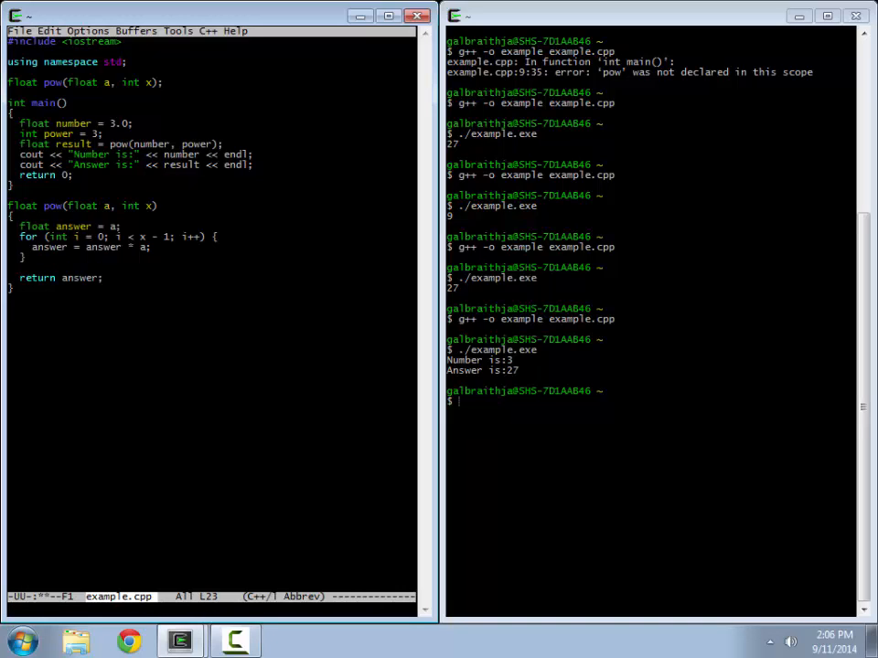
Assign a = 27.0 inside pow and rerun ./example.exe, which still prints Answer is:27.
text(a =)
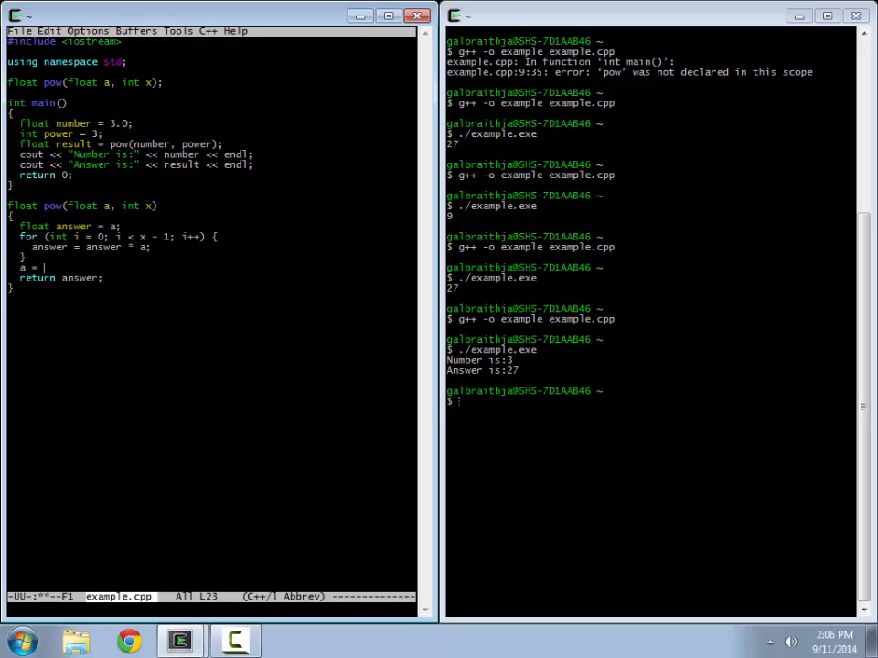
text(27.0;)
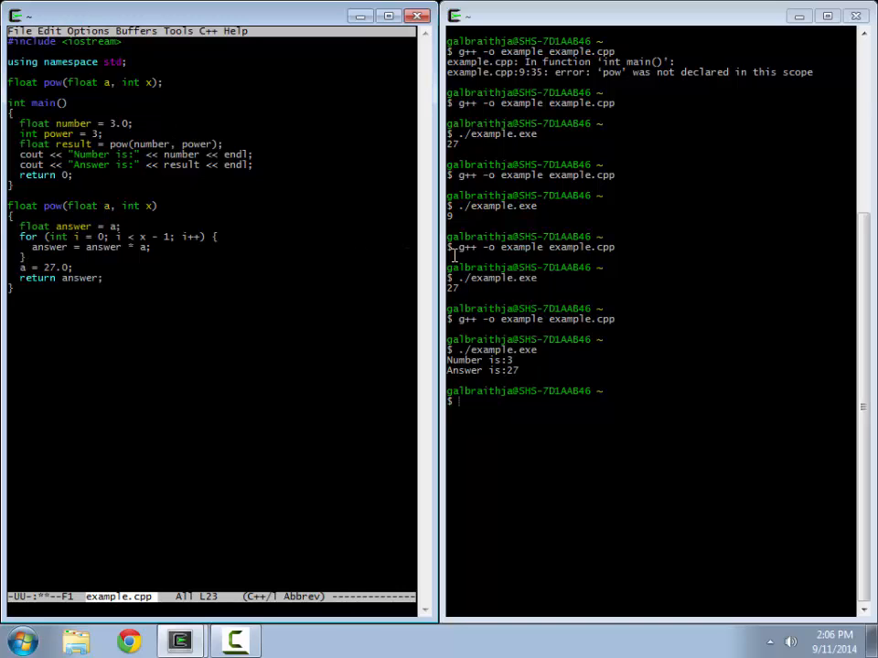
text(./example.exe)
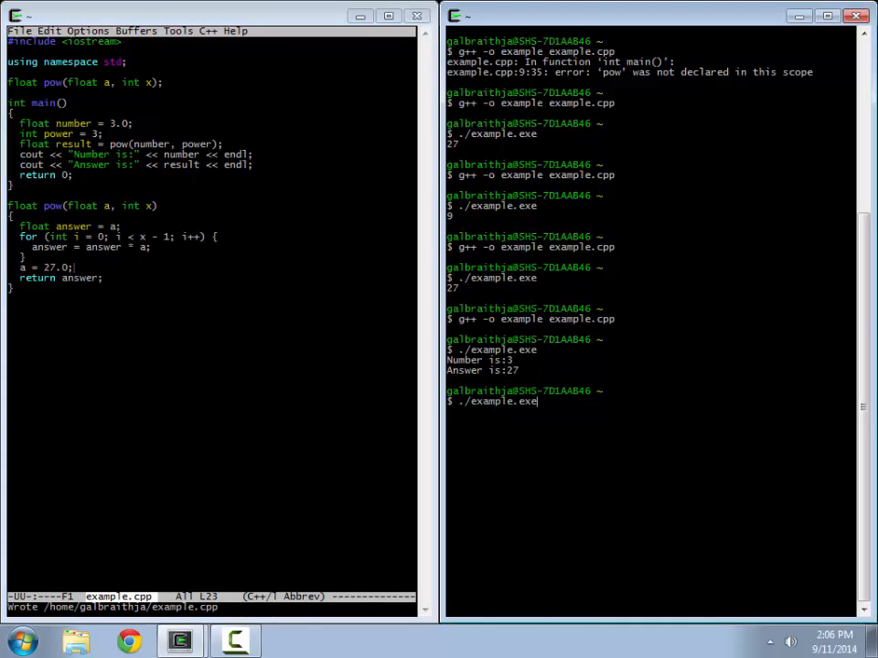
key(Return)
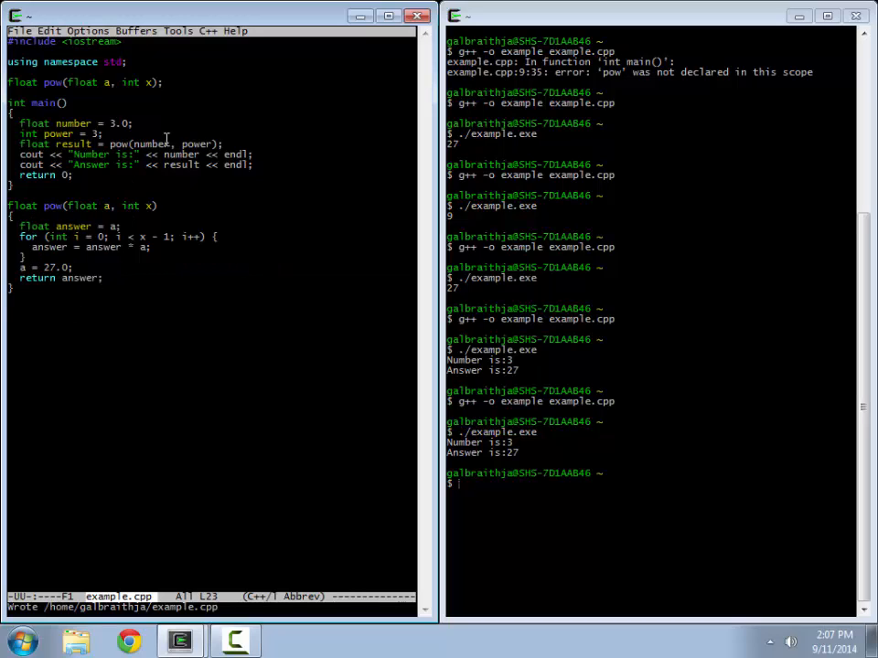
mouse_move(175, 337)
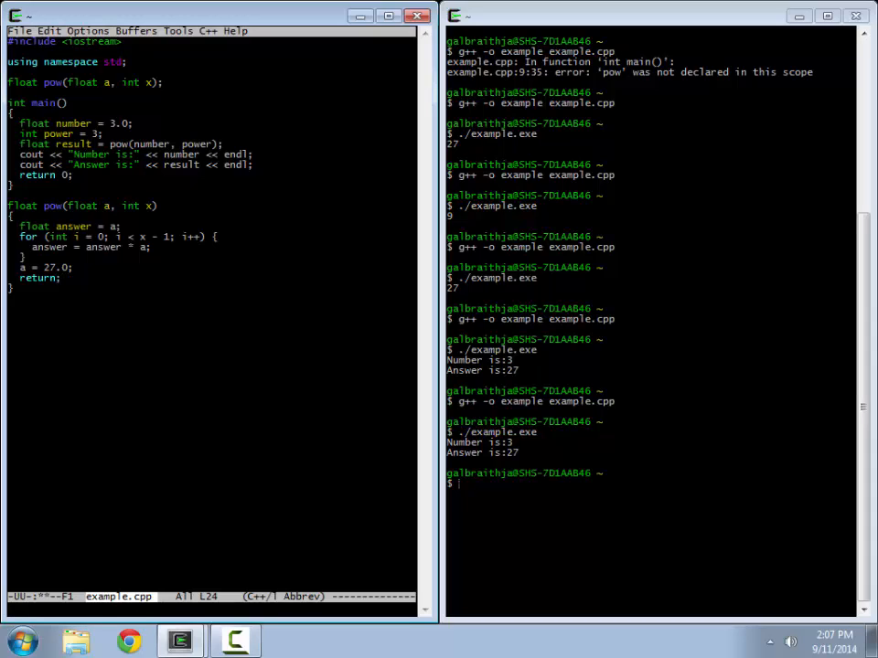
Restore pow's last line to return answer; and save the file.
click(40, 278)
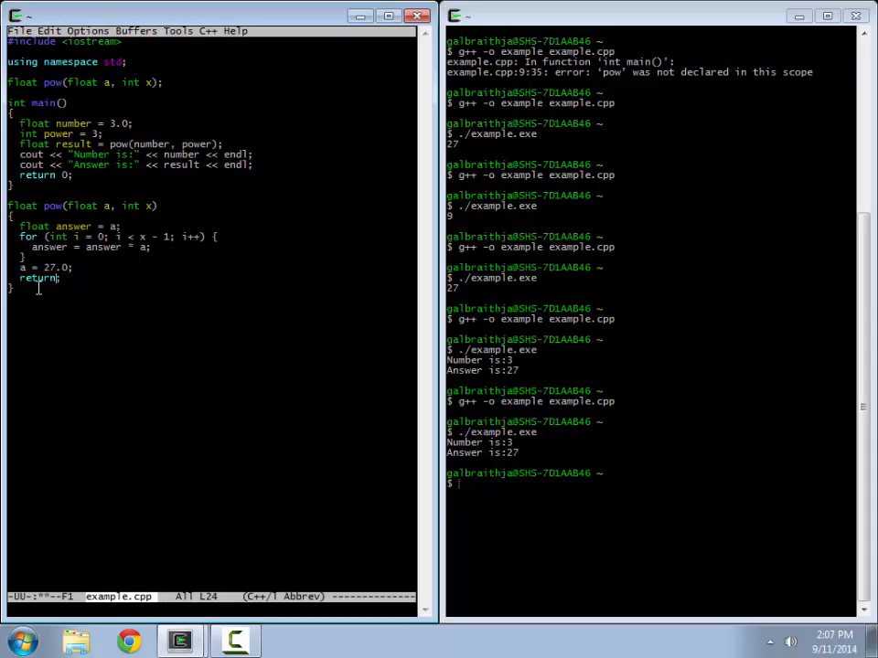
mouse_move(224, 406)
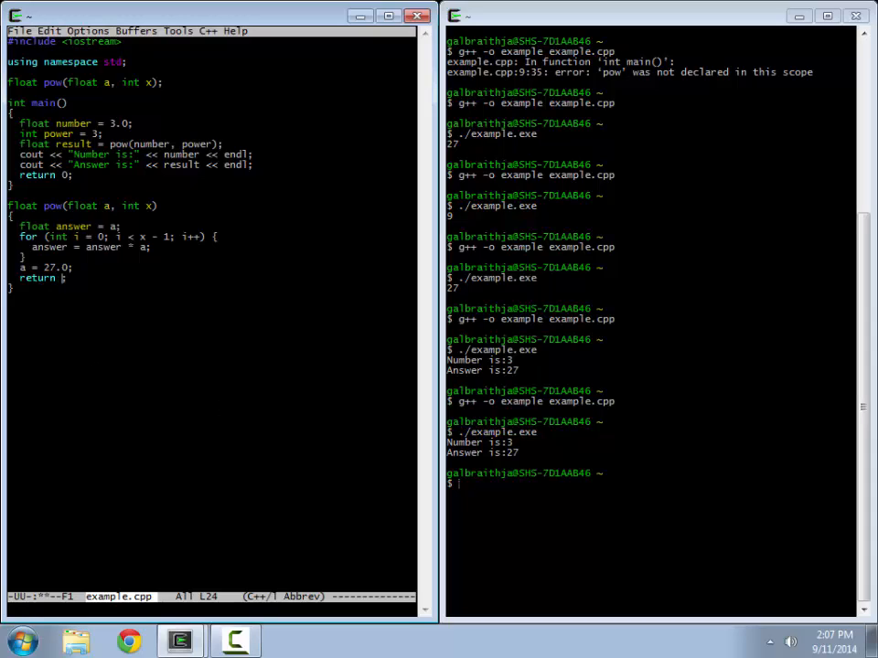
text(answer)
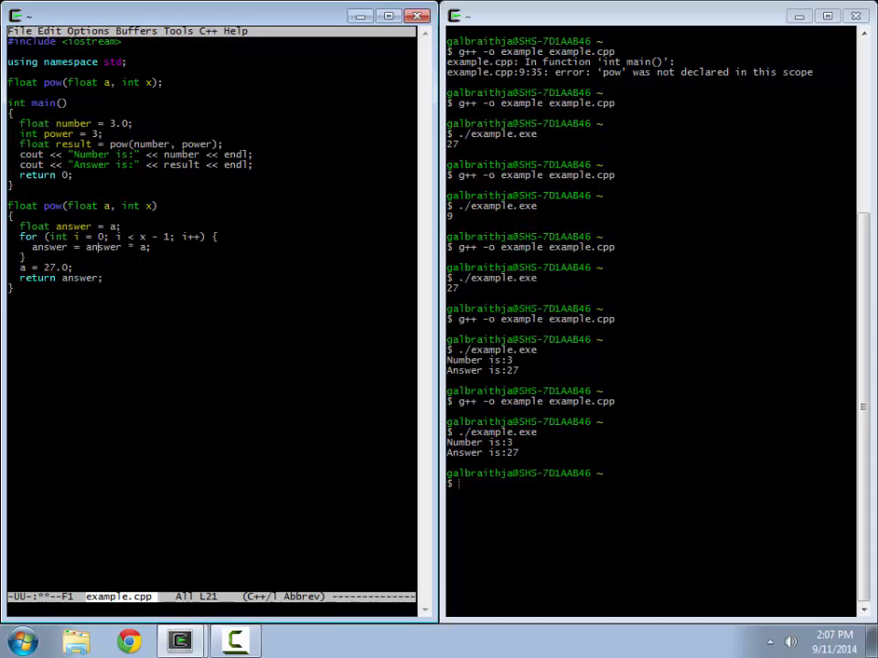
key(ctrl+s)
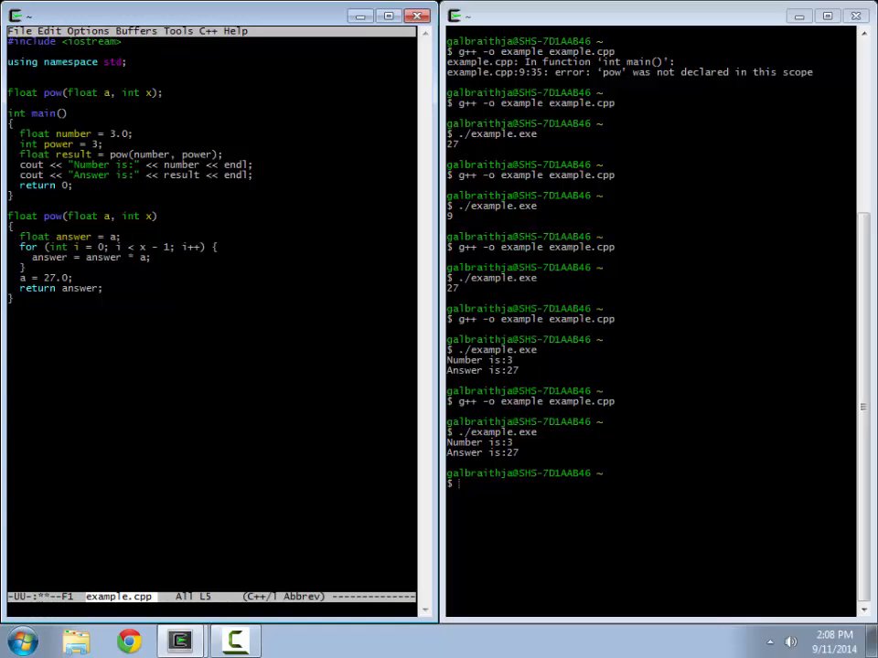
Declare global 'char input[80];' above the pow prototype and comment pow's definition '//pass by value'.
text(char[])
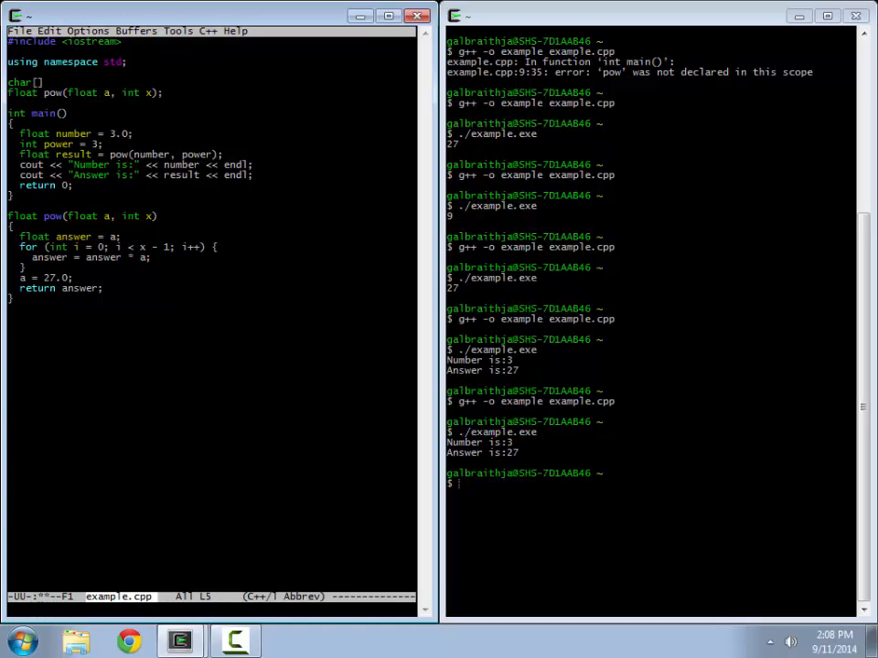
text(inpu)
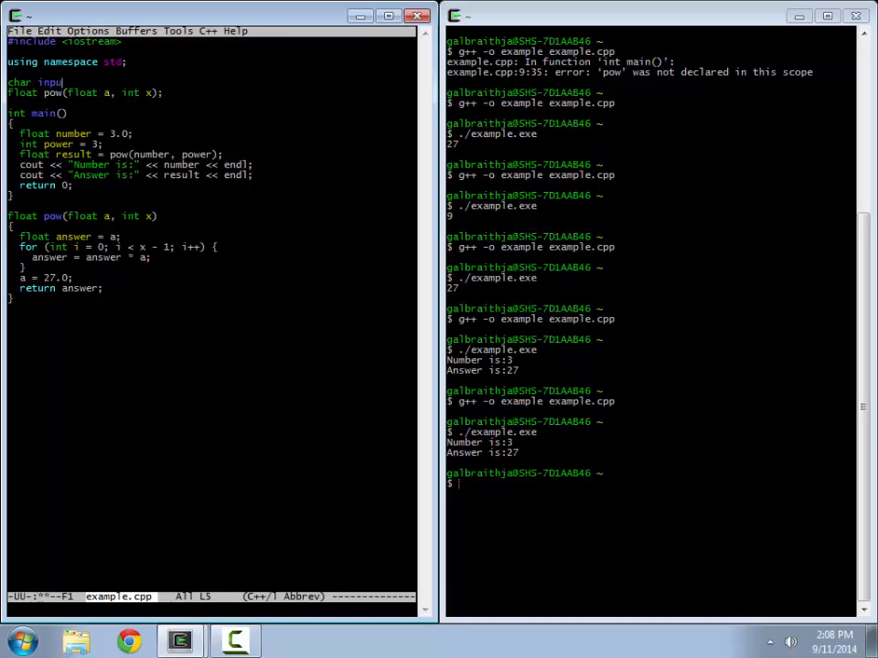
text([2)
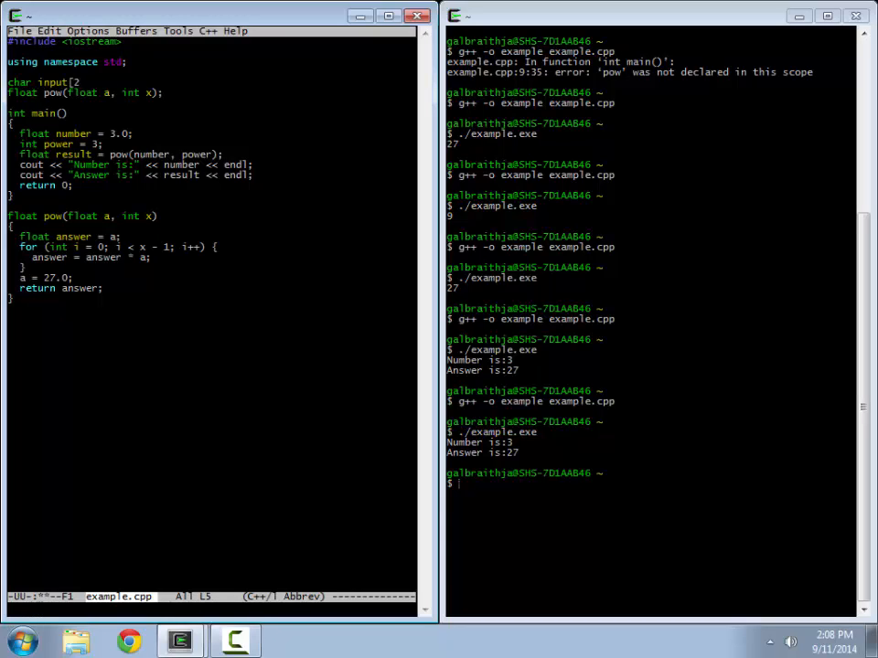
text(80];)
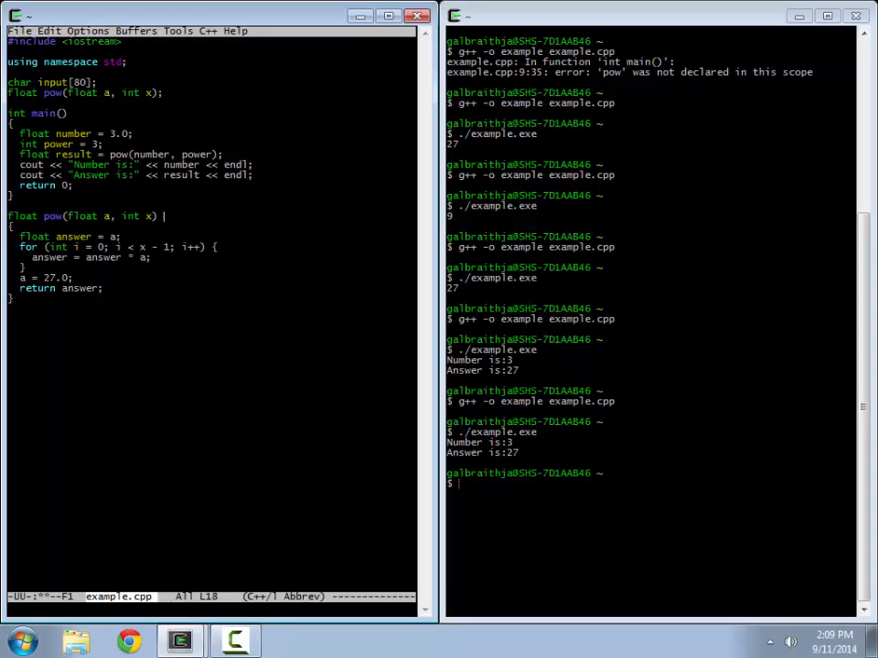
text(//pass t)
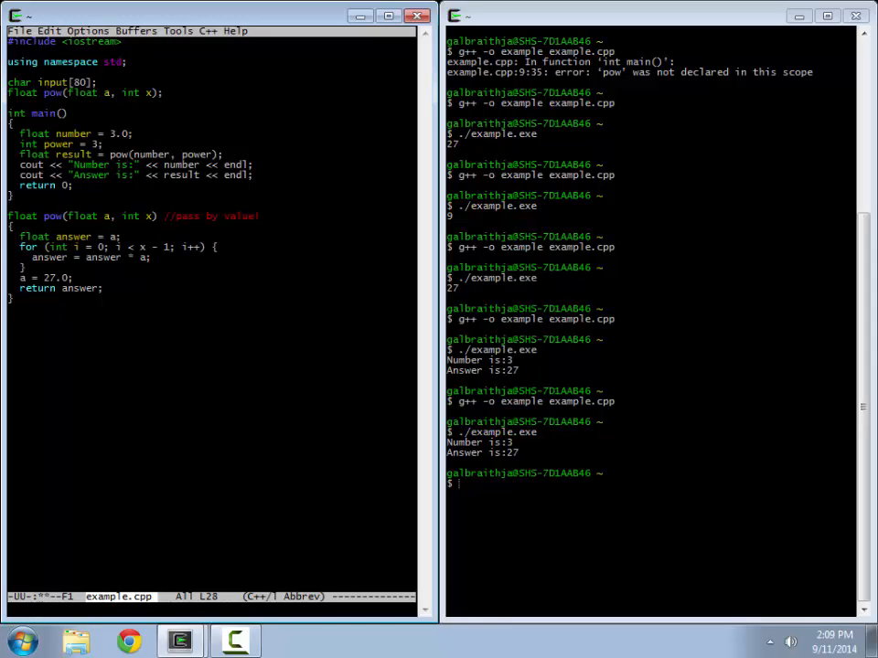
Write the header 'float powReference(float & a, int x) {' below pow.
text(F)
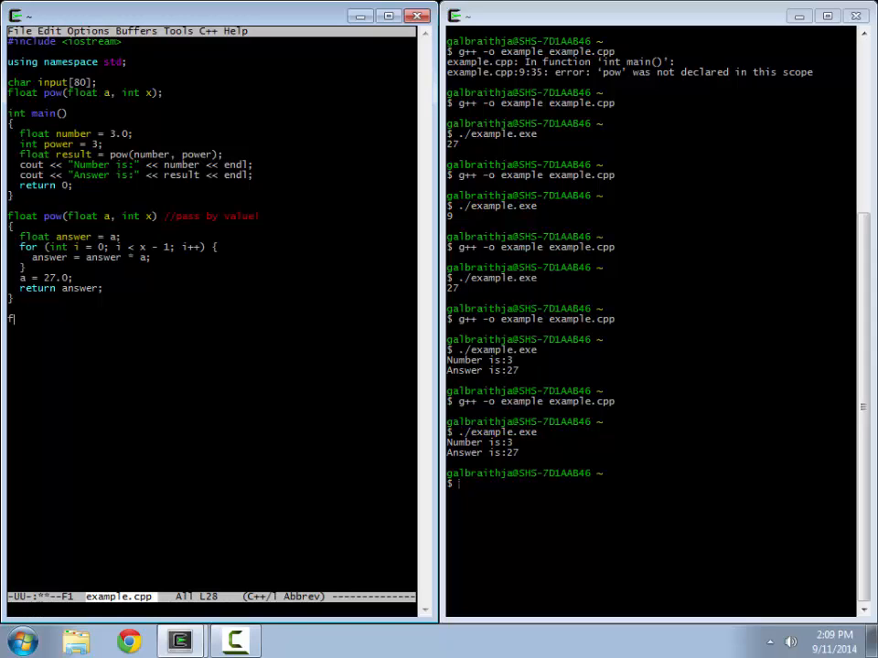
text(loat pow)
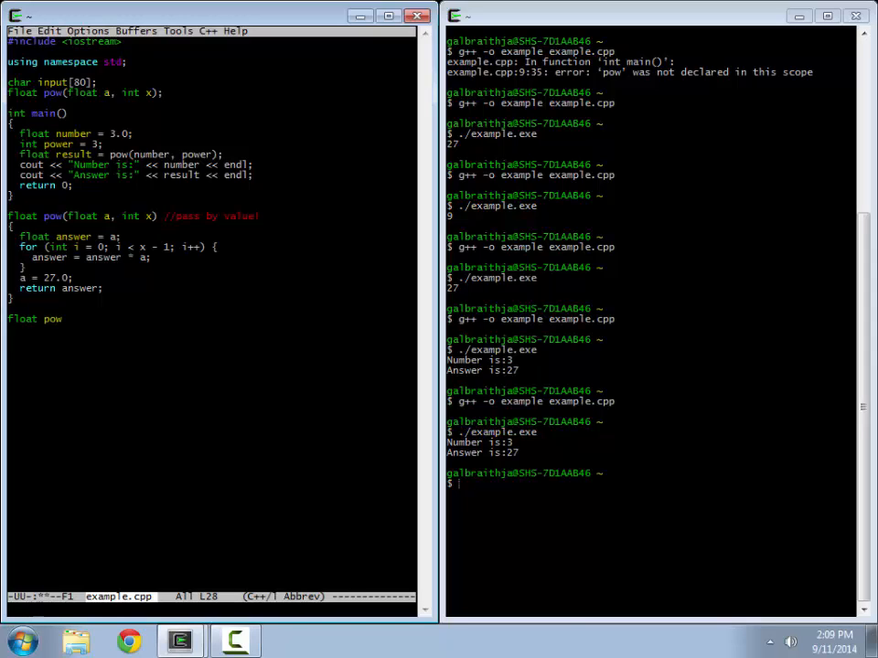
text(Refere)
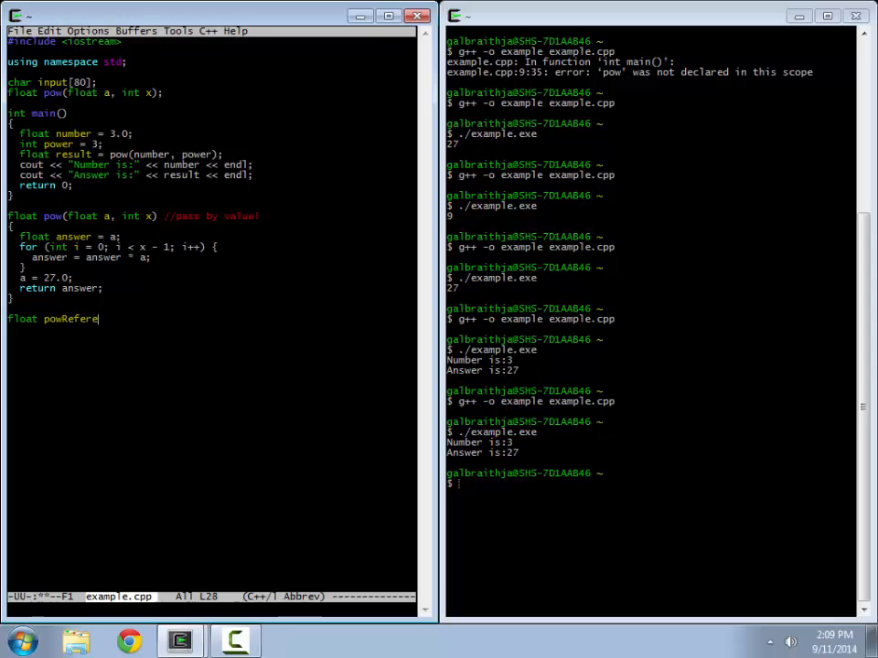
text(nce)
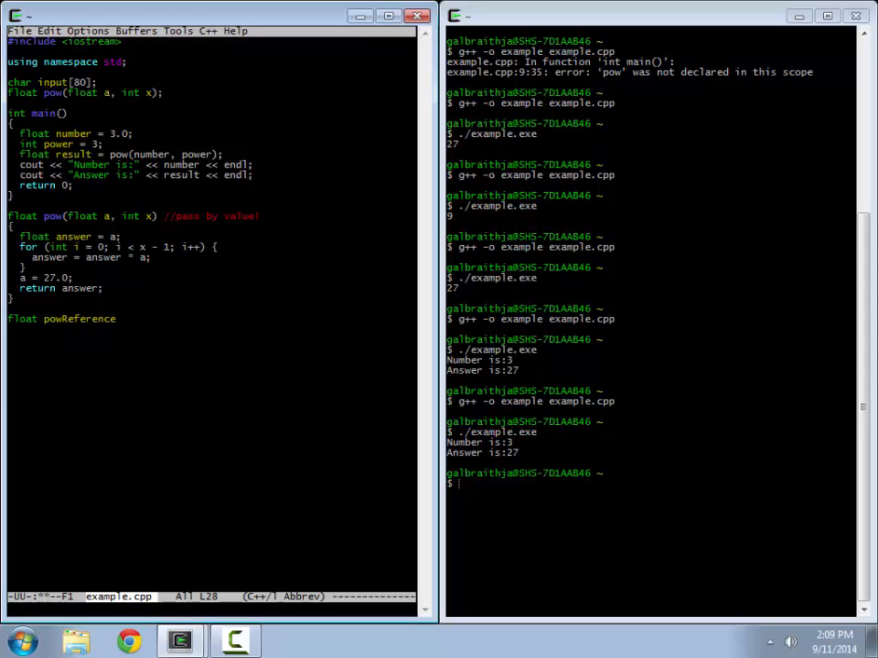
text((float)
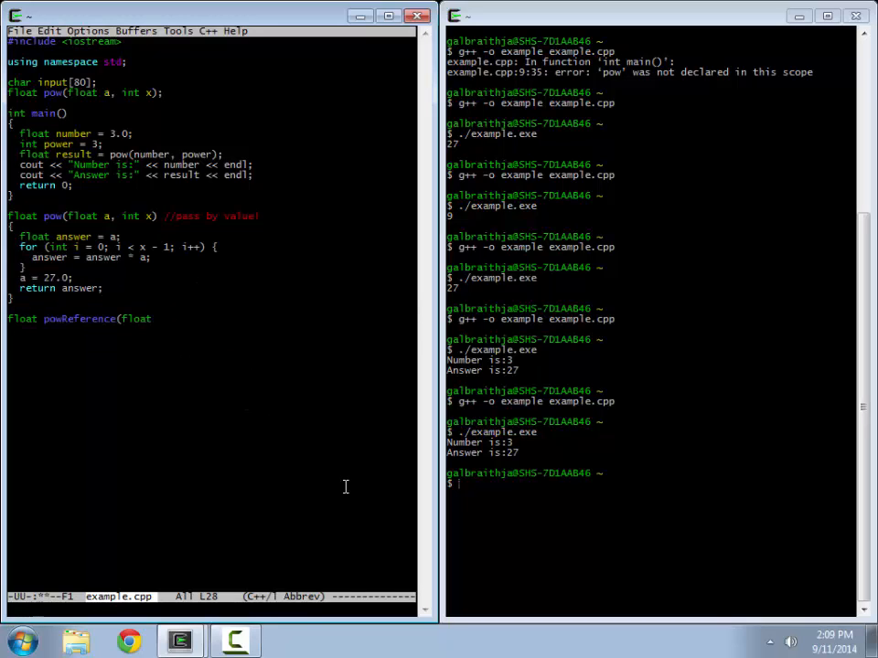
text(& a)
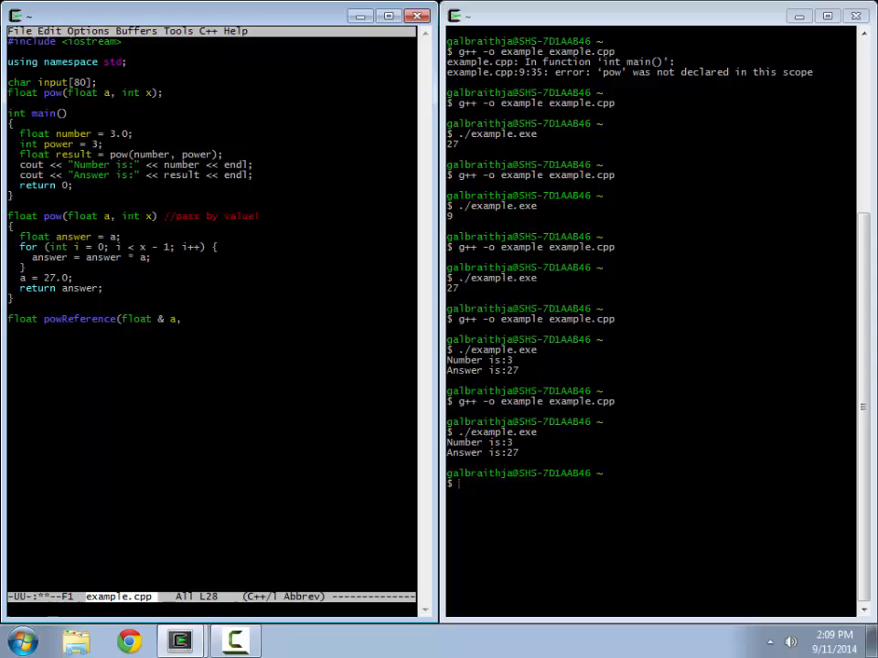
text(, int x)
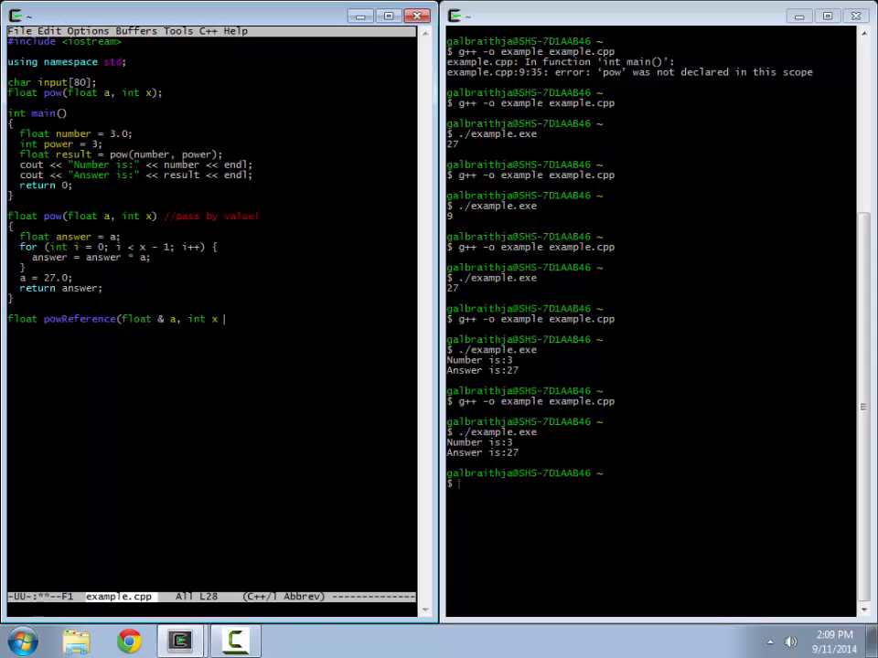
text() {)
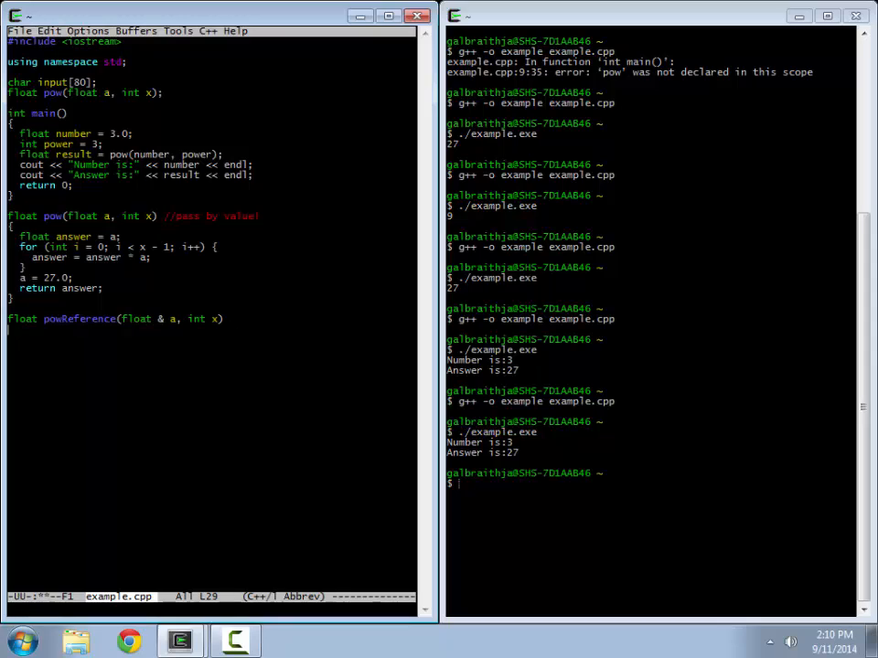
Start the body on a new line with the comment '//pass by reference'.
key(Return)
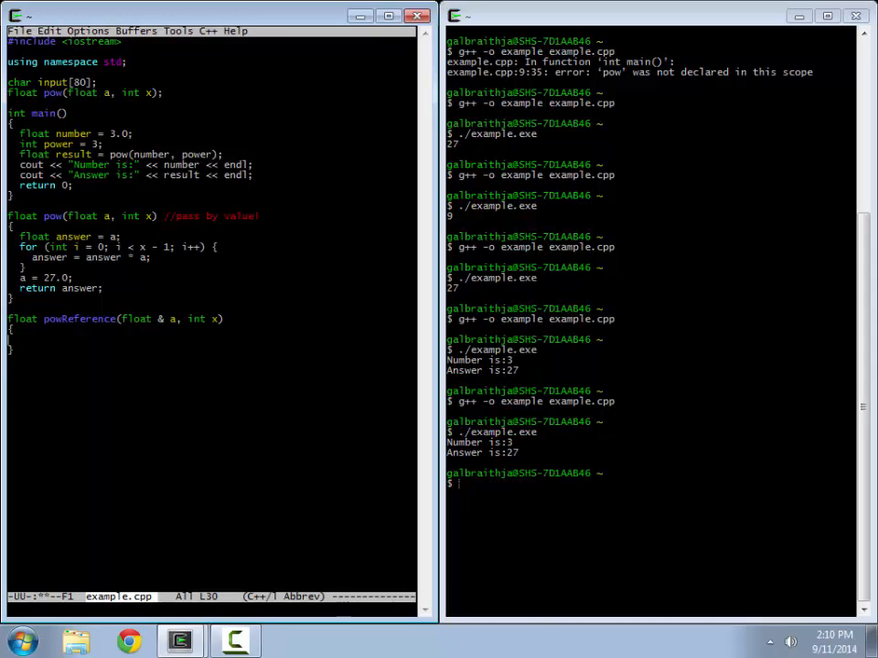
text(/)
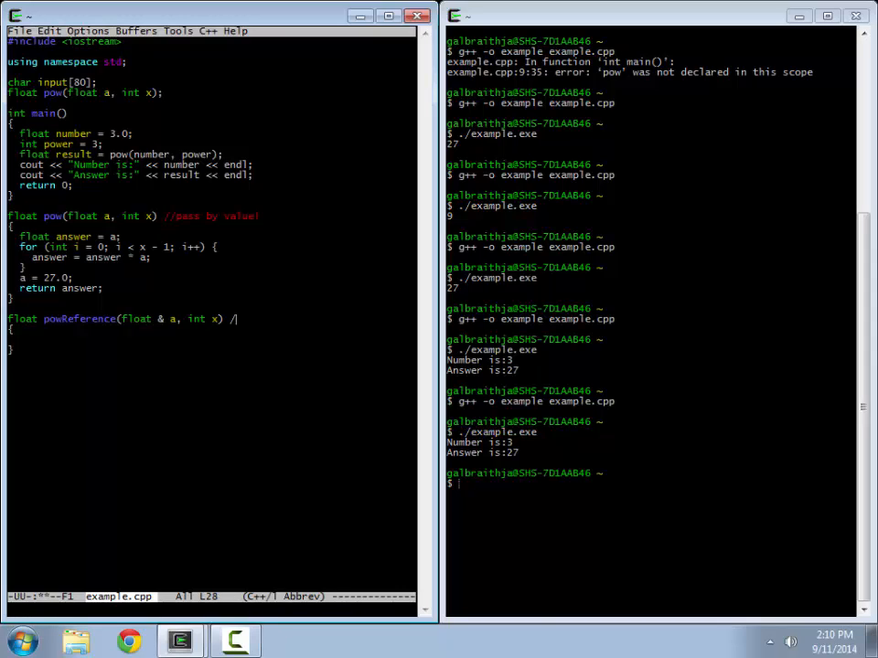
text(/pass by reference)
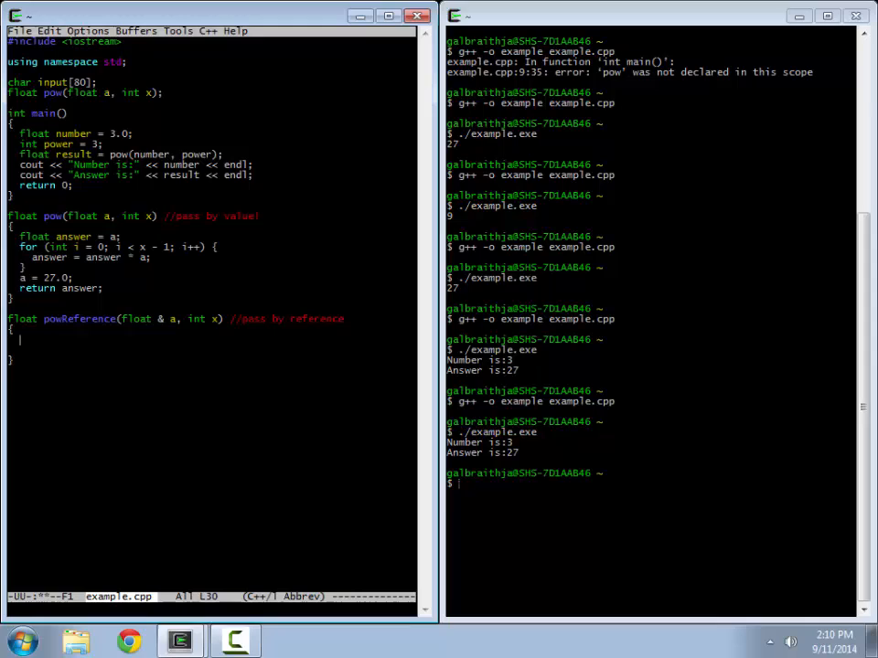
Fill powReference with 'float answer = a;' and a for loop multiplying answer by a x times.
text(float answer)
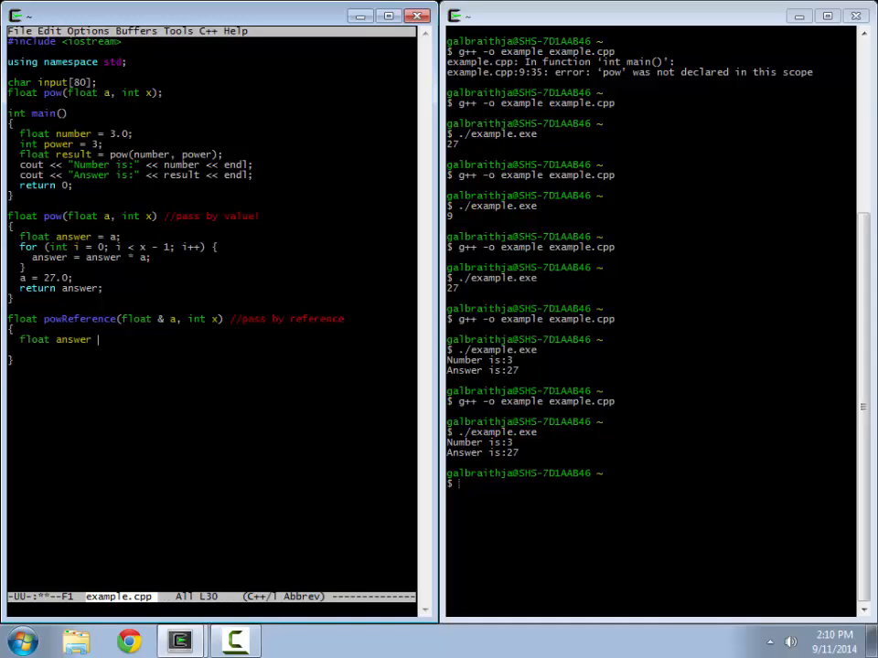
text(= a;)
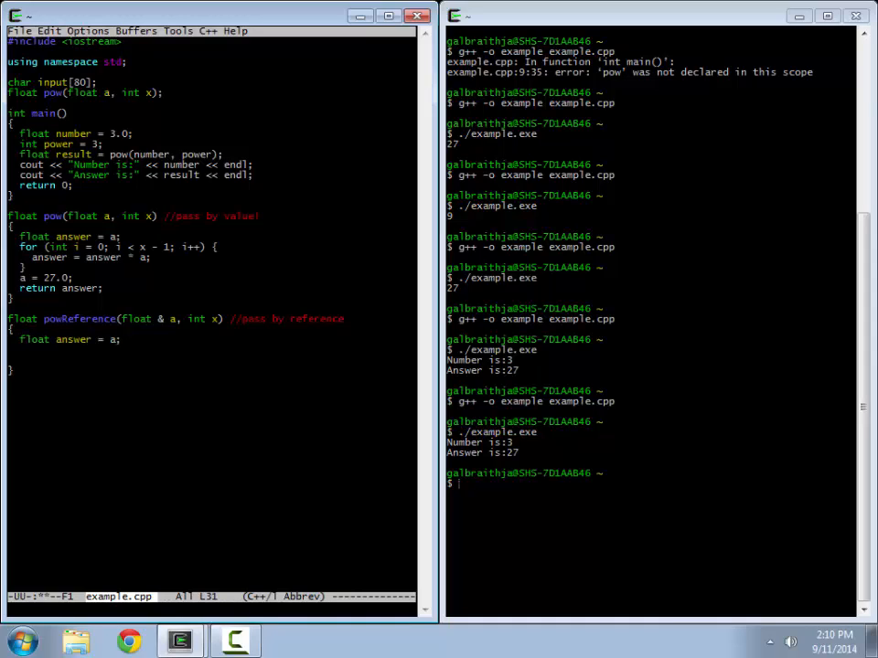
text(for (int i)
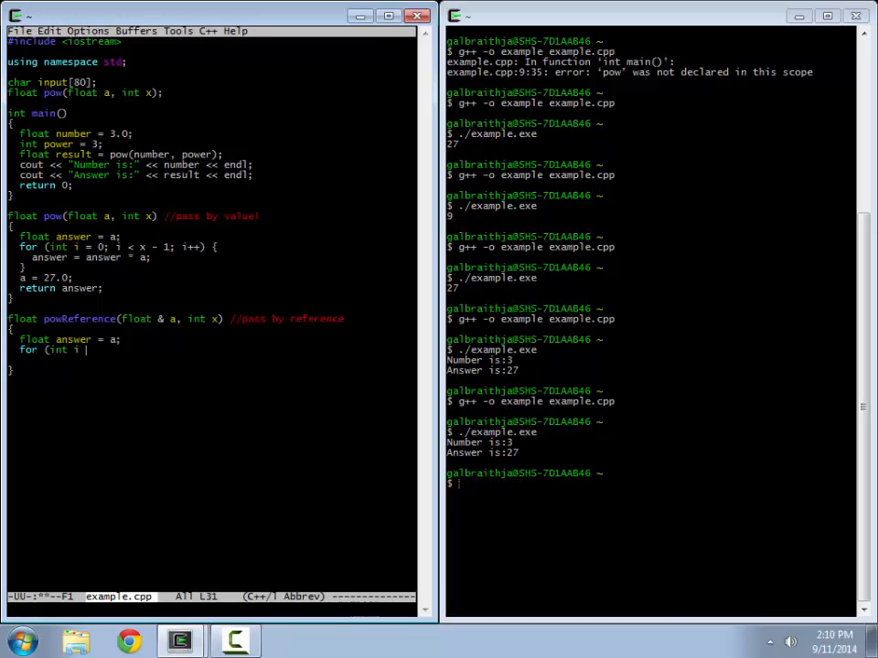
text(= 0; i < x - 1)
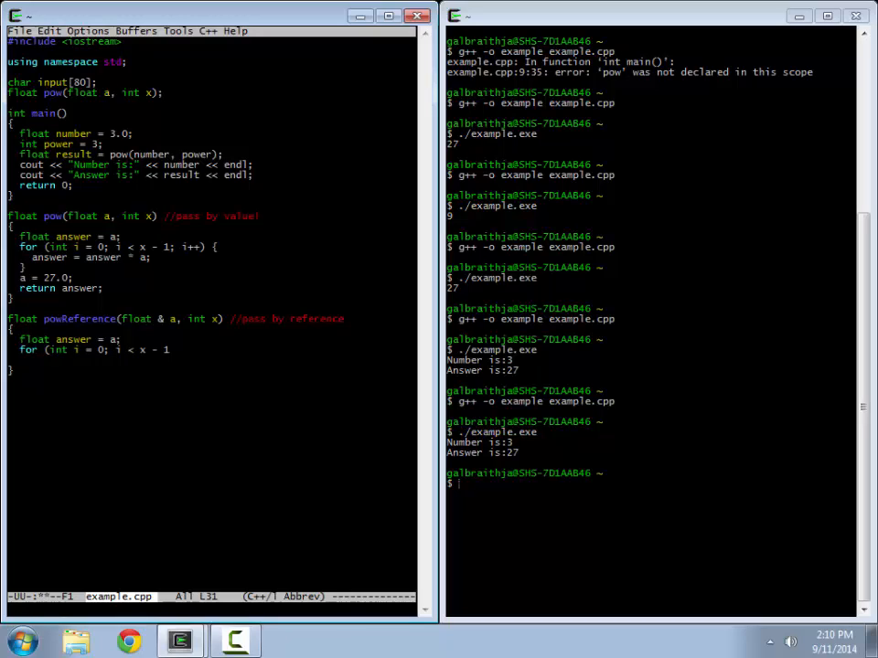
text(; i++) {)
text(})
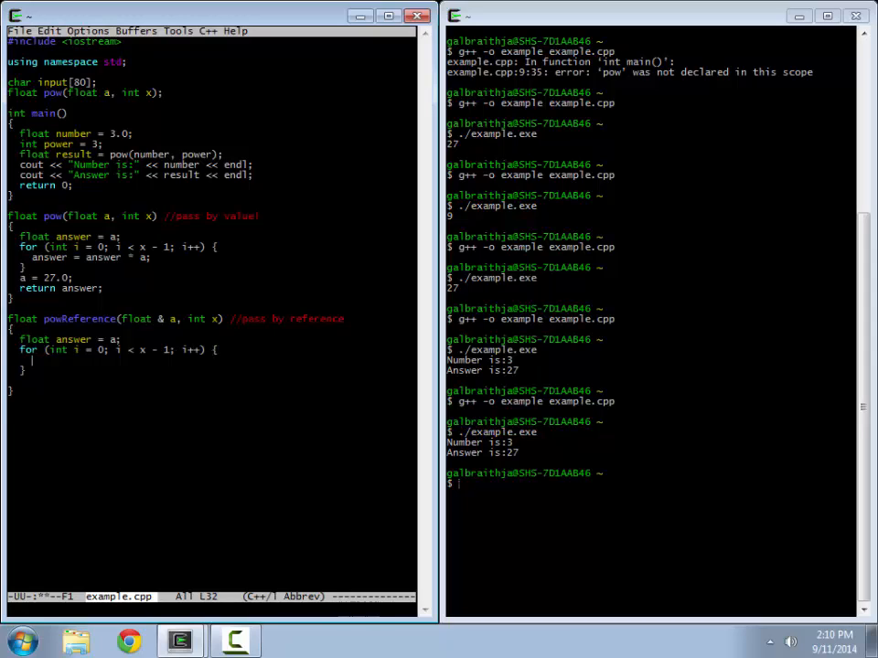
text(answer = a)
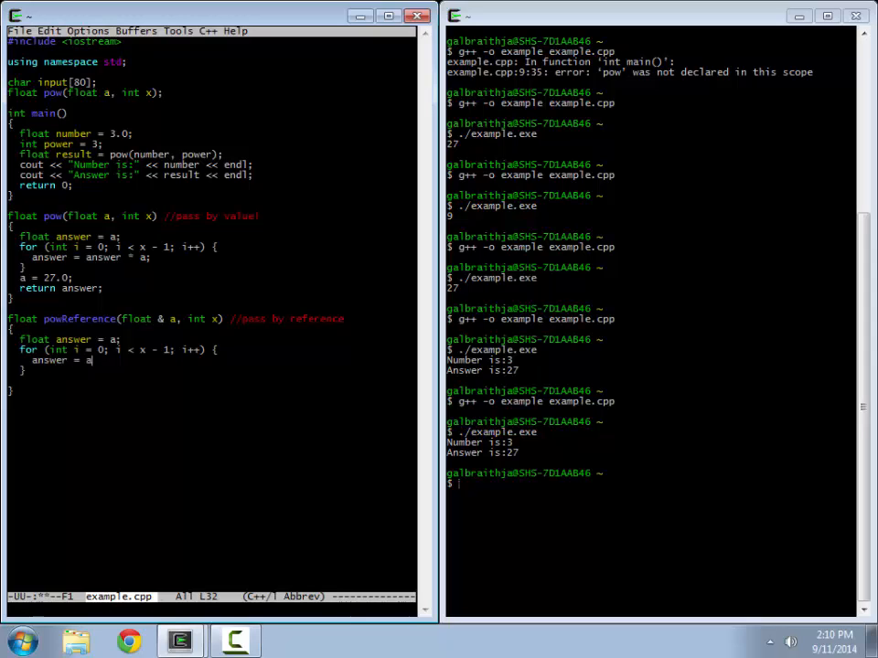
text(nswer *)
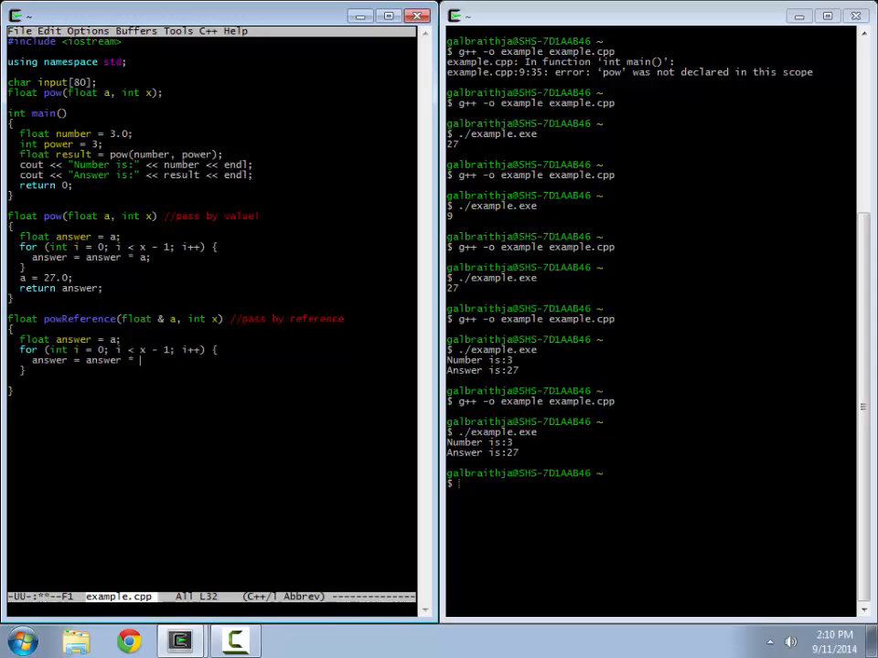
text(a;)
text(a = 27.)
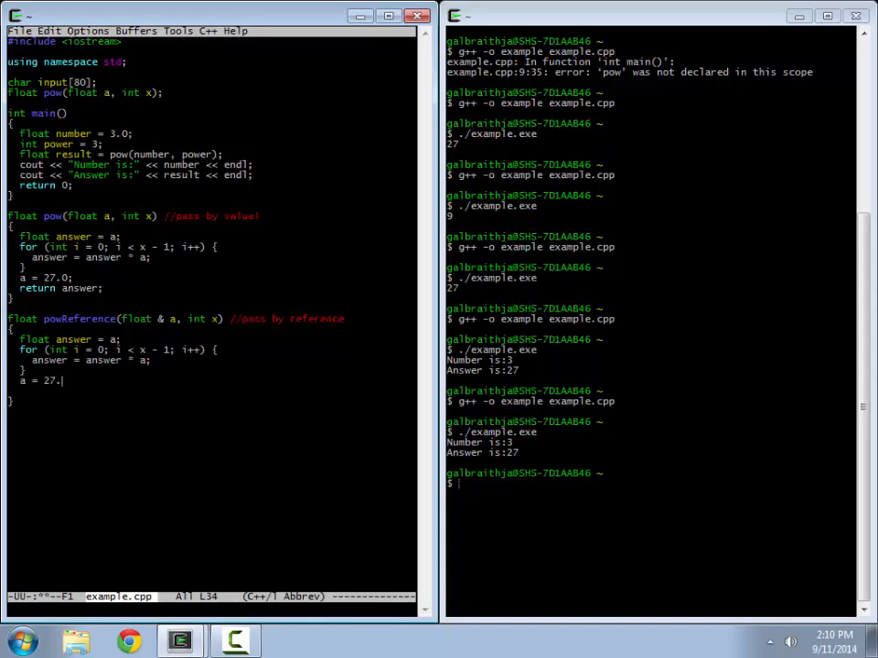
Return answer from powReference, then position the cursor in main just before return 0.
text(return ans)
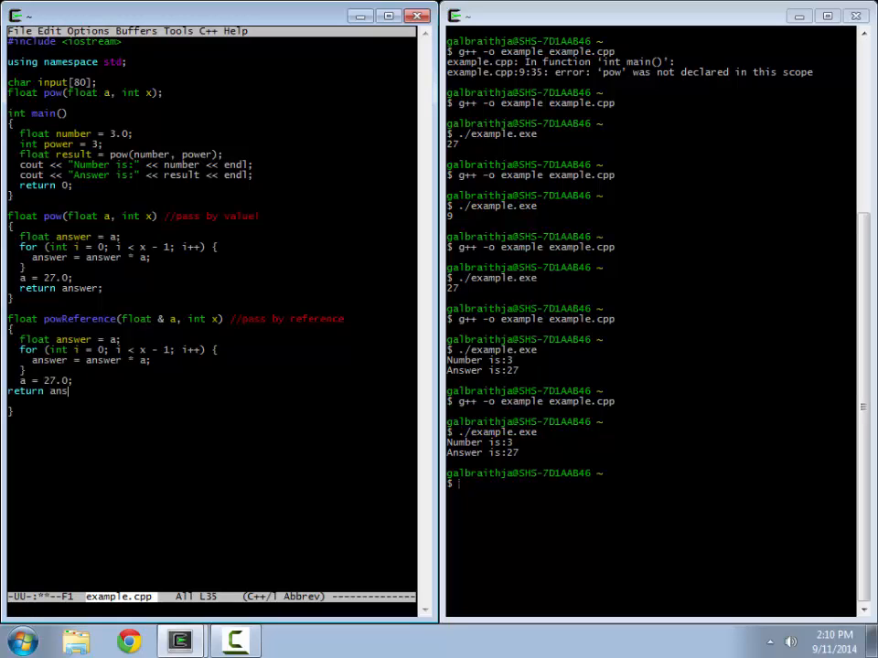
text(wer;)
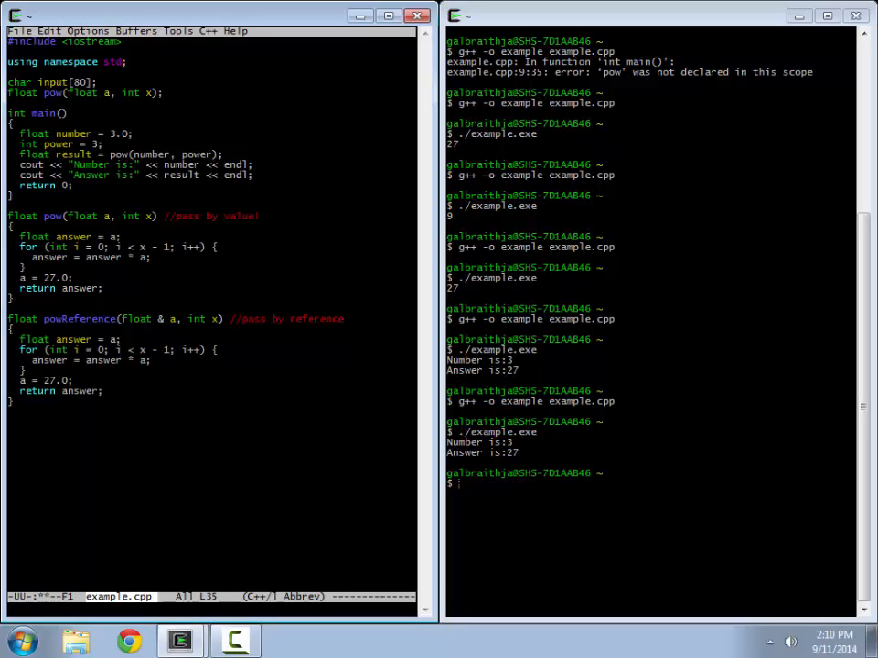
click(194, 325)
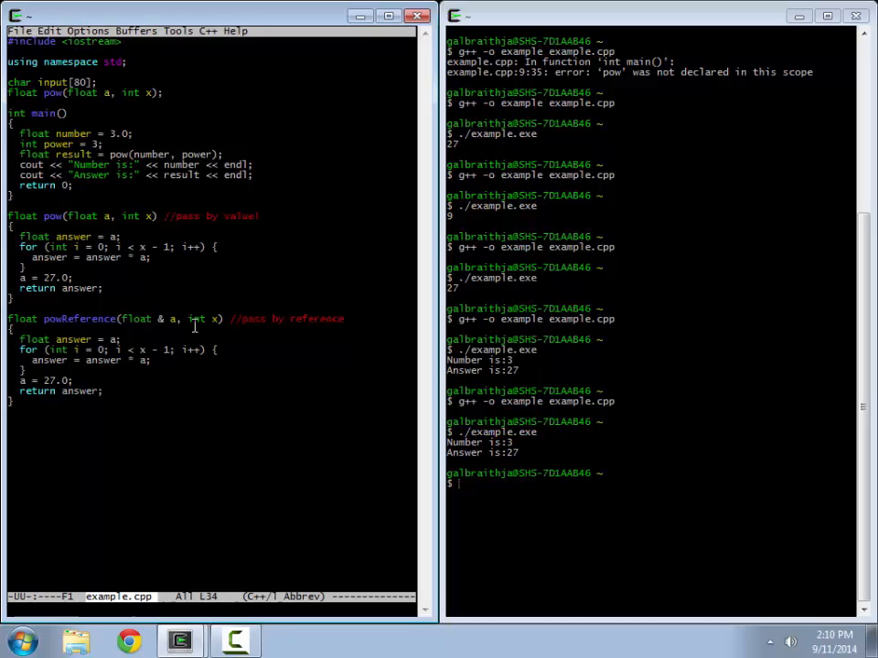
click(103, 165)
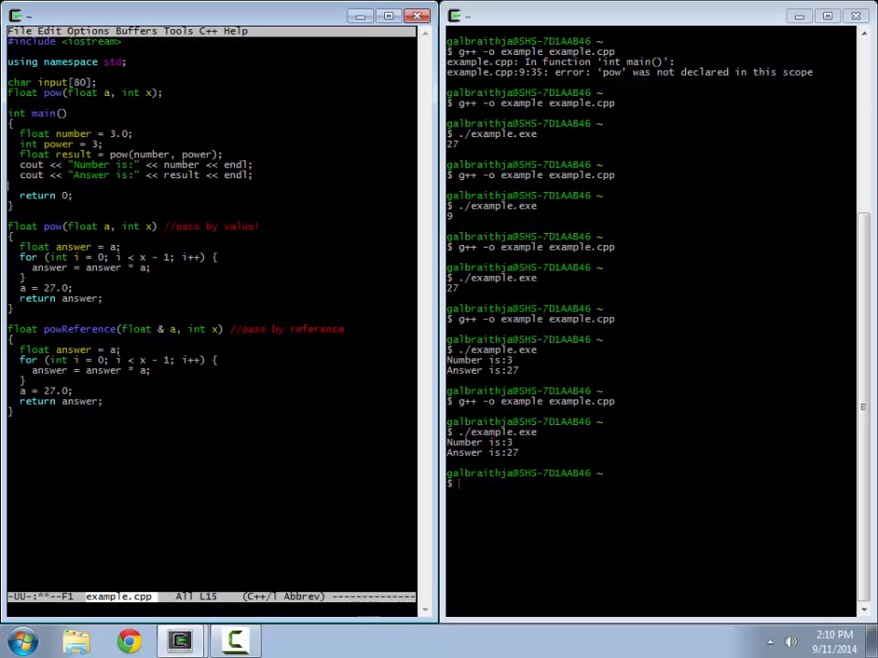
Store 'result = powReference(number, power);' in main.
text(result =)
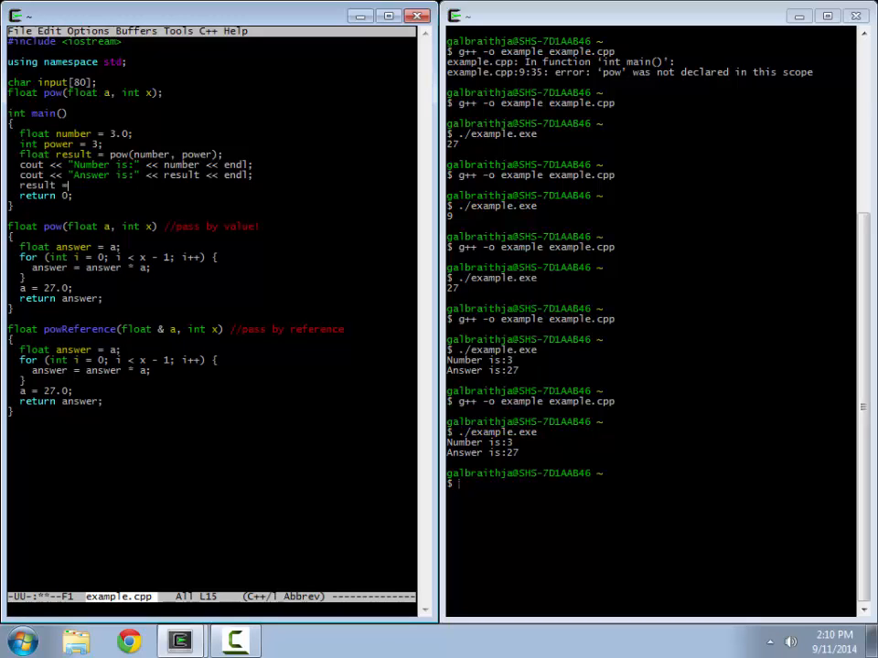
text(powRef)
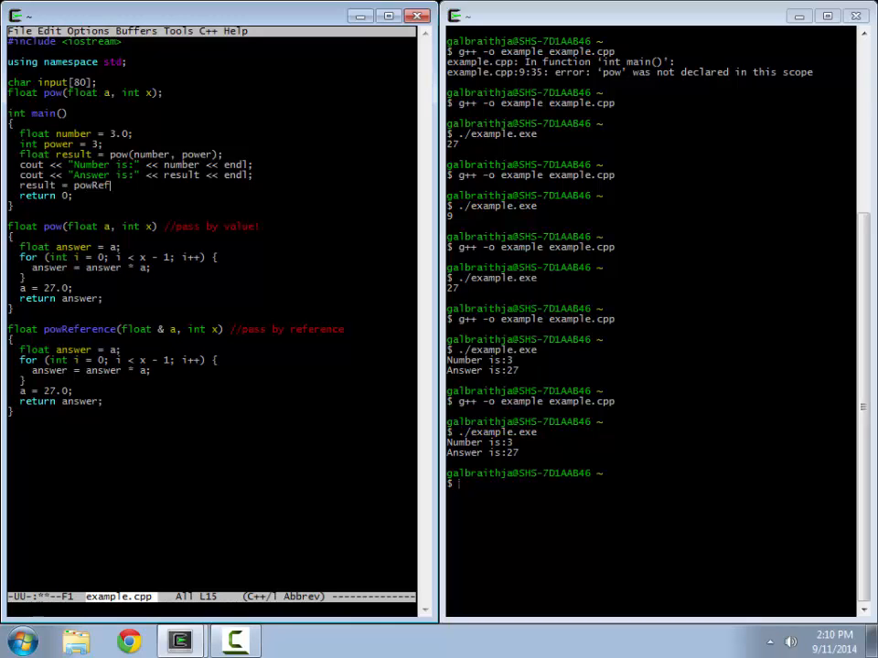
text(erence)
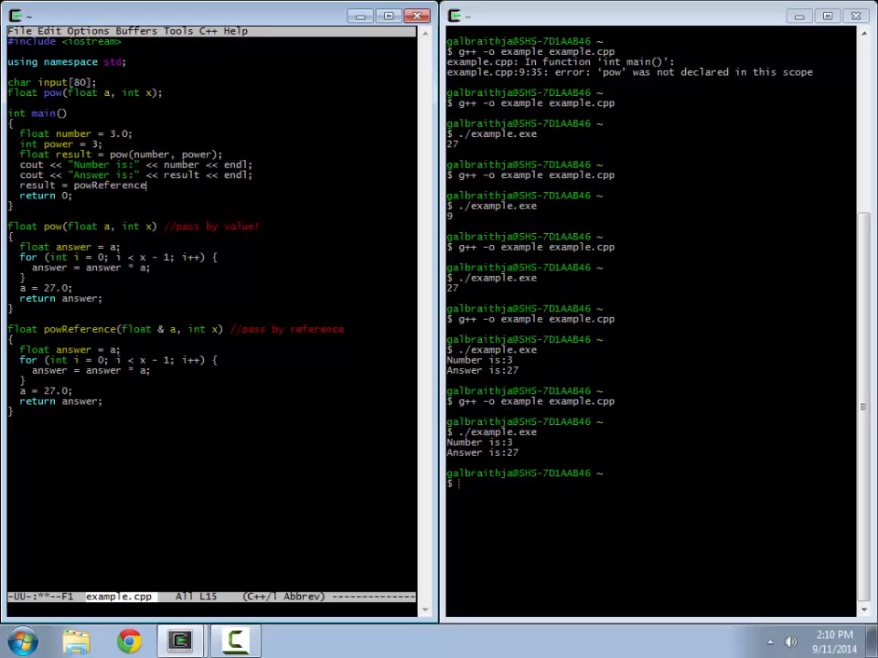
text((number)
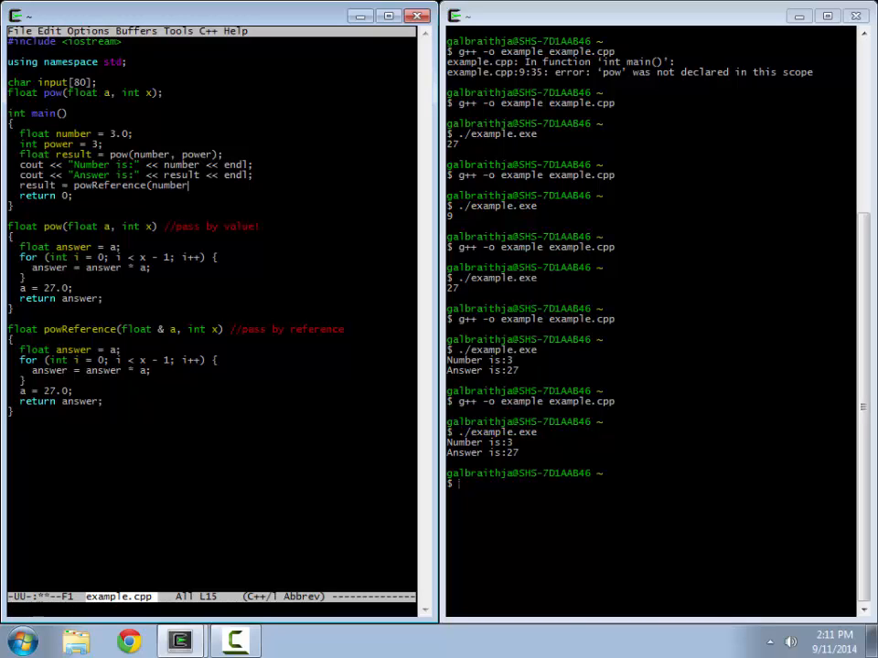
text(, power);)
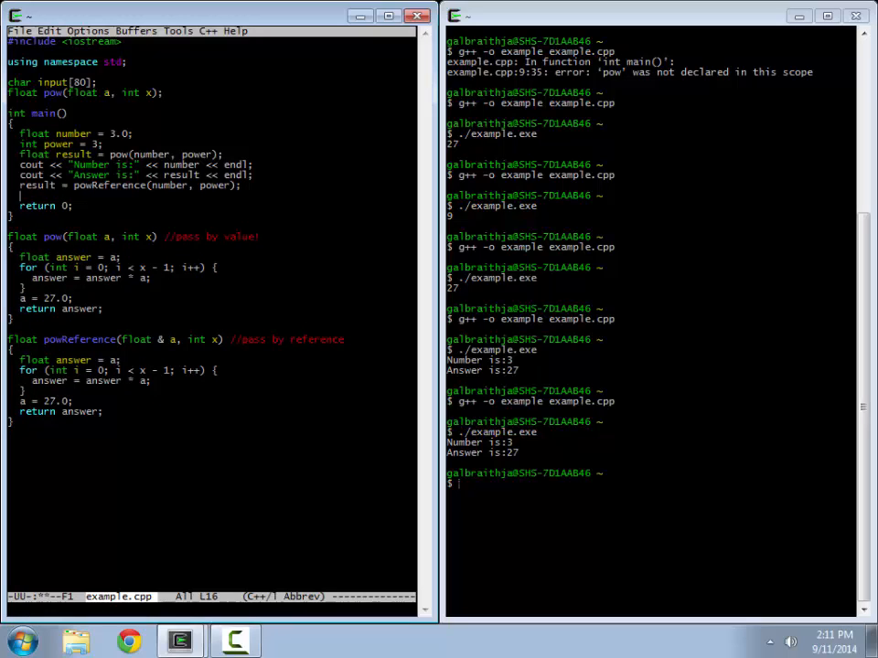
Print 'Number is: ' with number and 'Answer is:' with result via cout with endl.
text(cout << "Numb)
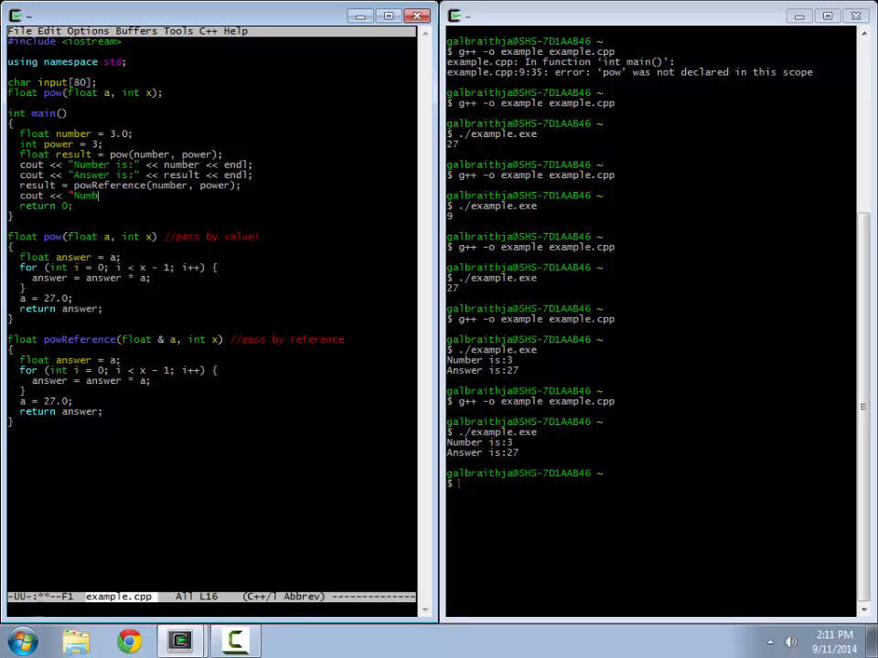
text(er is: ")
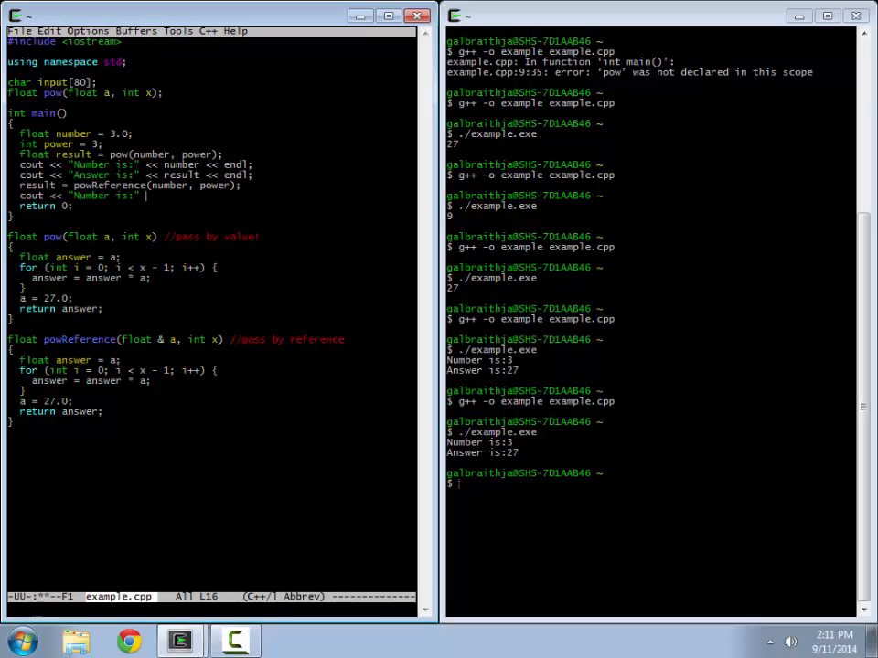
text(<< number << endl;)
text(cout << ")
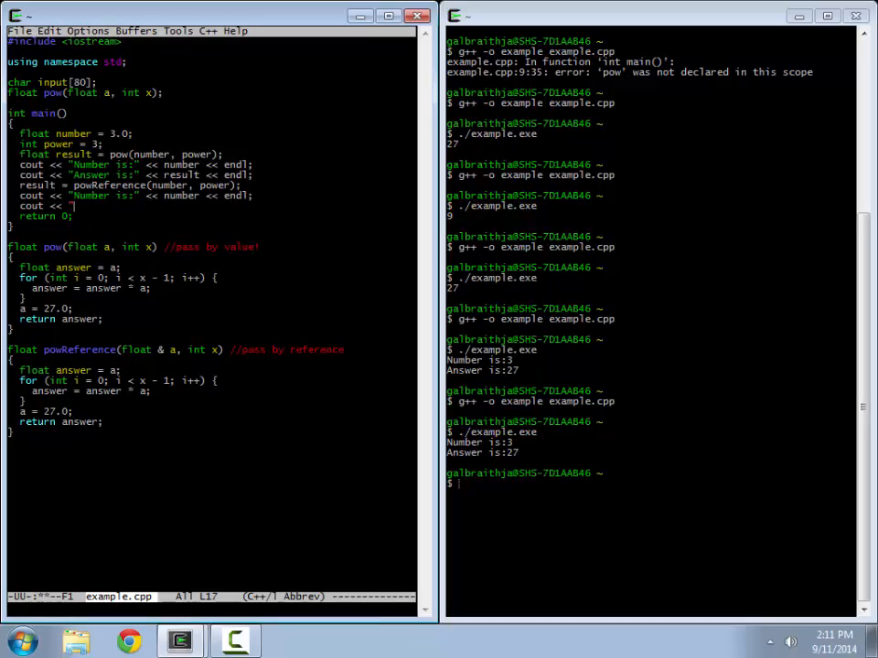
text(Answer is:")
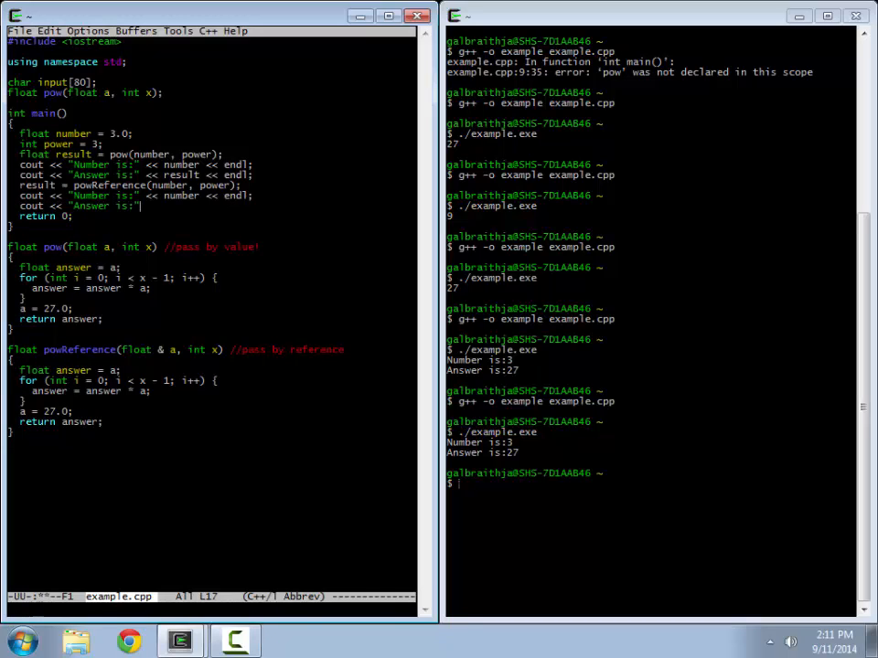
text(<< result)
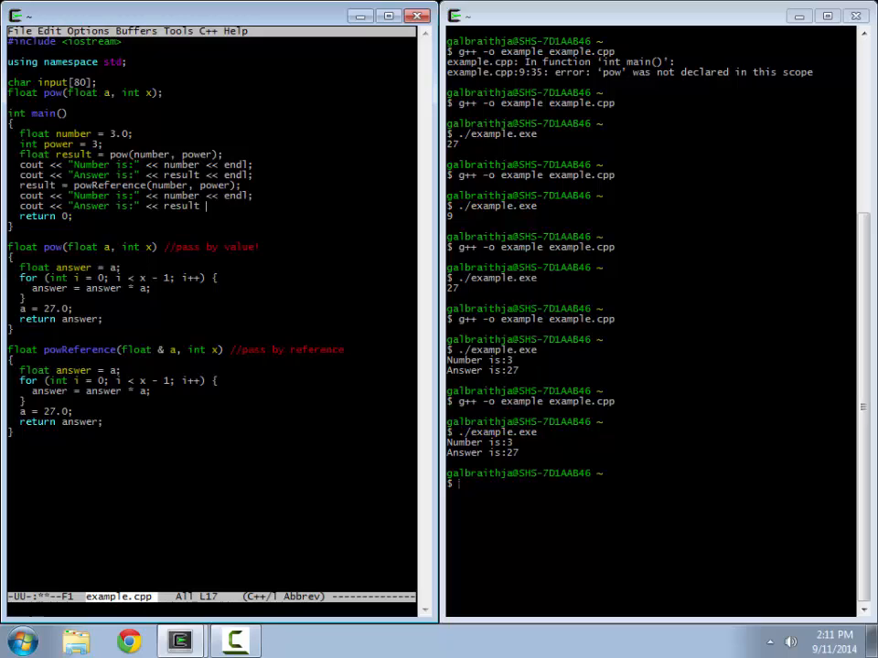
text(<< endl;)
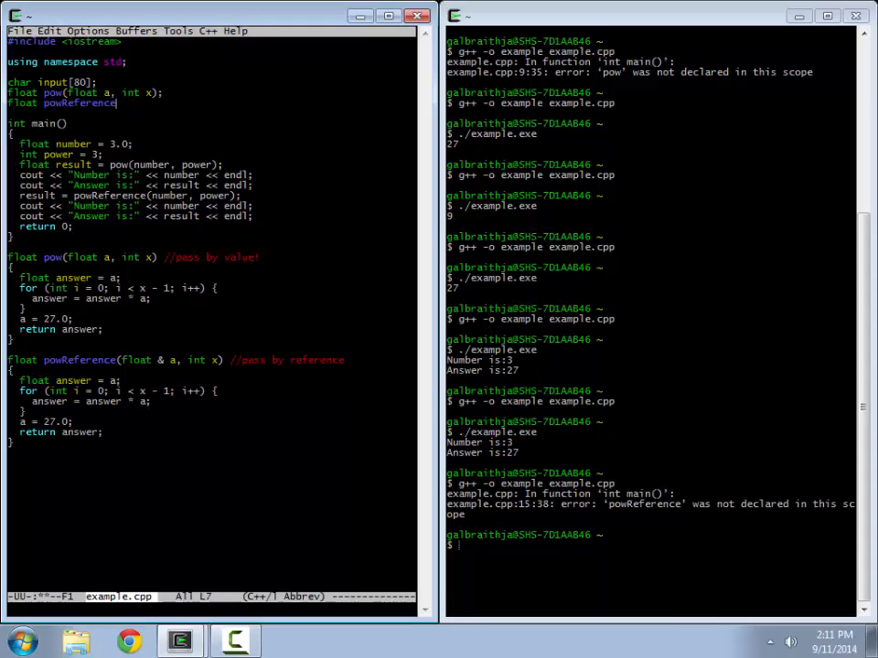
Complete the prototype 'float powReference(float & a, int x);' and run ./example.exe.
text((float)
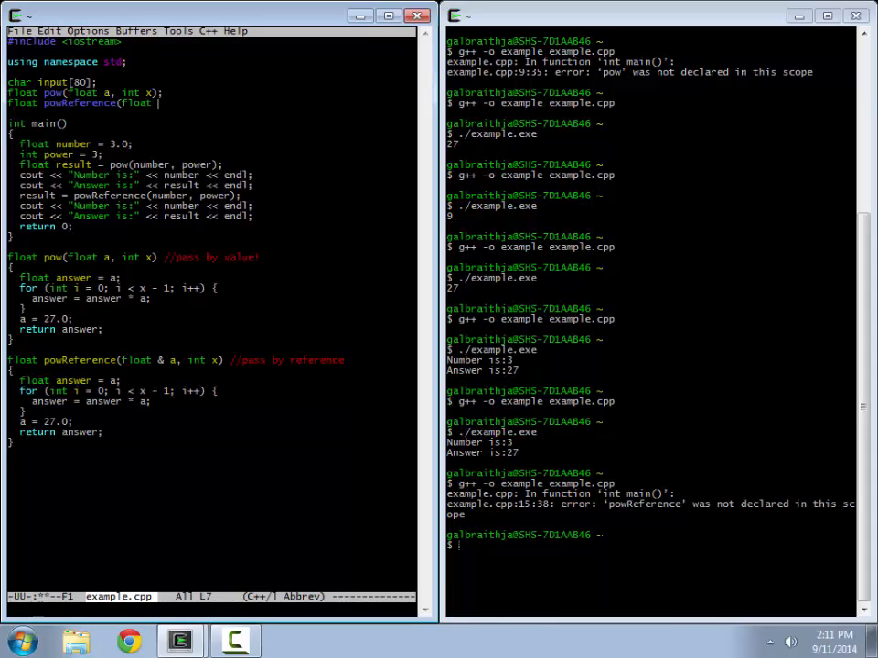
text(& a, i)
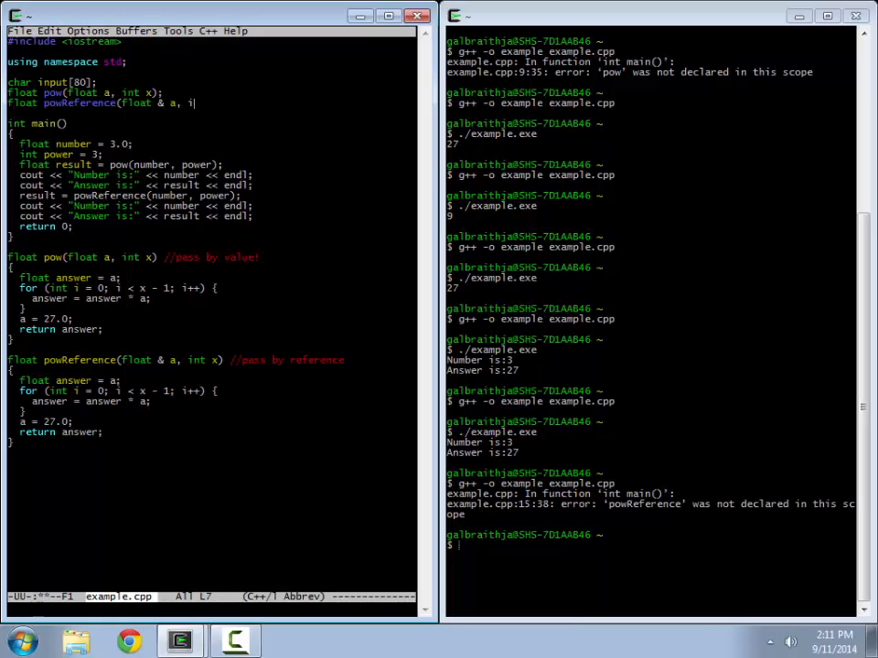
text(nt x);)
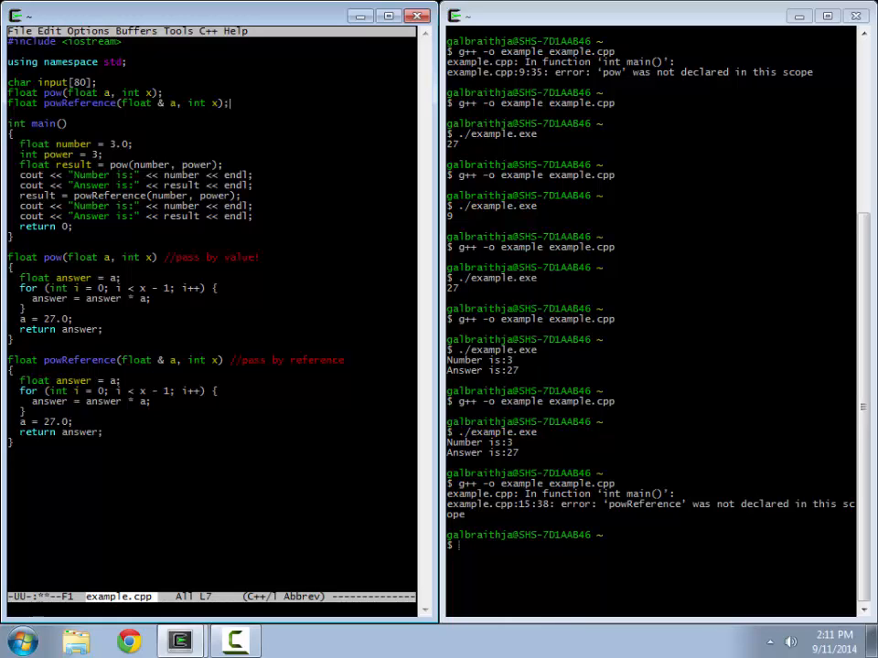
text(./example.exe)
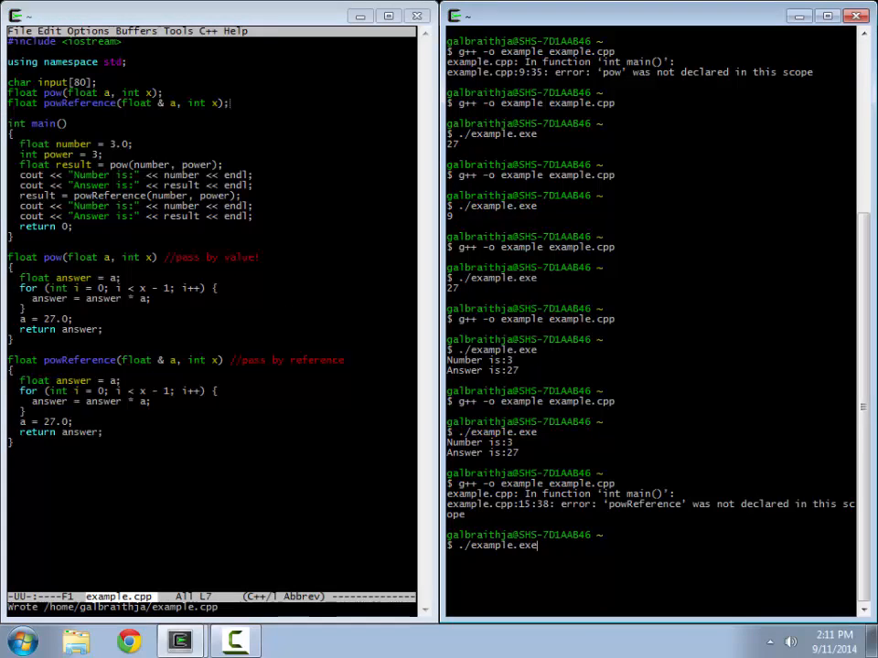
key(Return)
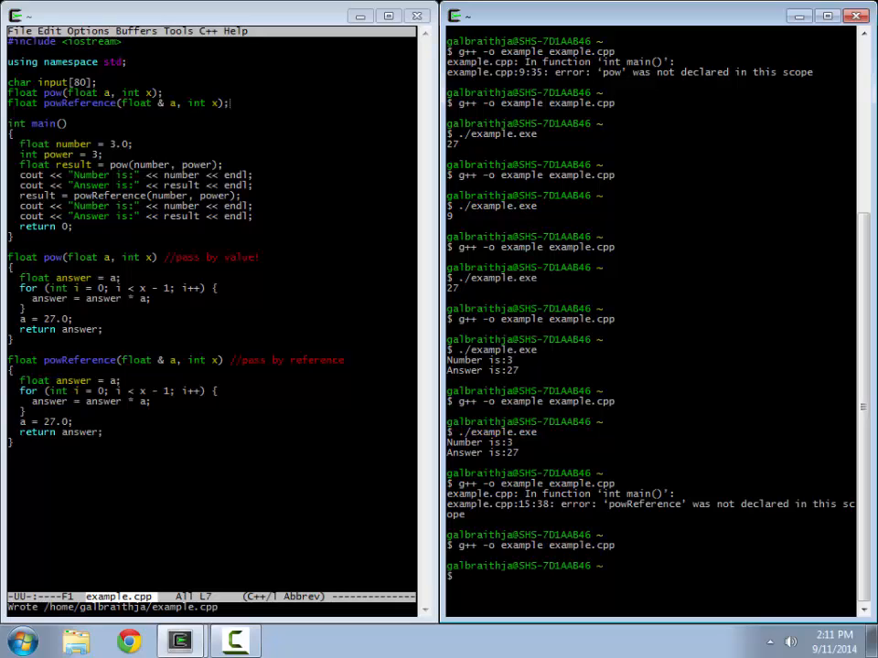
Run ./example.exe again and scroll through its Number/Answer output.
text(./example.exe)
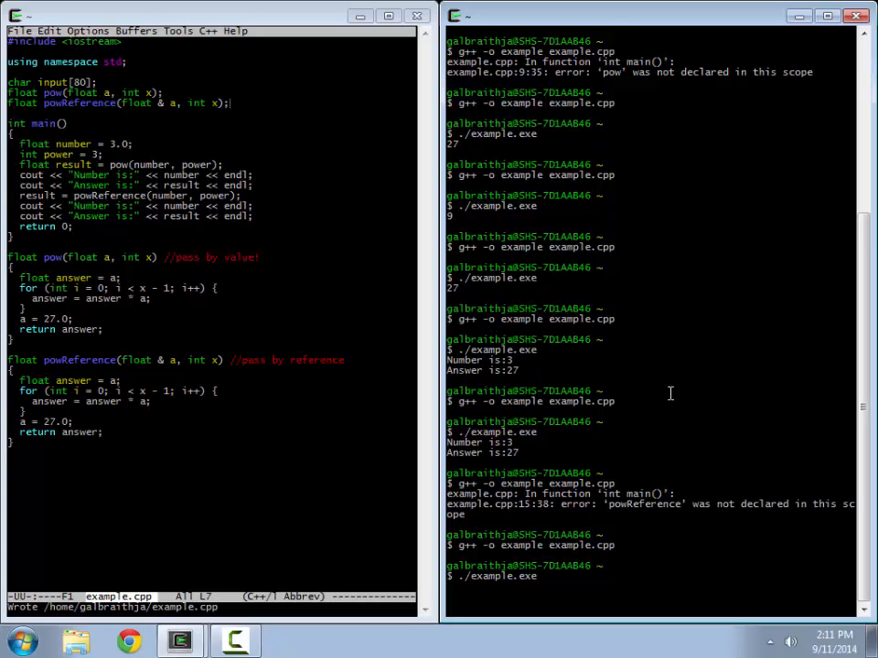
scroll(down, 3)
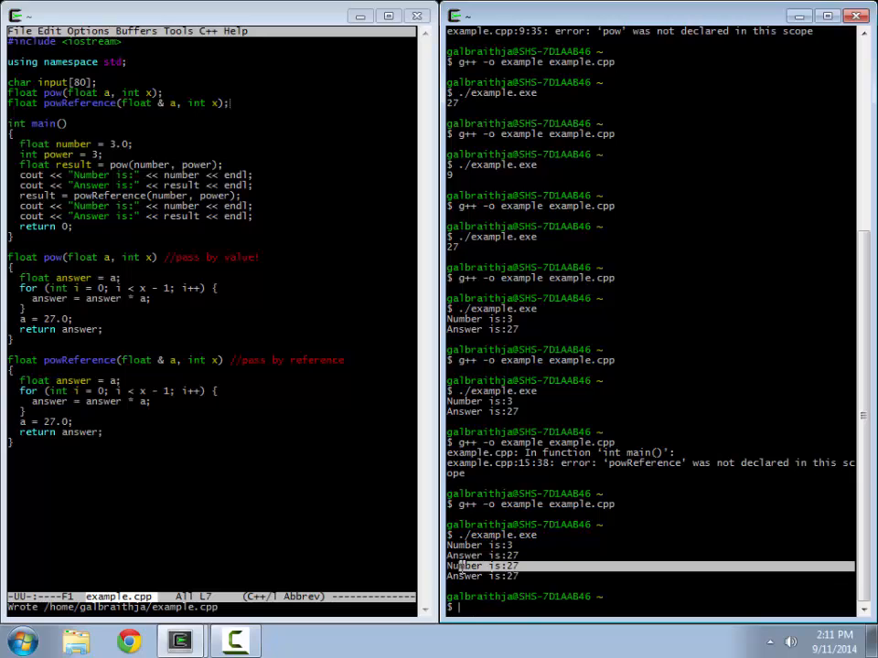
mouse_move(95, 362)
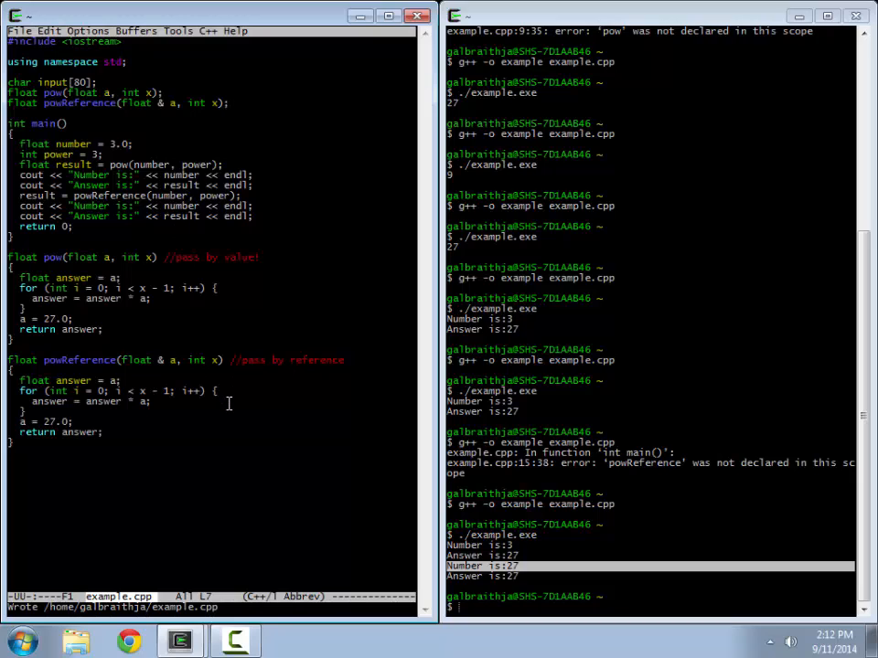
mouse_move(291, 251)
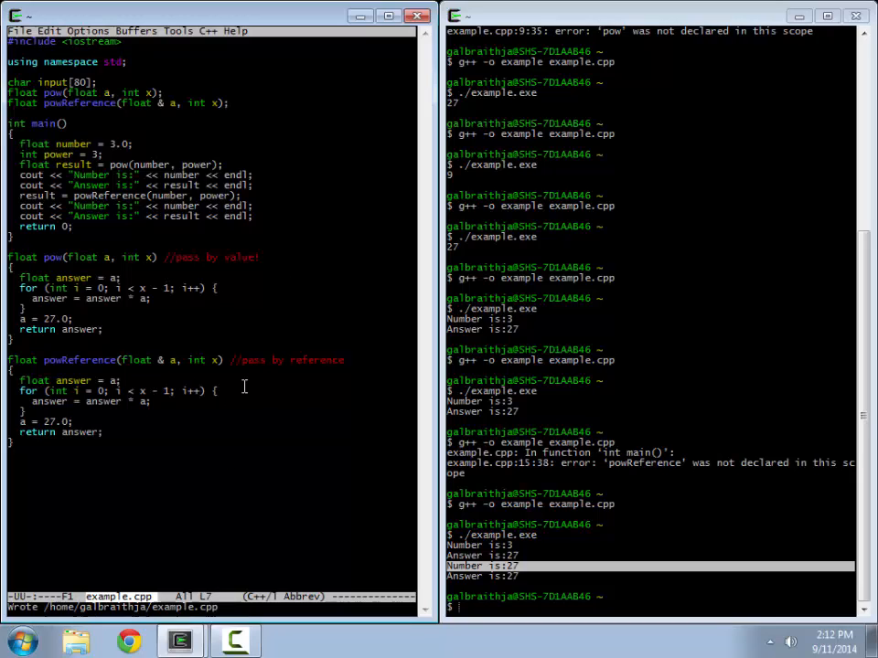
mouse_move(267, 447)
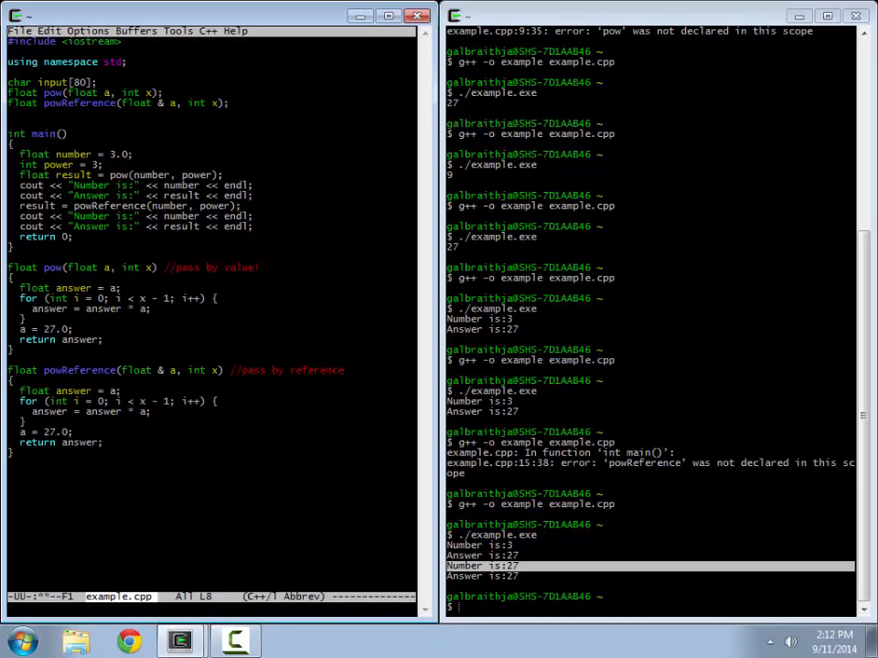
Declare the prototype 'void swap(int & a, int & b);' at the top.
text(void)
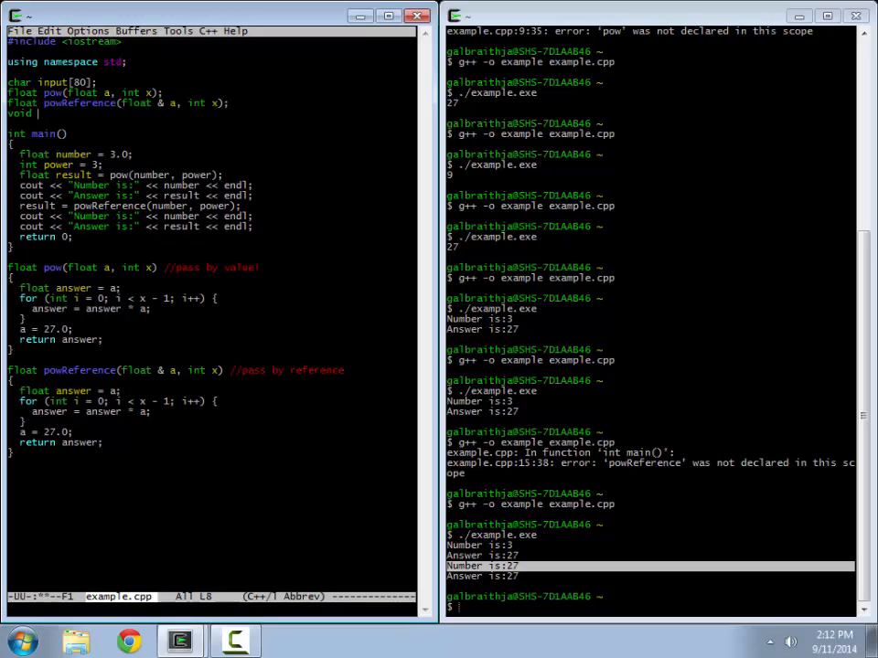
text(swap()
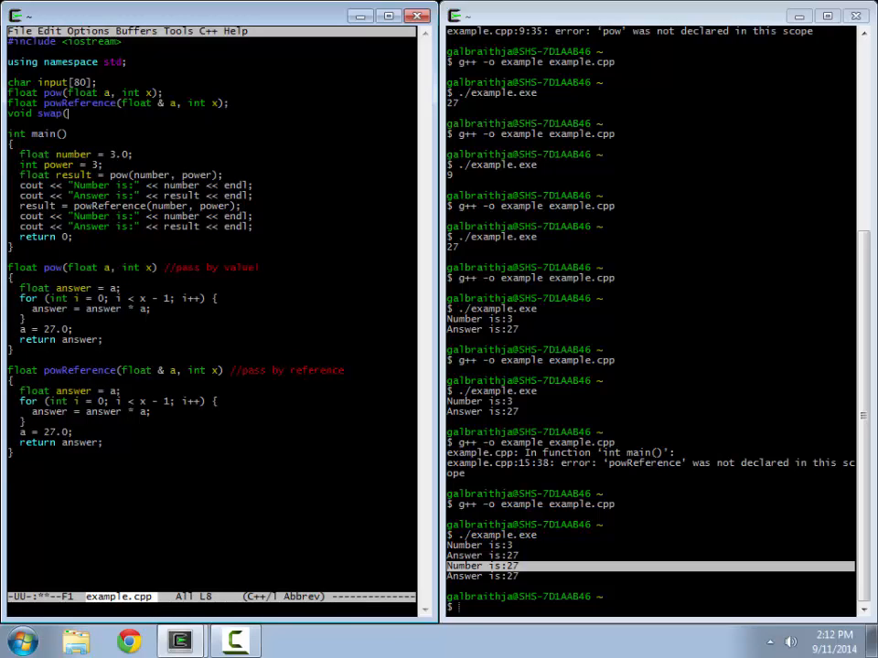
text(int &a)
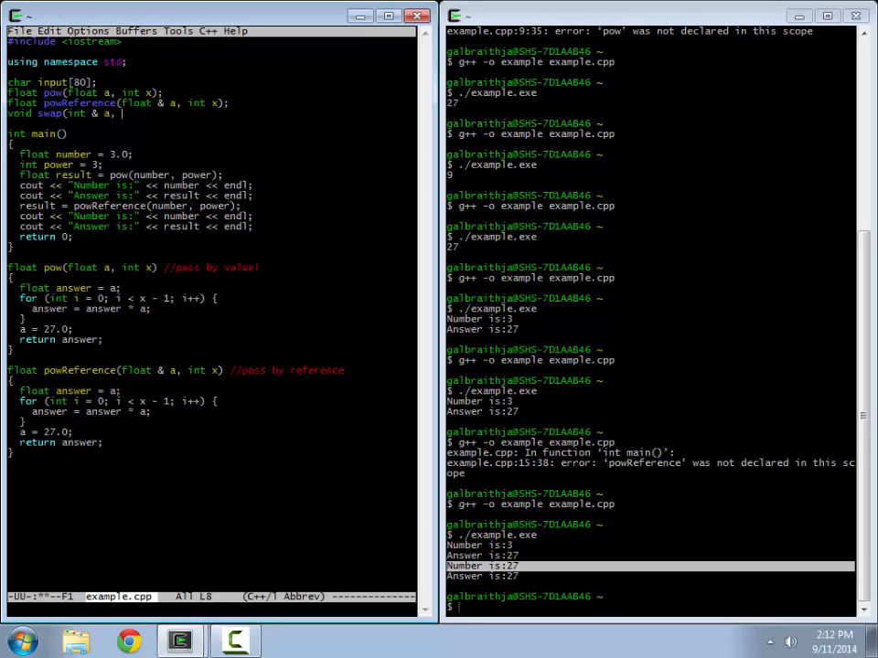
text(int & b);)
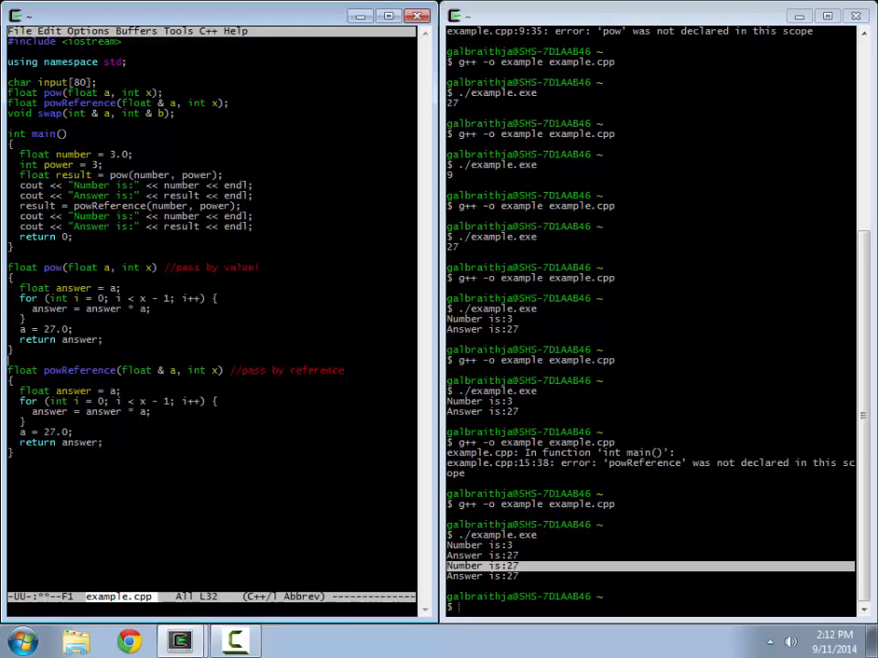
Define 'void swap(int & a, int & b)' at the end of the file with an empty body.
text(v)
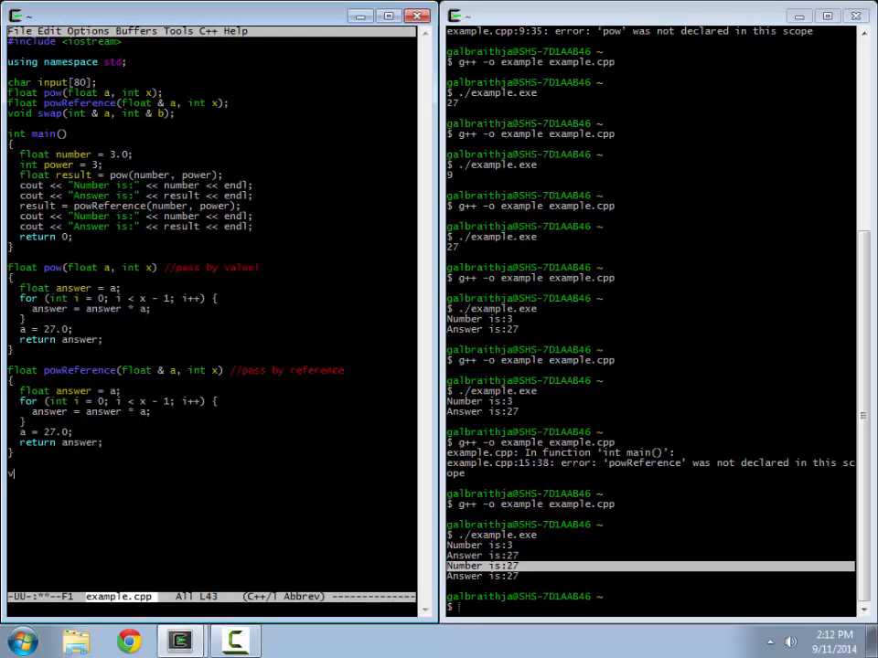
text(oid swap)
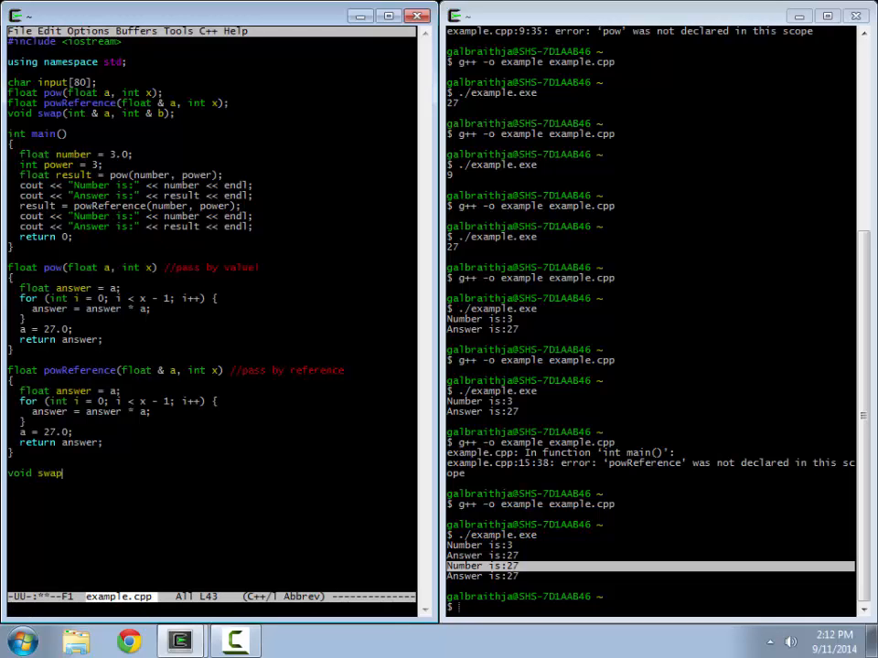
text((int & a)
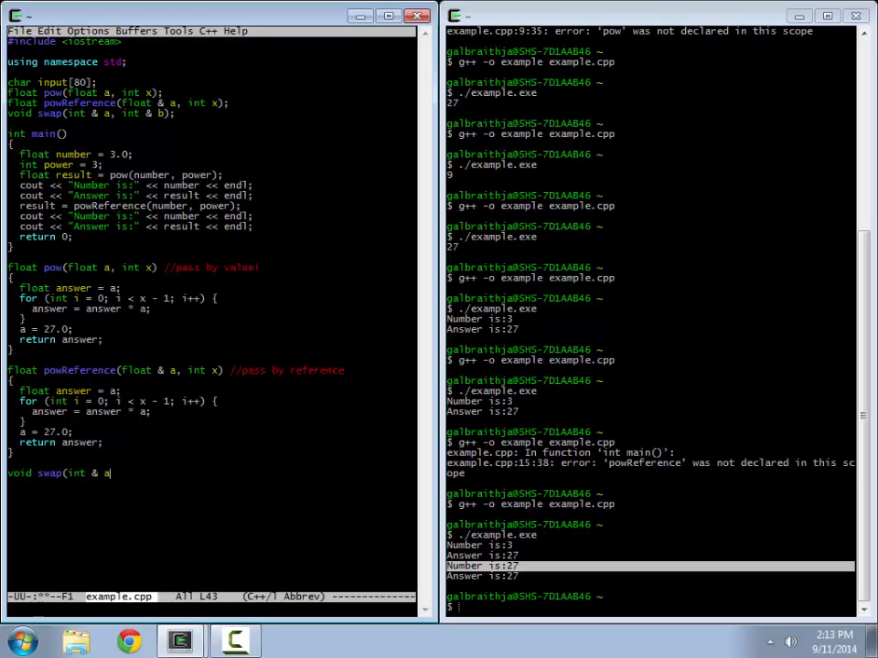
text(,)
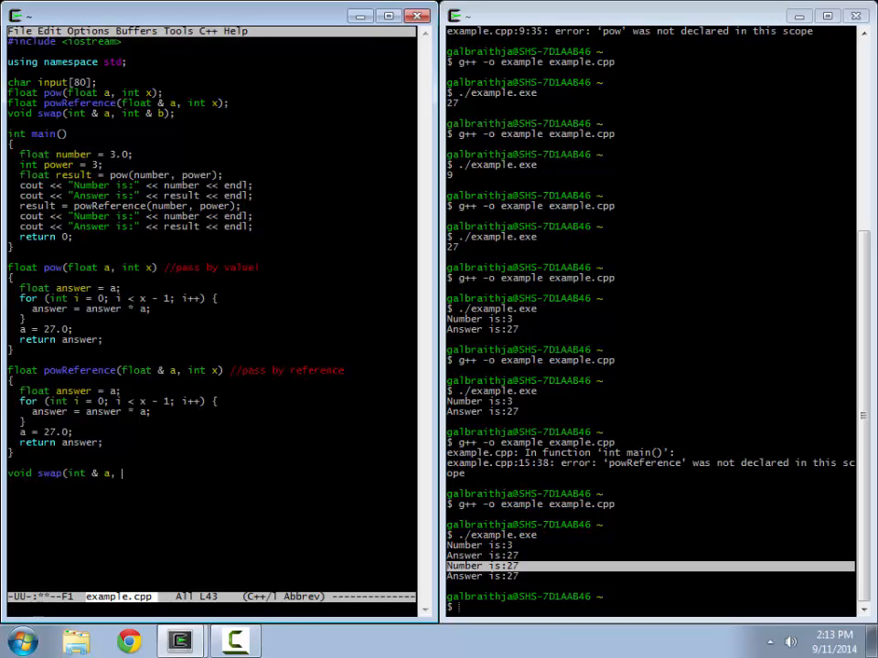
text(int &)
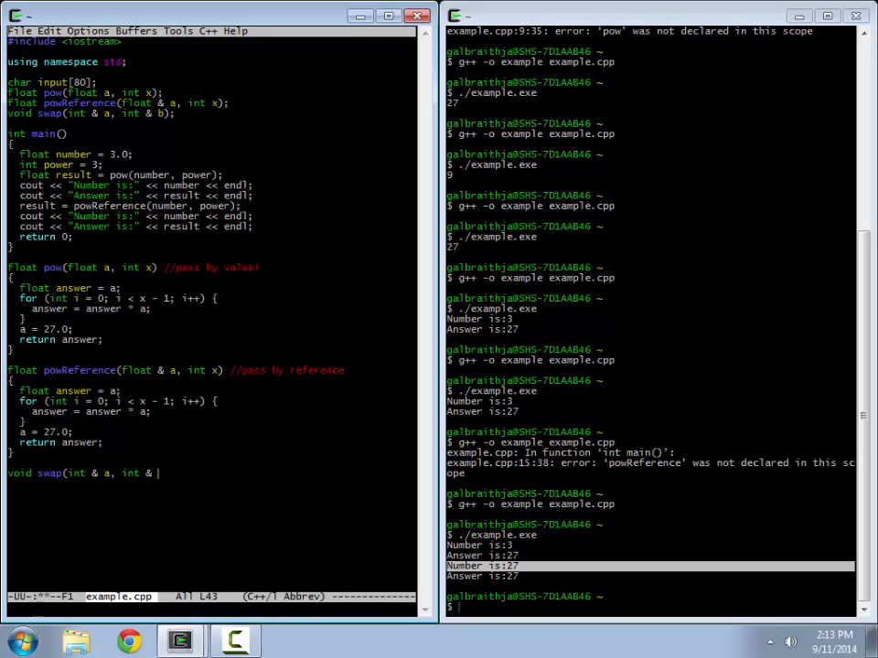
text(b))
text({)
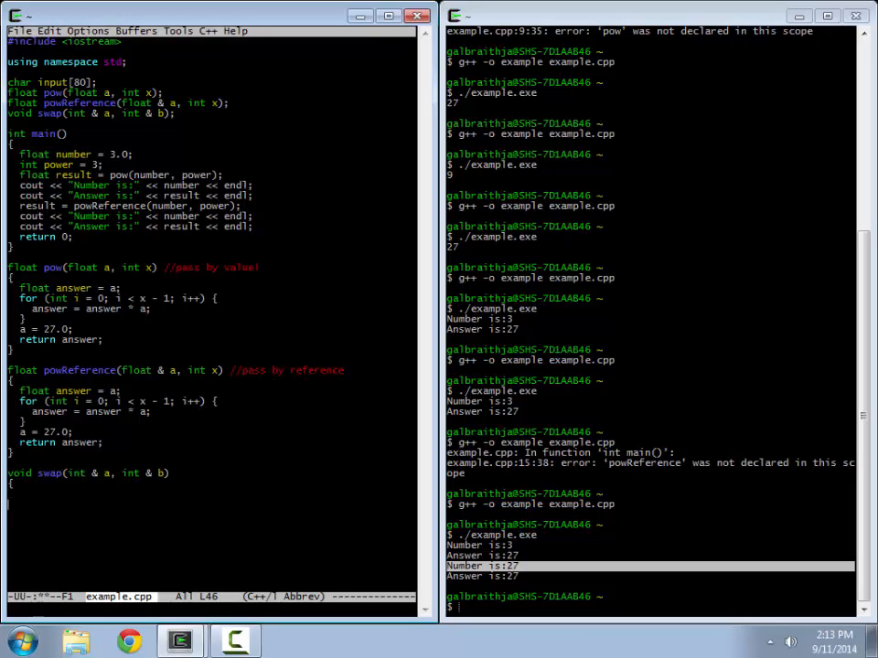
key(up)
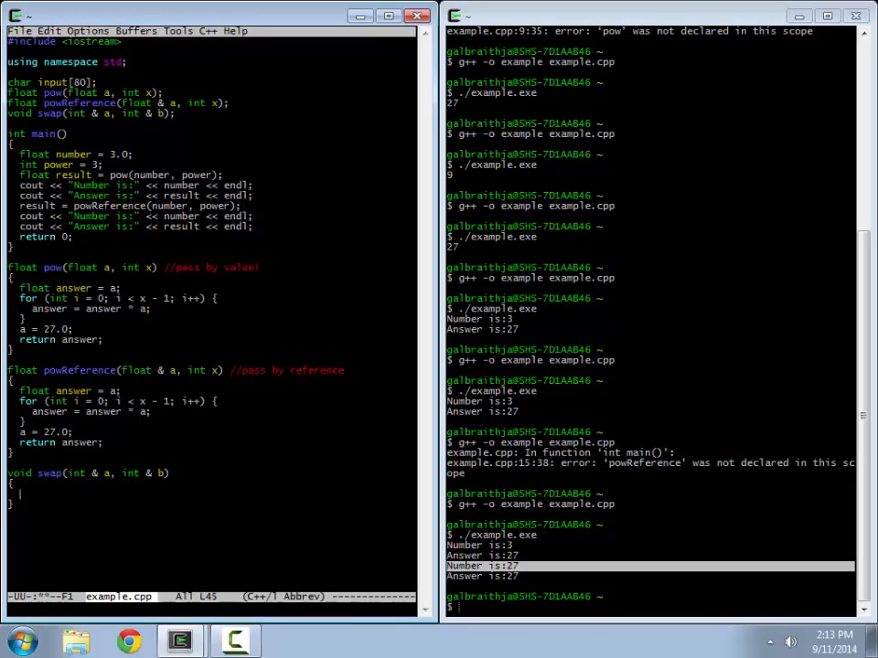
Exchange a and b in swap via 'int temp = a; a = b; b = temp;'.
text(int temp)
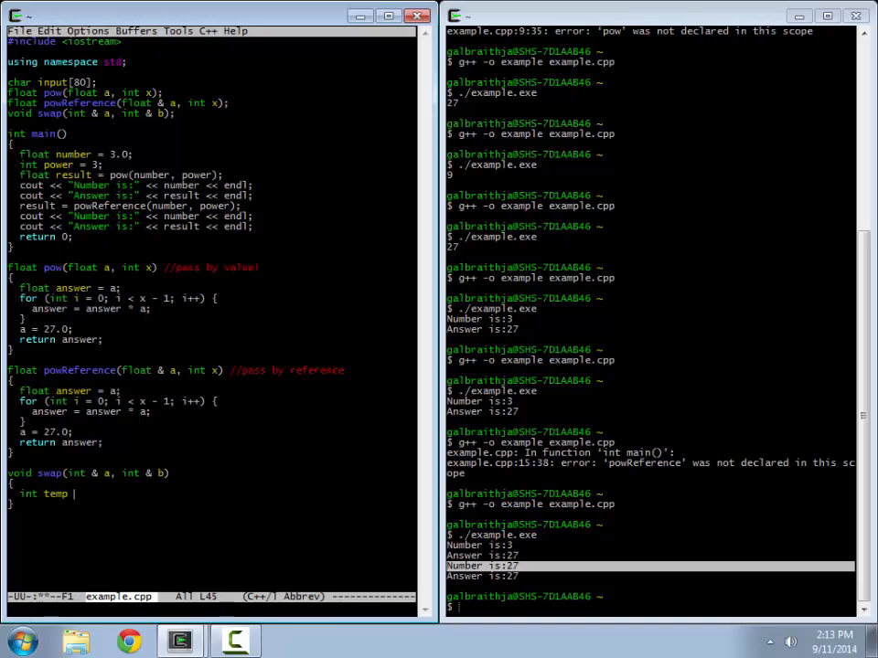
text(=)
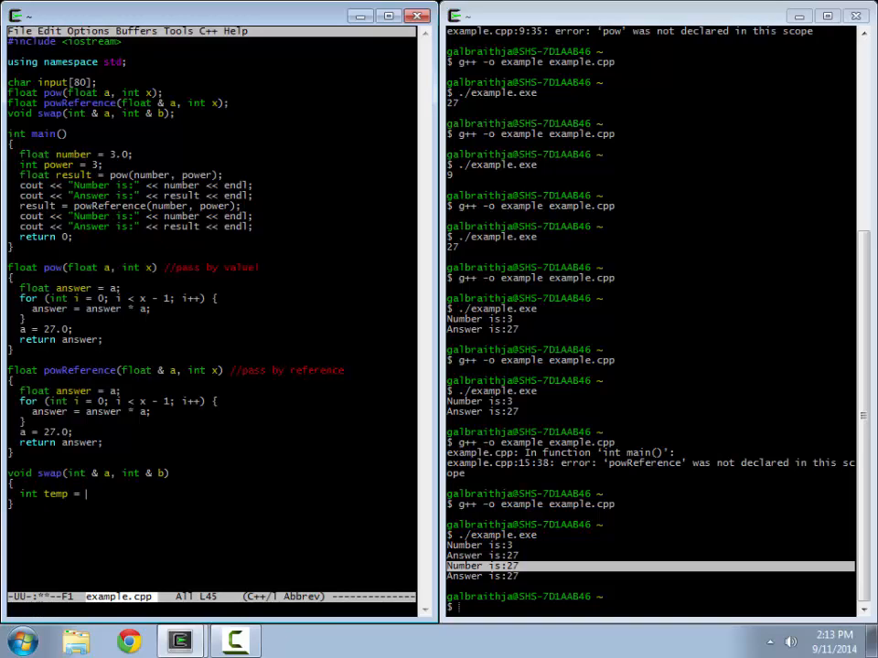
text(a;)
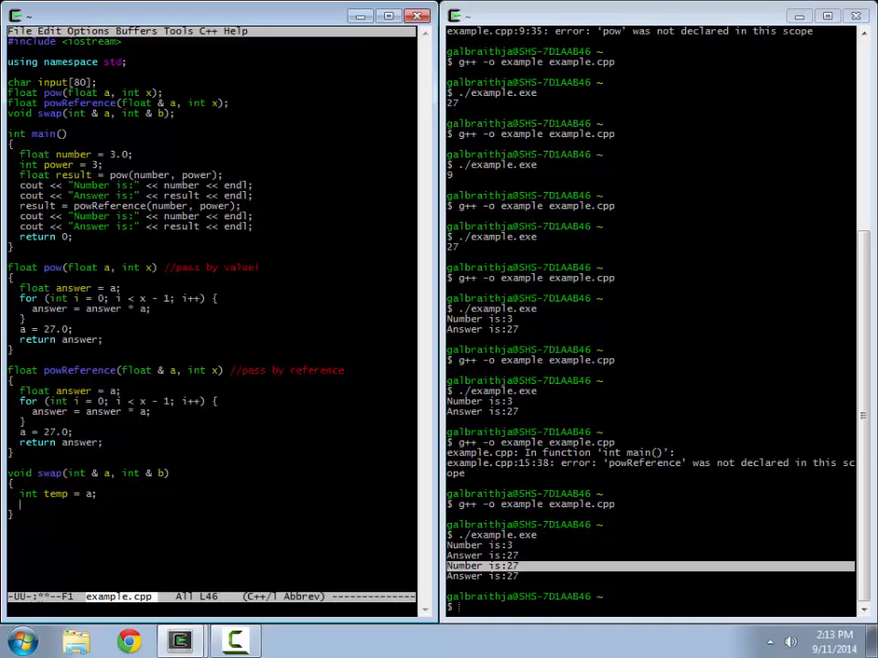
text(a = b;)
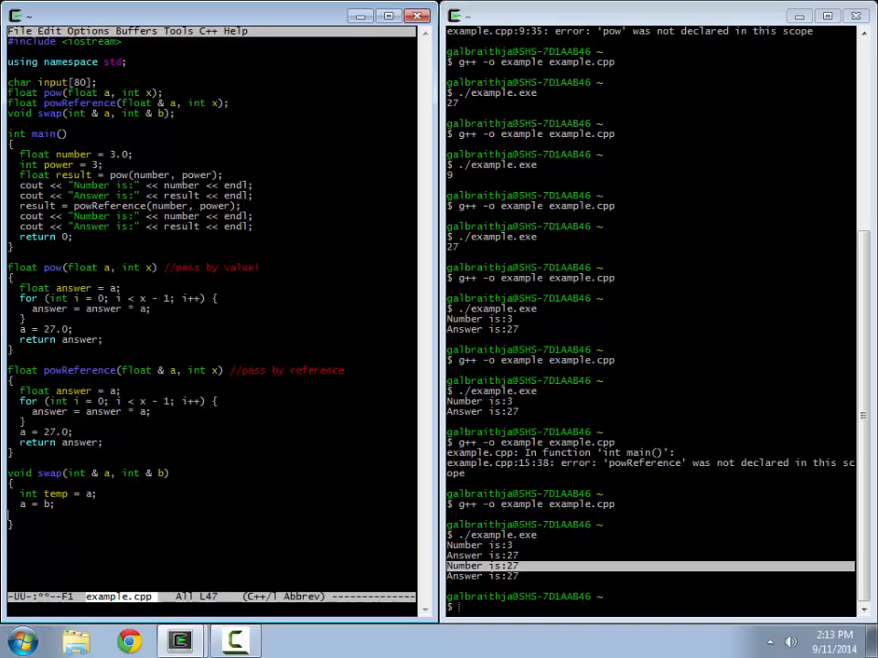
text(b = temp;)
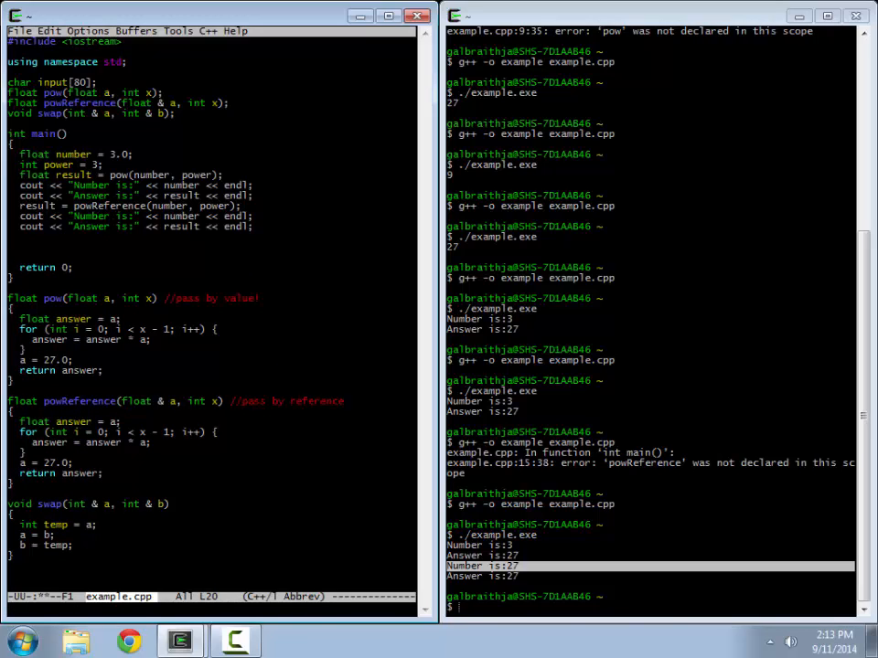
Declare 'int george = 7, fred = 3;' in main and call swap(george, fred).
text(int)
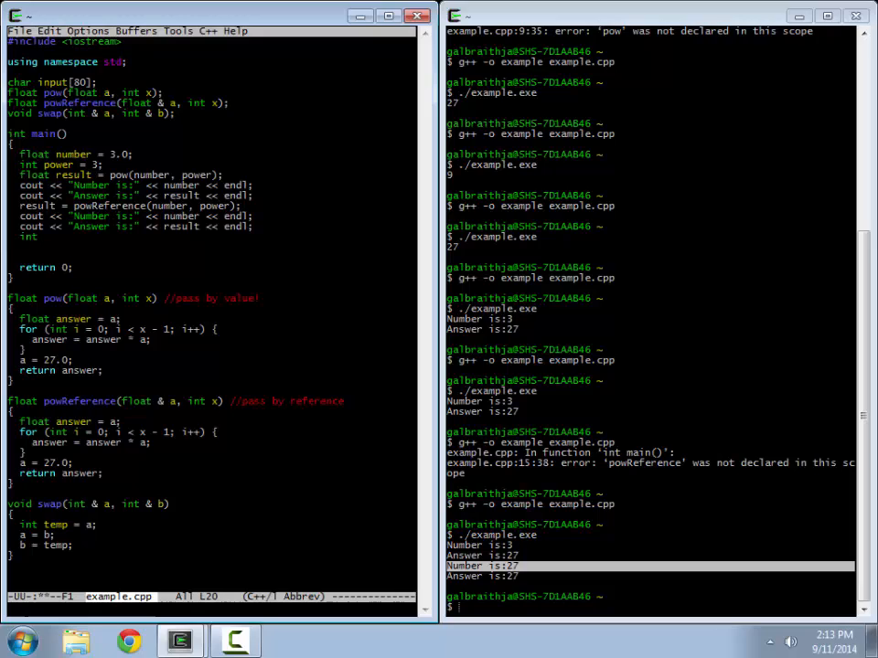
text(george = 7)
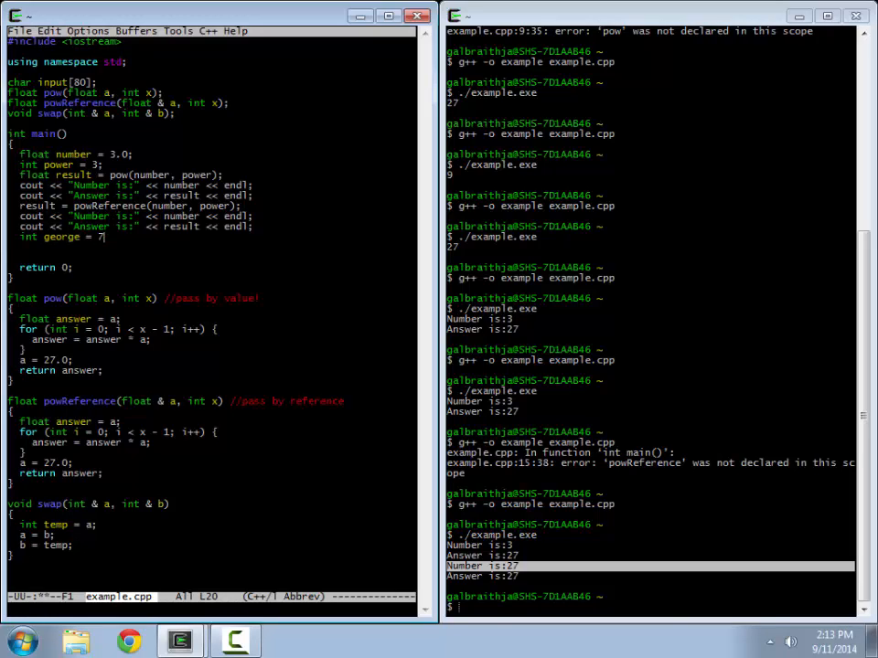
text(, fre)
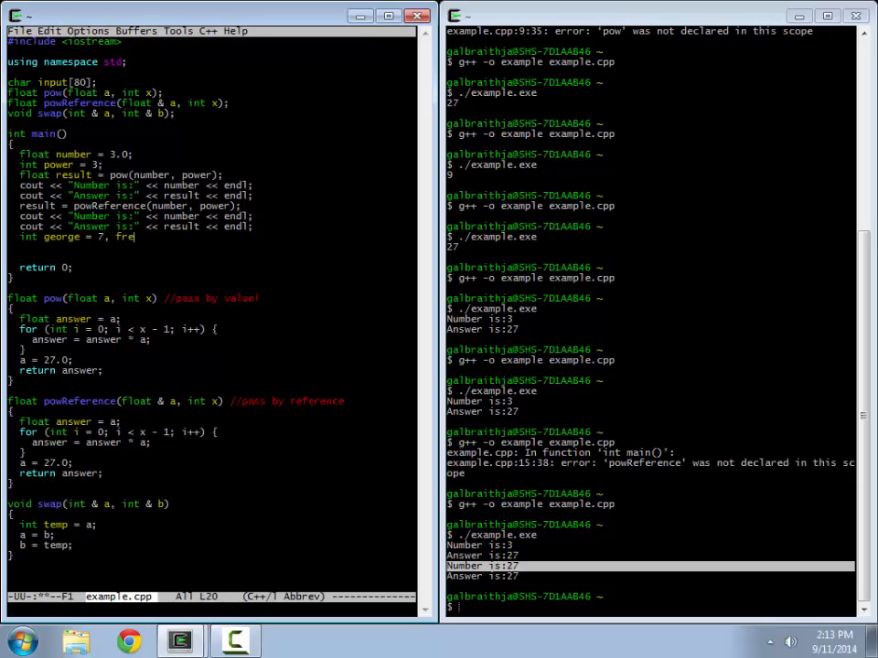
text(d = 3;)
text(swap)
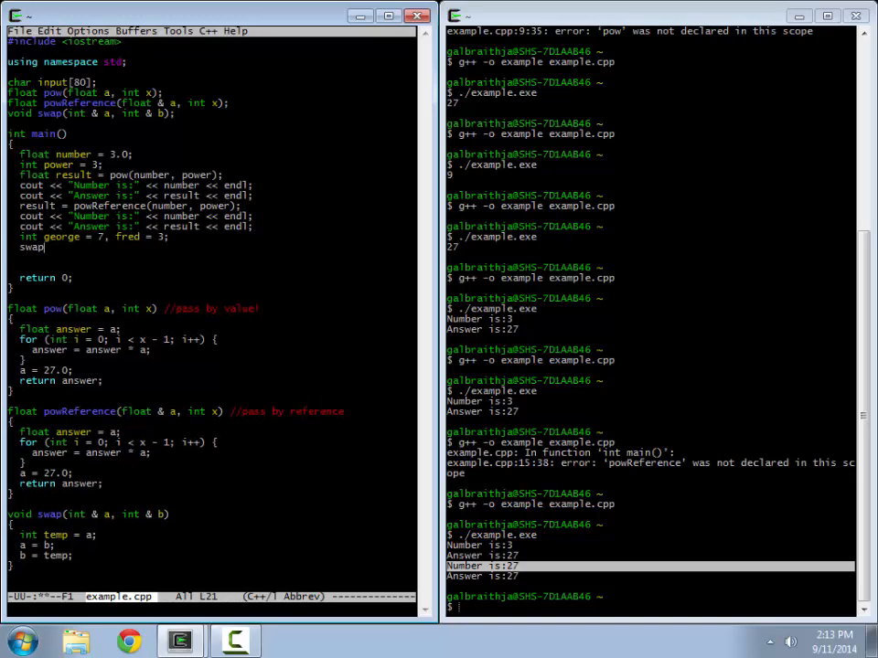
text((george, fred);)
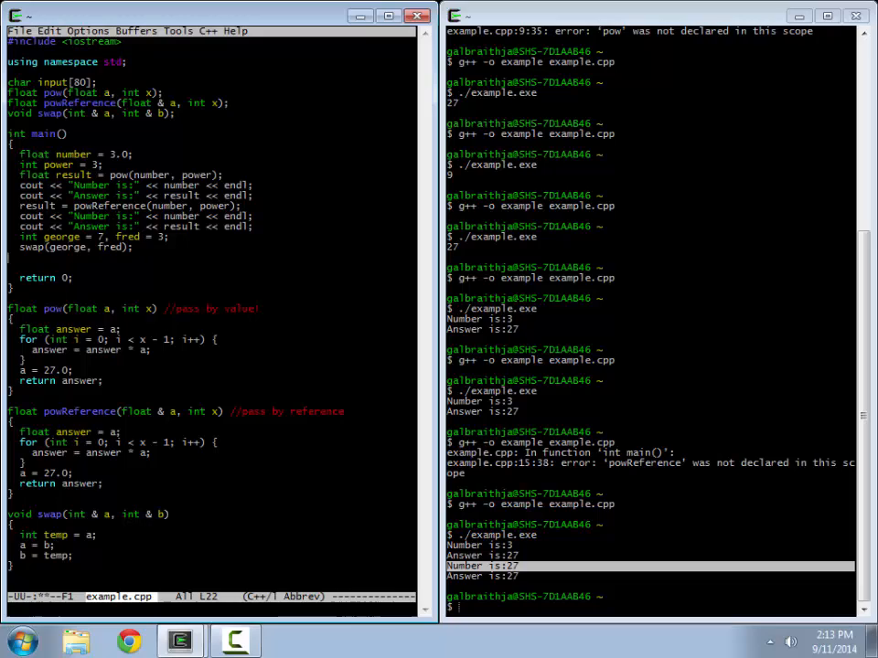
Print george and fred separated on one cout line ending with endl.
text(cout)
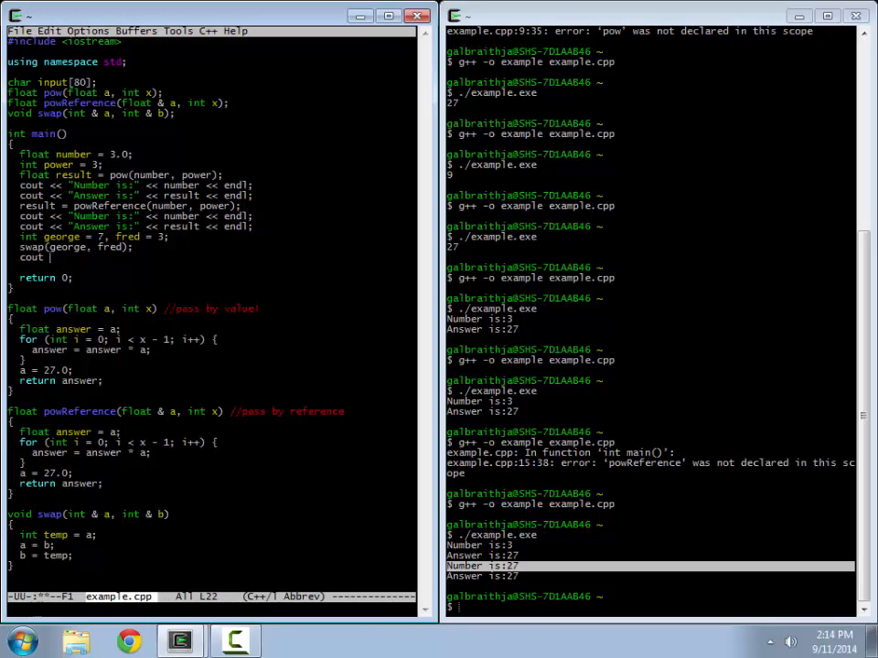
text(<< g)
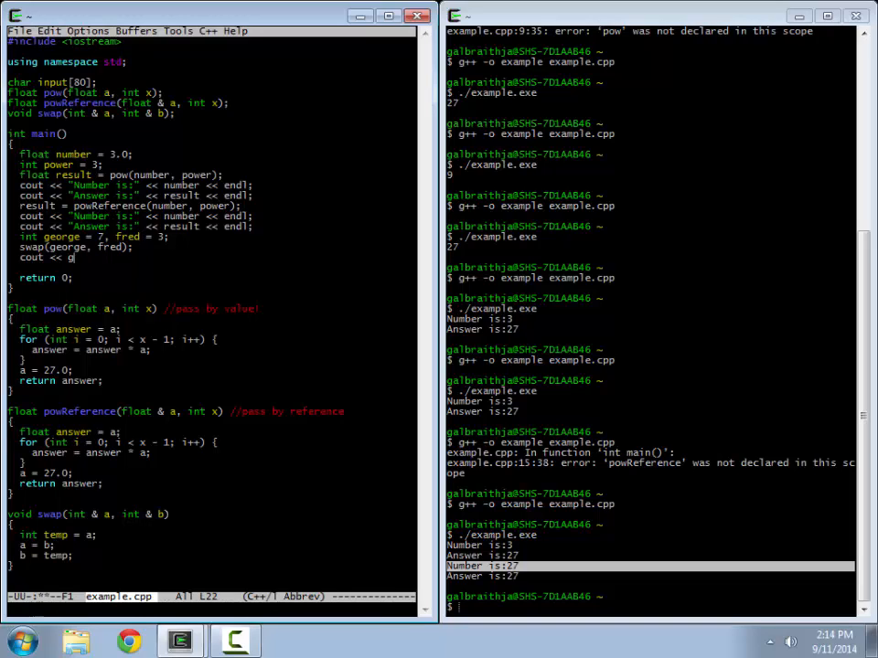
text(eorge << ",)
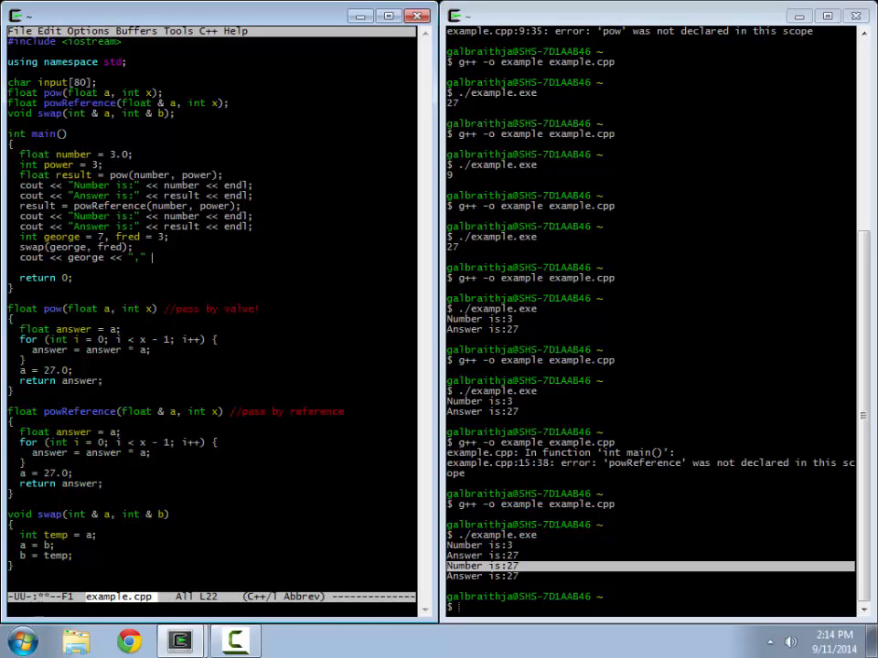
text(<< fred)
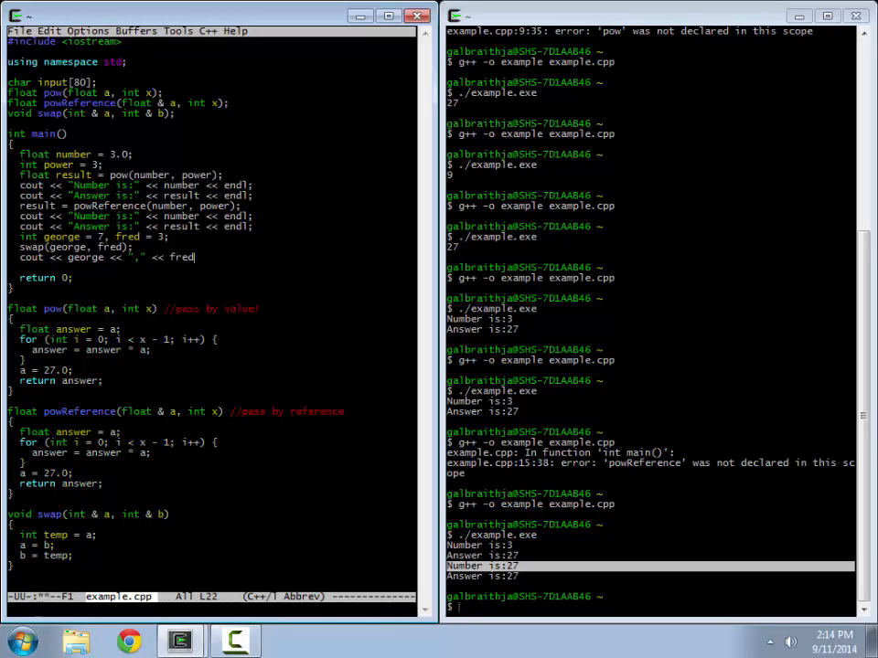
text(<< endl;)
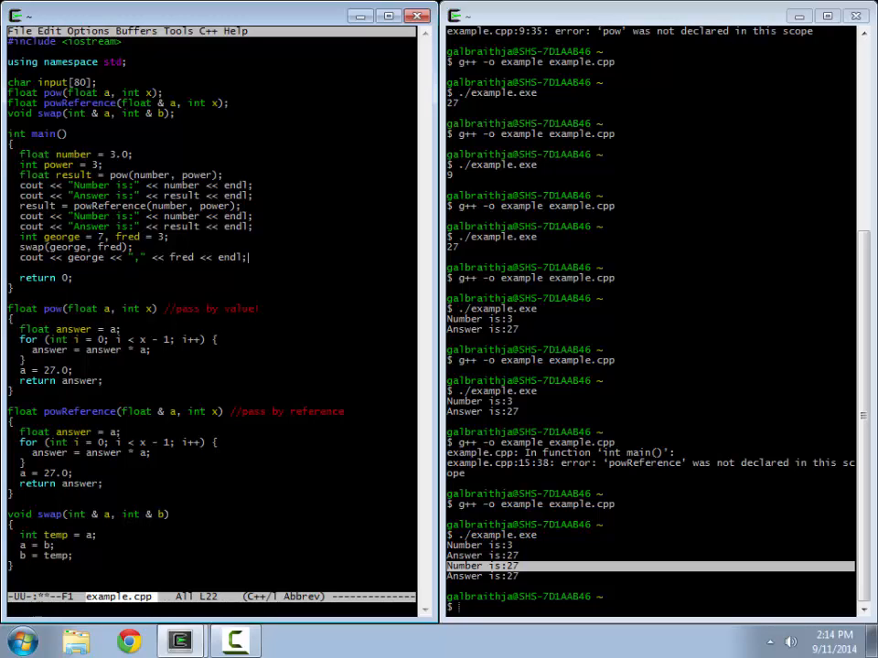